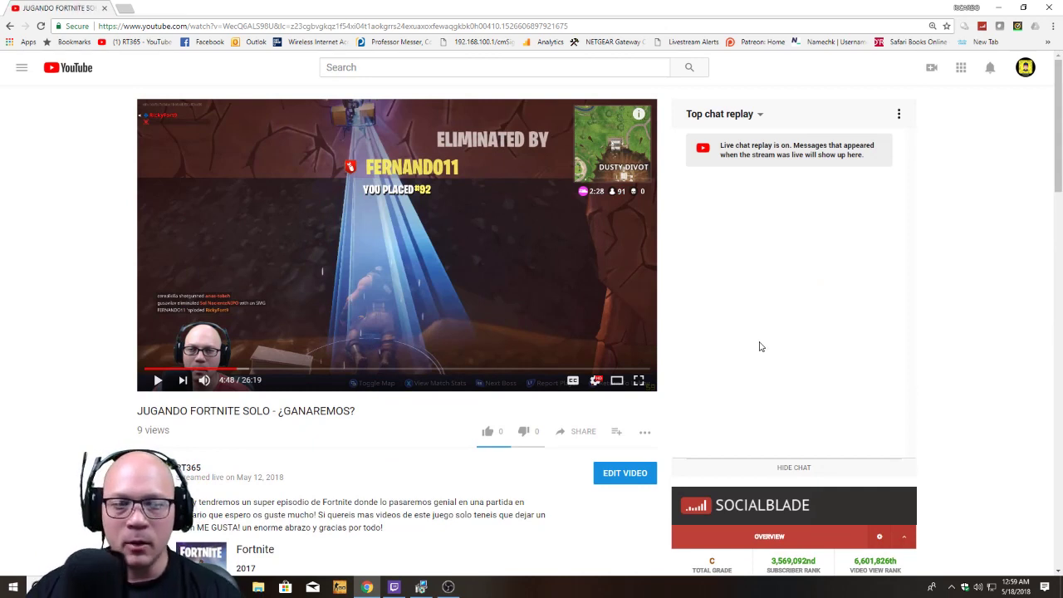
mouse_move(645, 239)
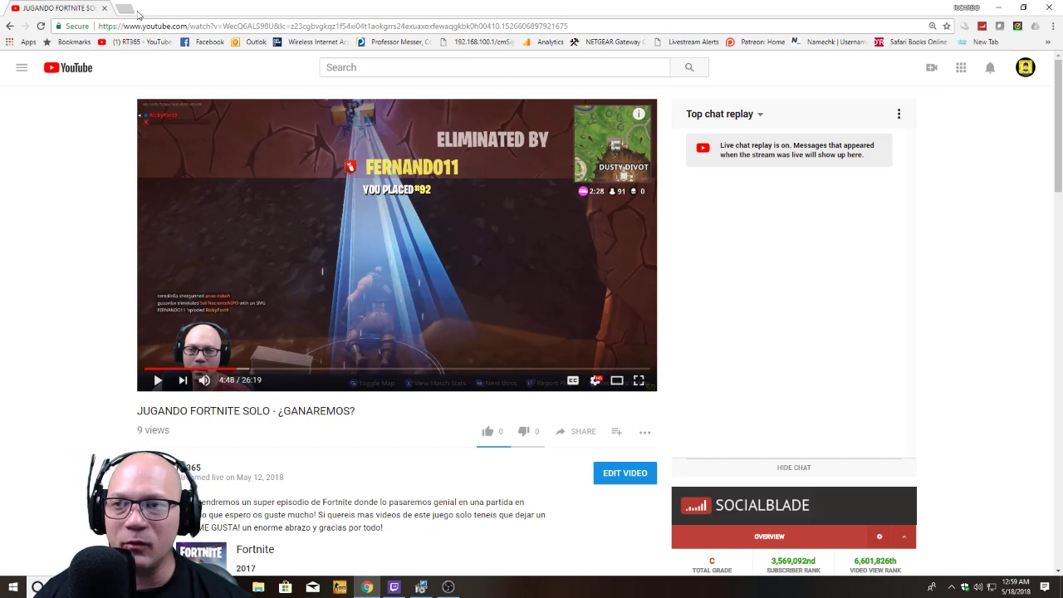
- Check channel notifications, then expand the two replies under the UE4 Fortnite crash comment
click(987, 68)
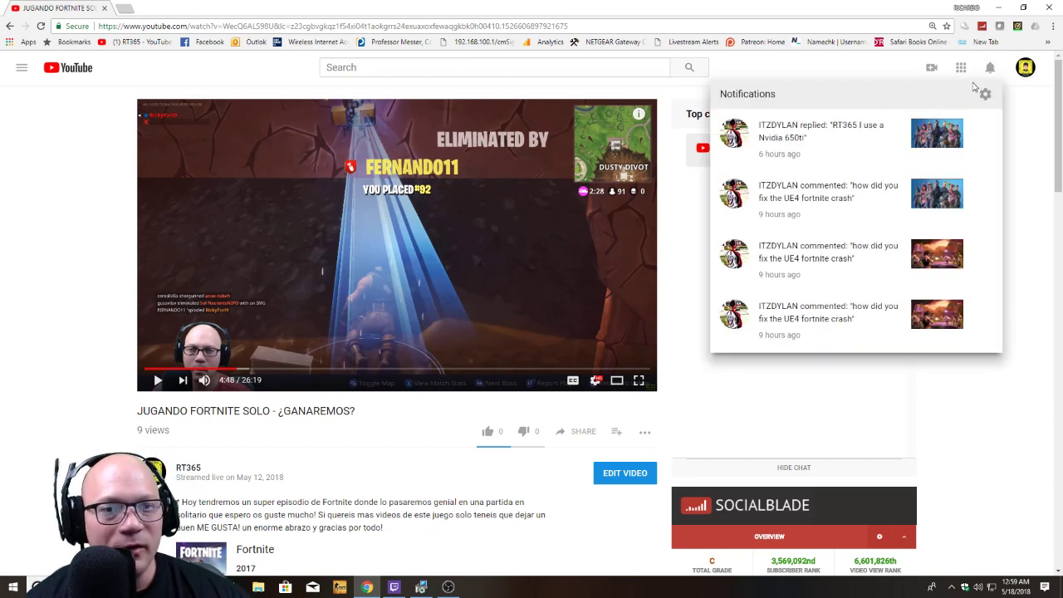
mouse_move(78, 254)
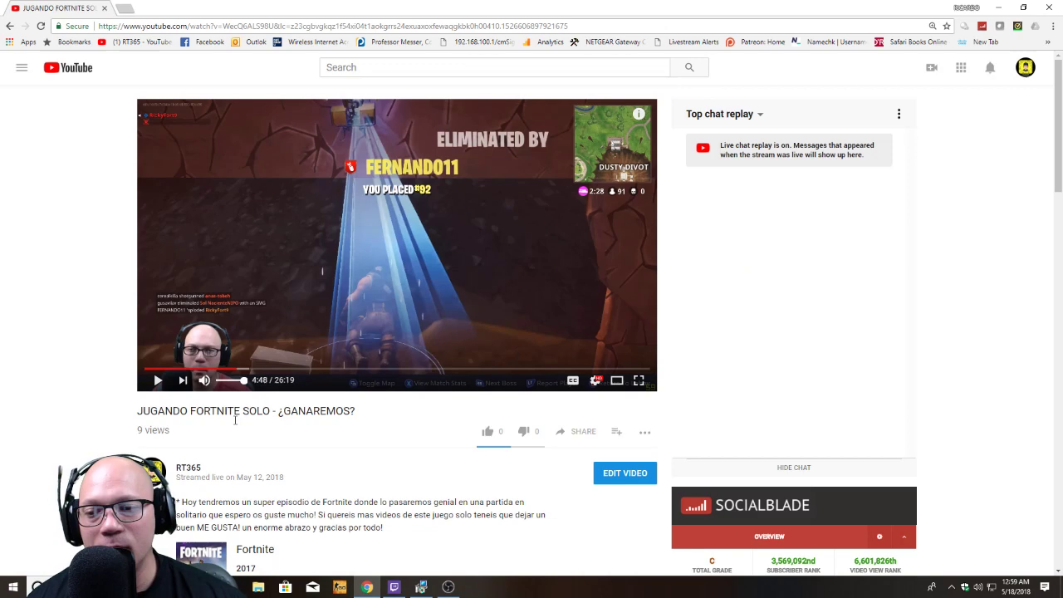
scroll(down, 3)
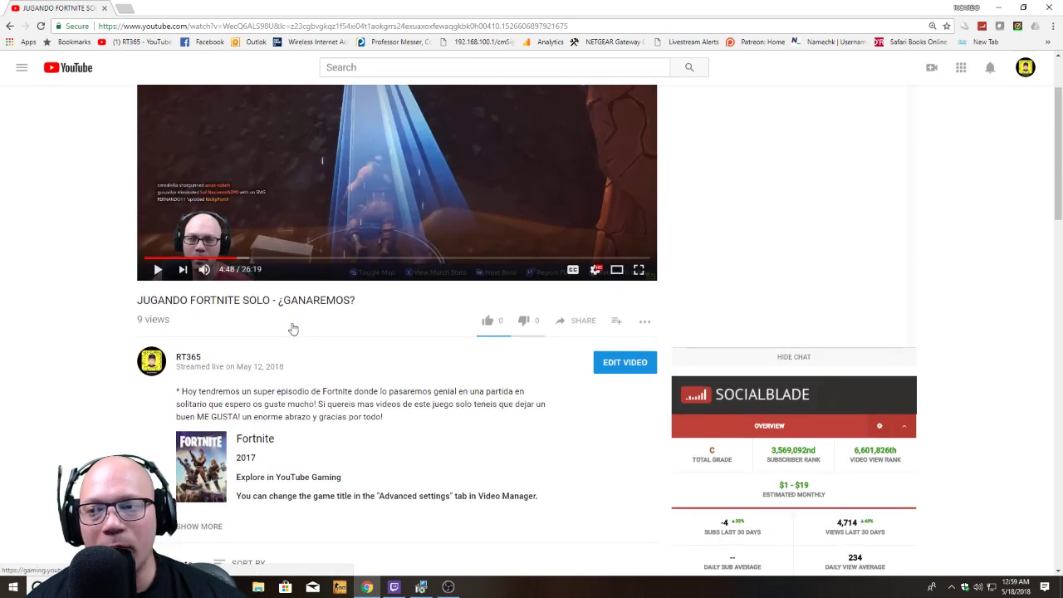
scroll(down, 3)
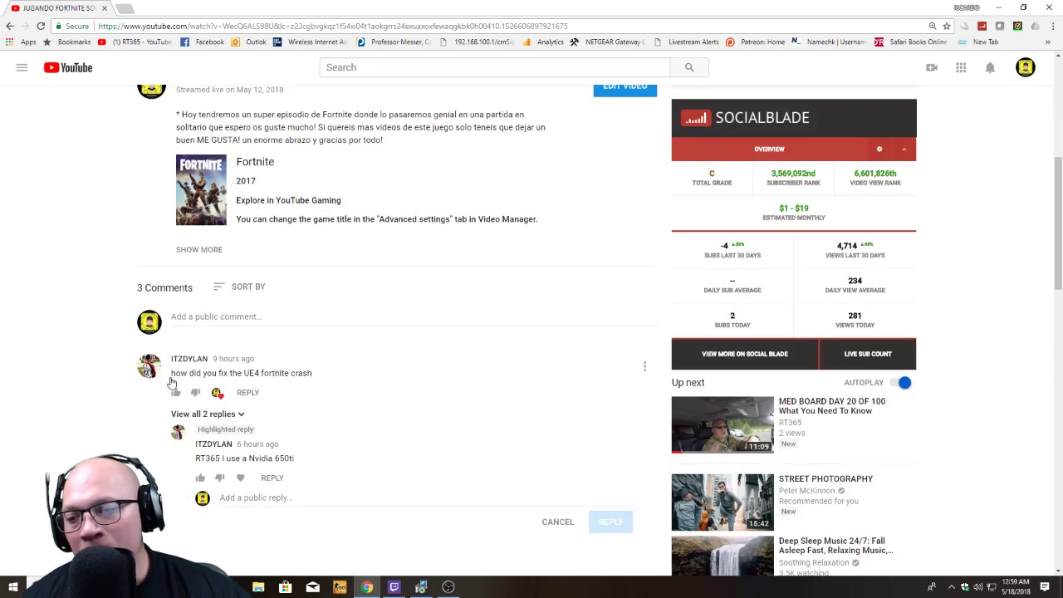
mouse_move(184, 336)
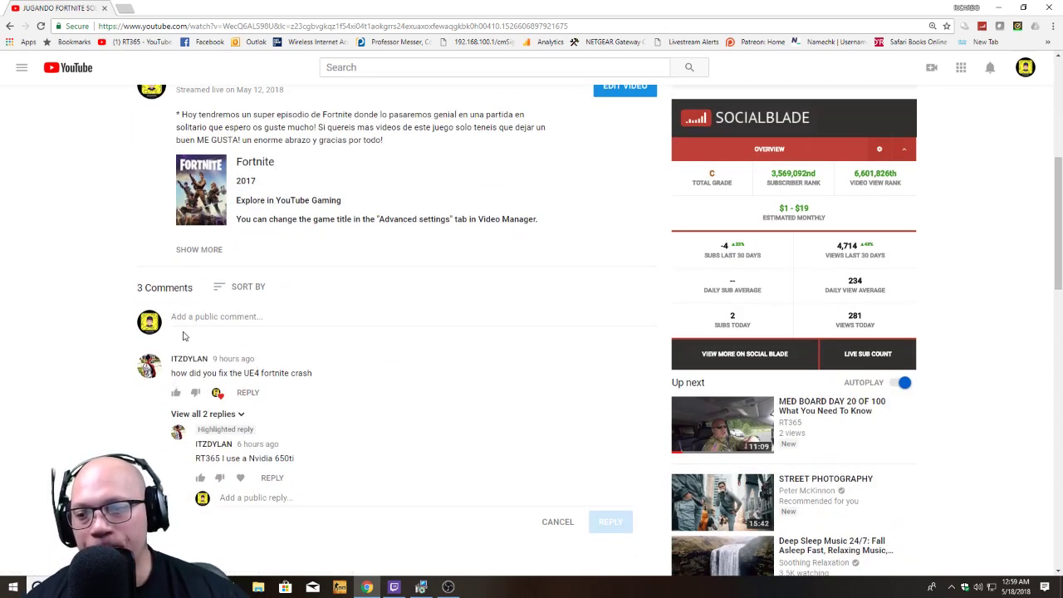
click(202, 414)
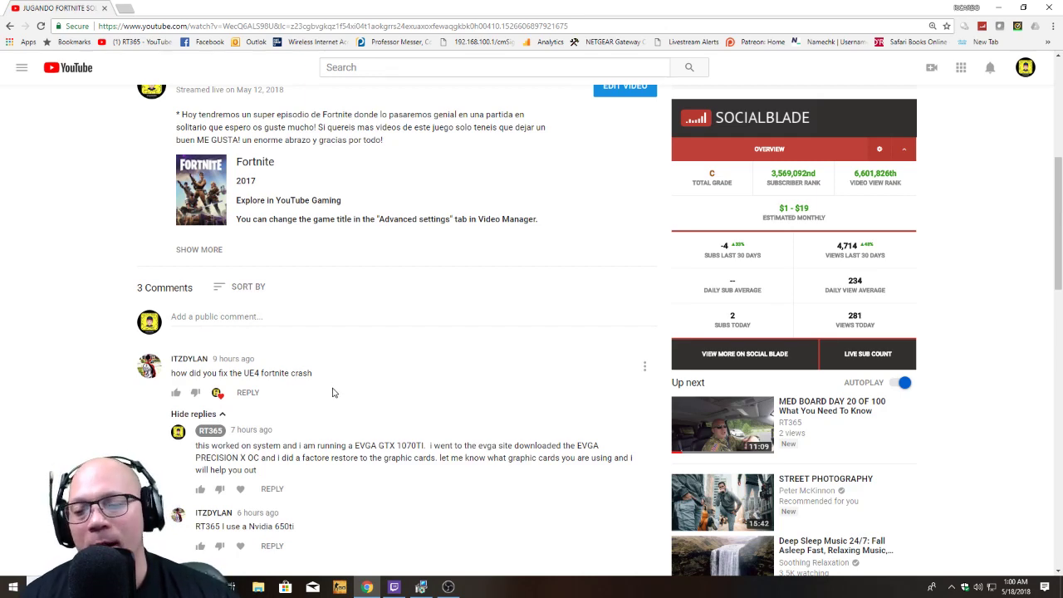
scroll(down, 3)
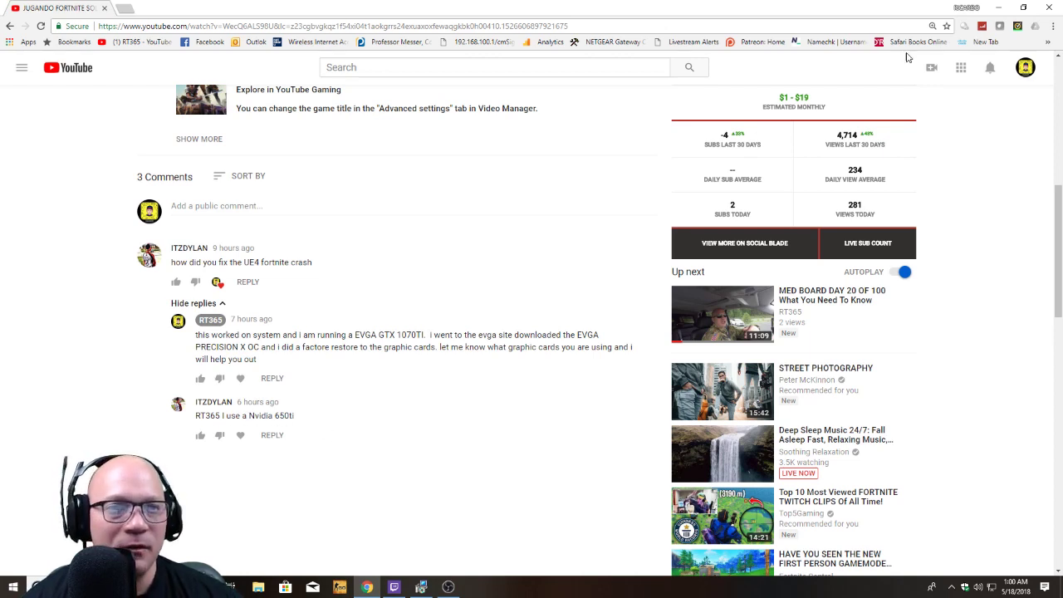
mouse_move(997, 13)
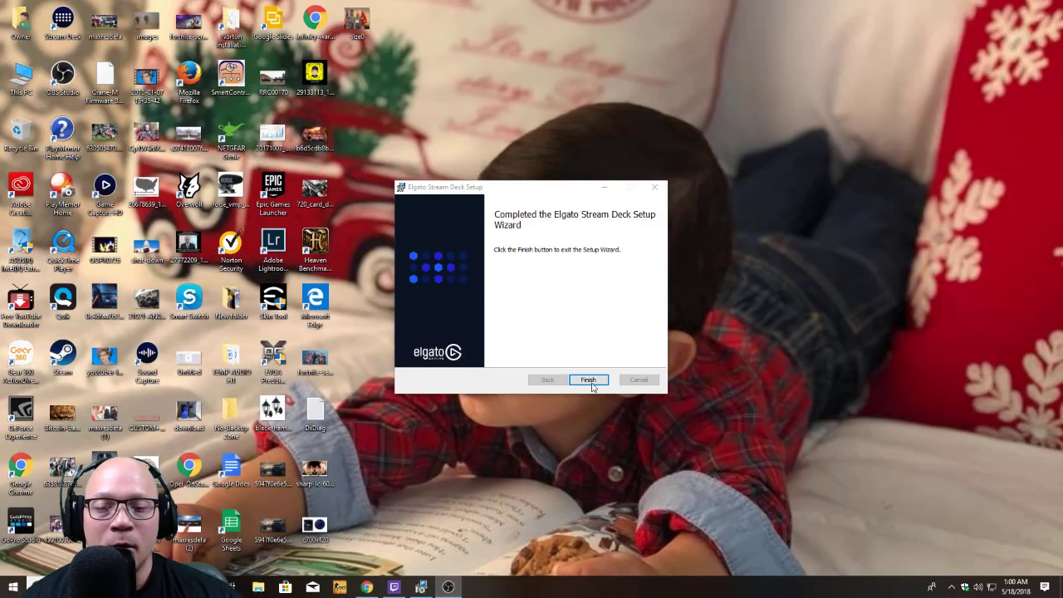
- Finish the Stream Deck setup wizard and launch the Epic Games Launcher from the desktop
click(588, 379)
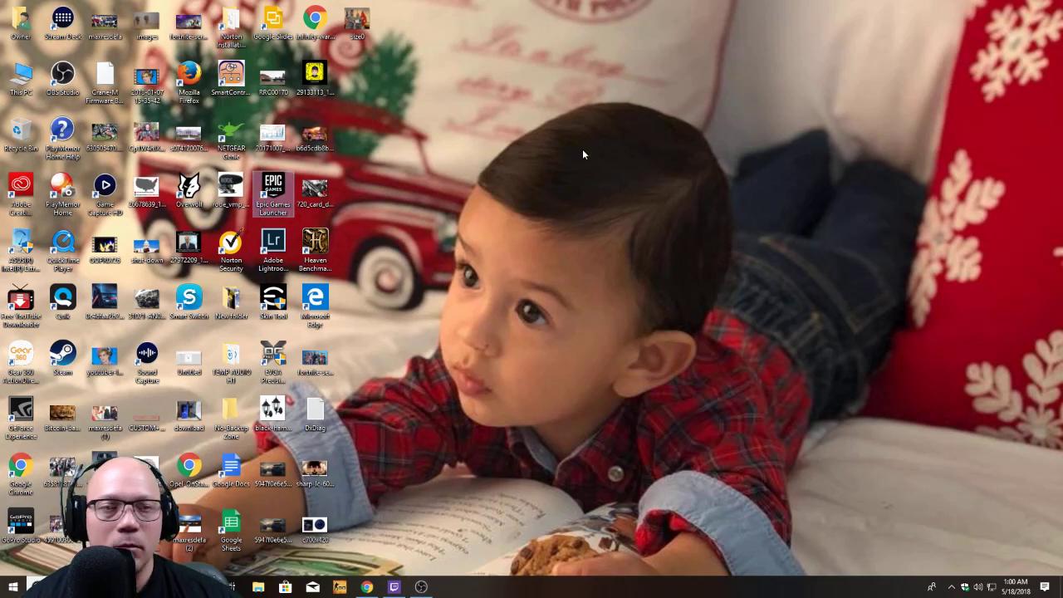
double_click(272, 186)
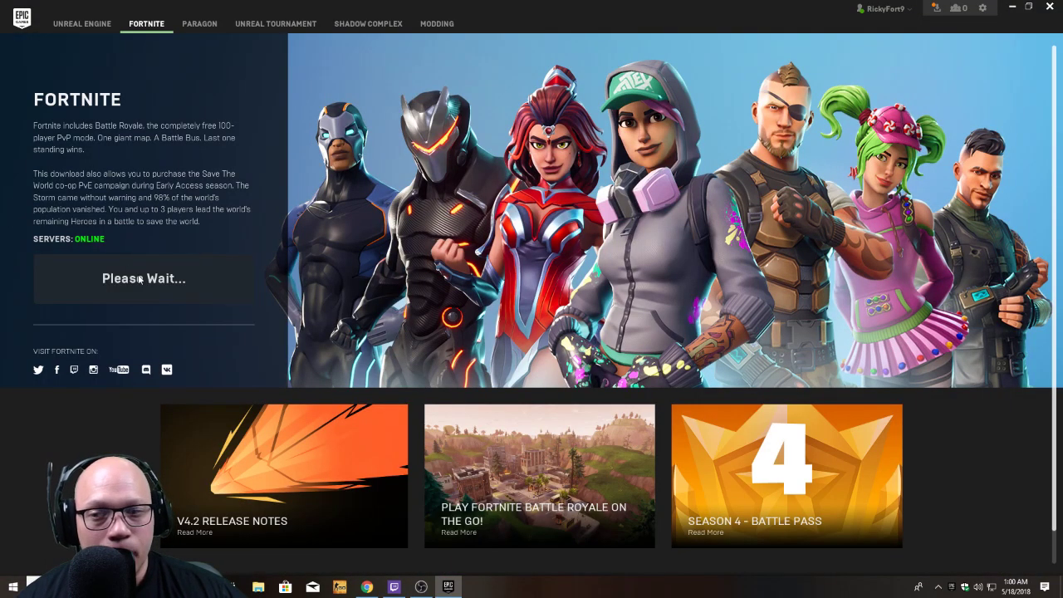
mouse_move(147, 303)
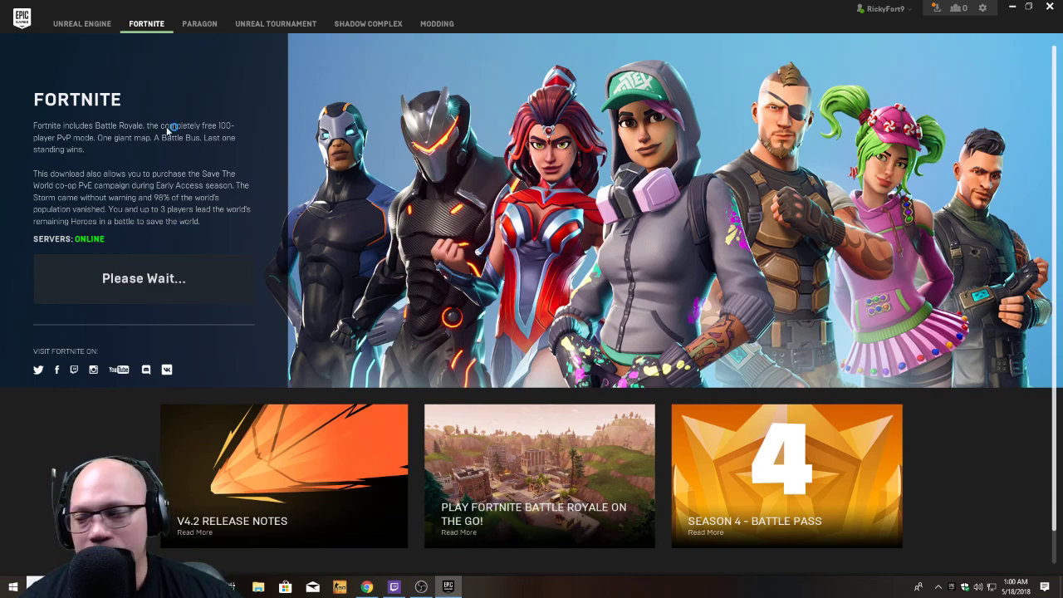
- Review launcher settings and Fortnite's options under Manage Games, then return to the Fortnite page
click(982, 8)
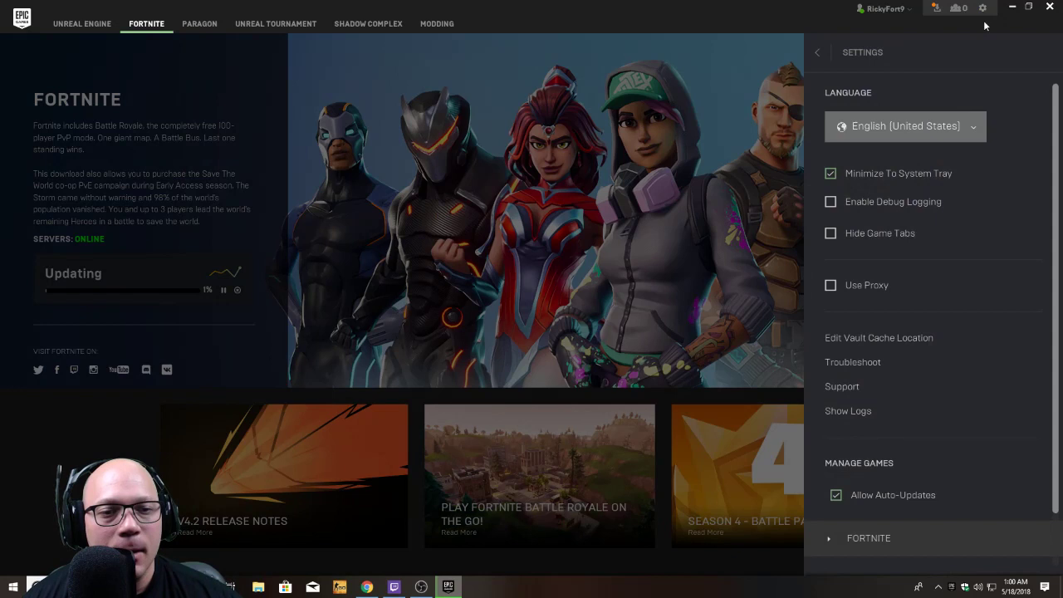
scroll(down, 3)
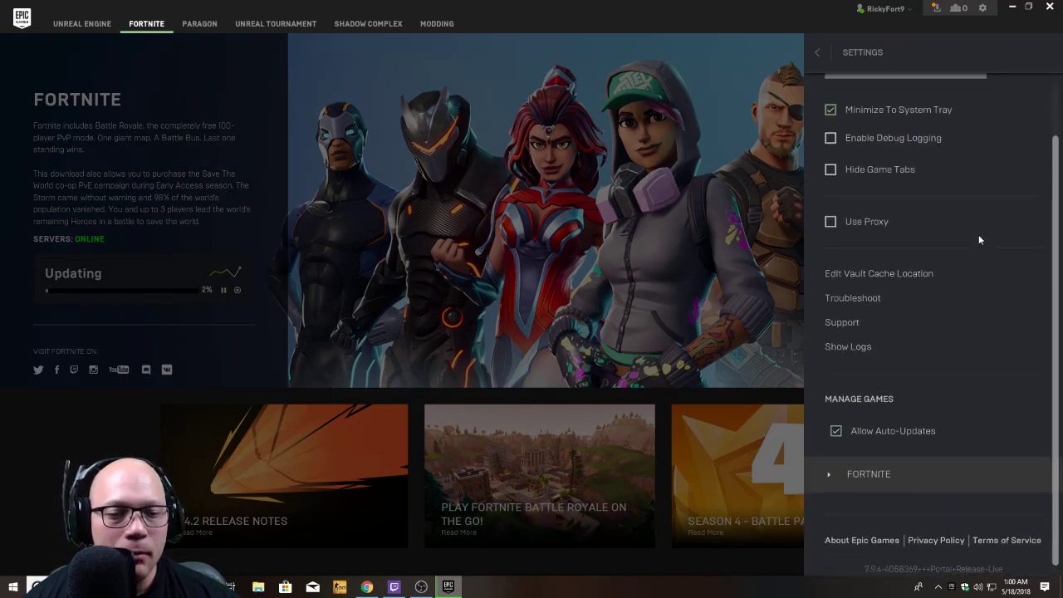
click(867, 473)
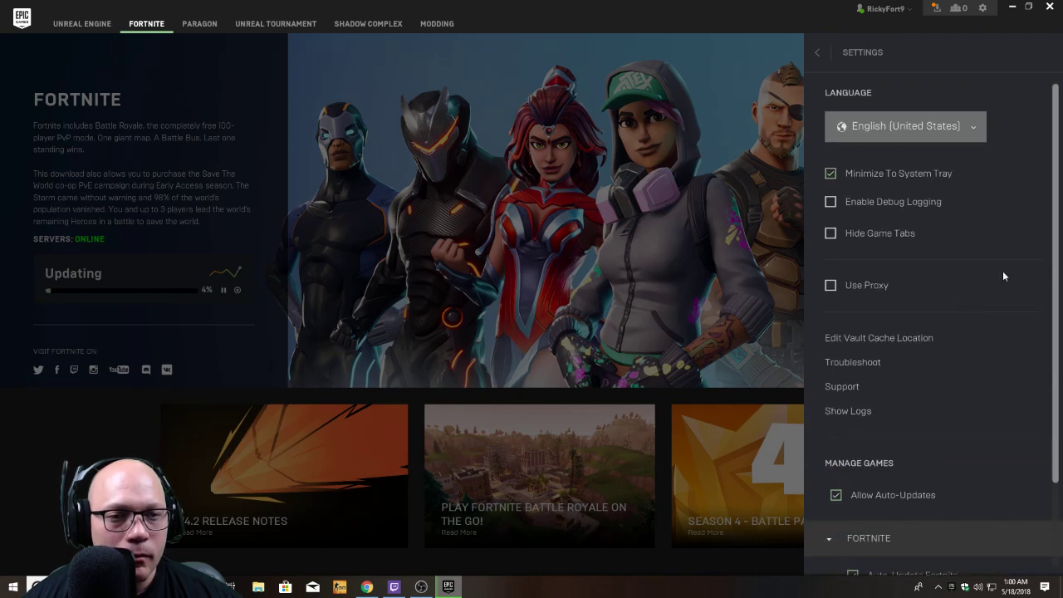
mouse_move(856, 286)
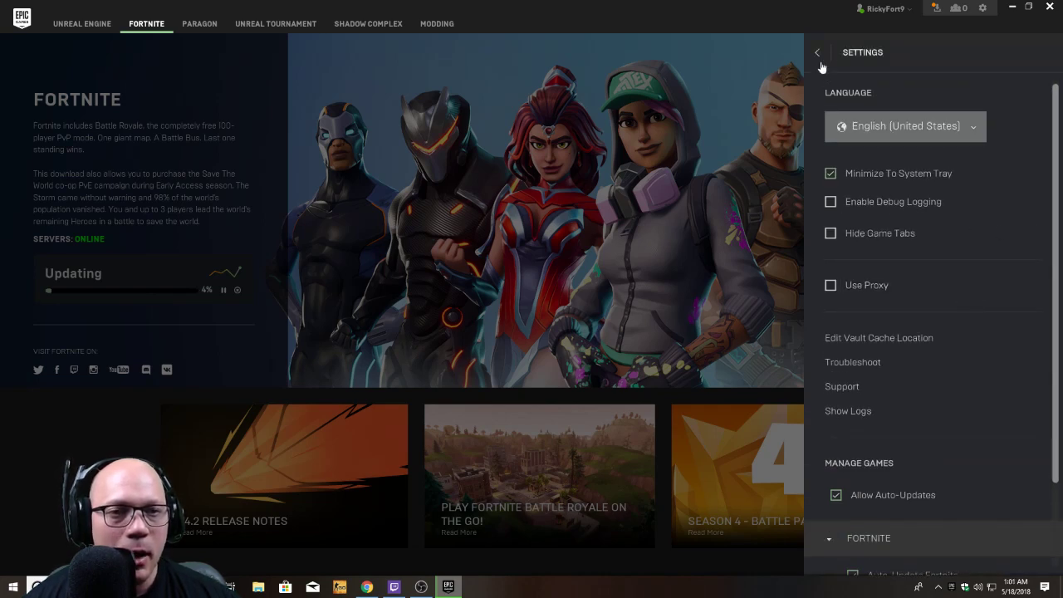
click(821, 51)
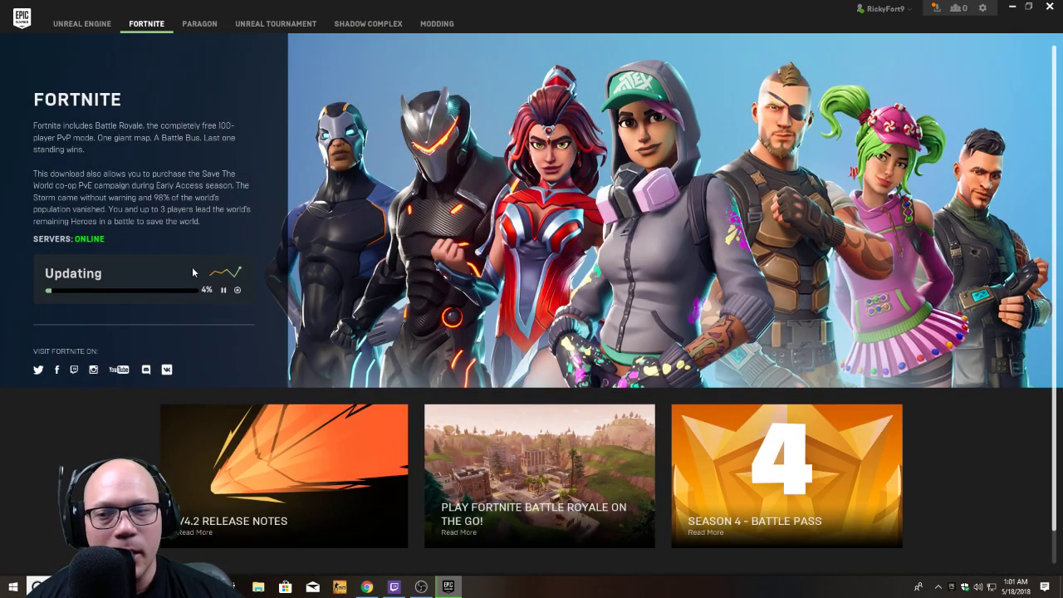
mouse_move(992, 7)
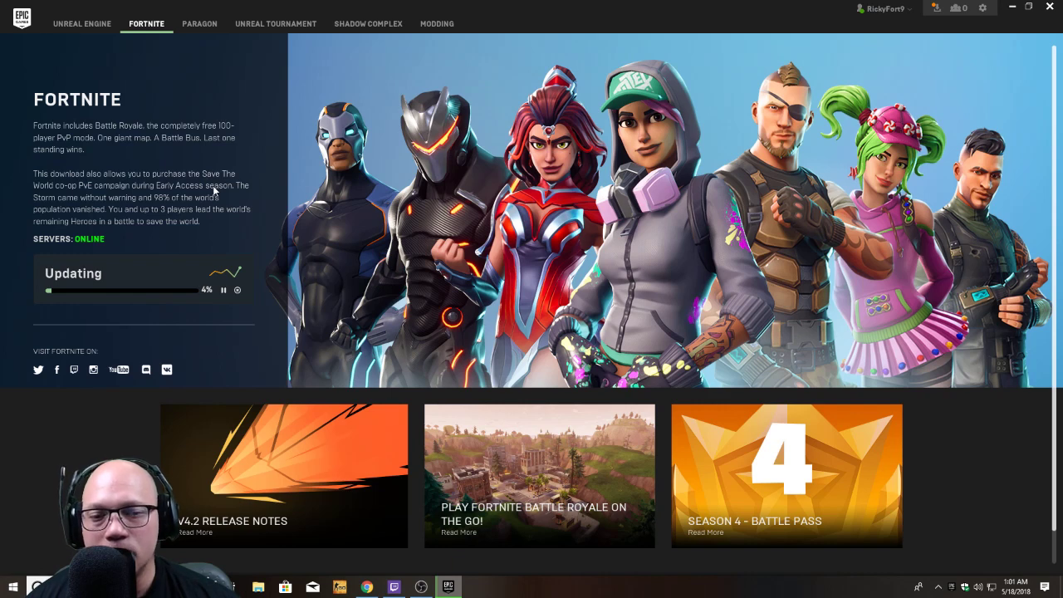
mouse_move(278, 382)
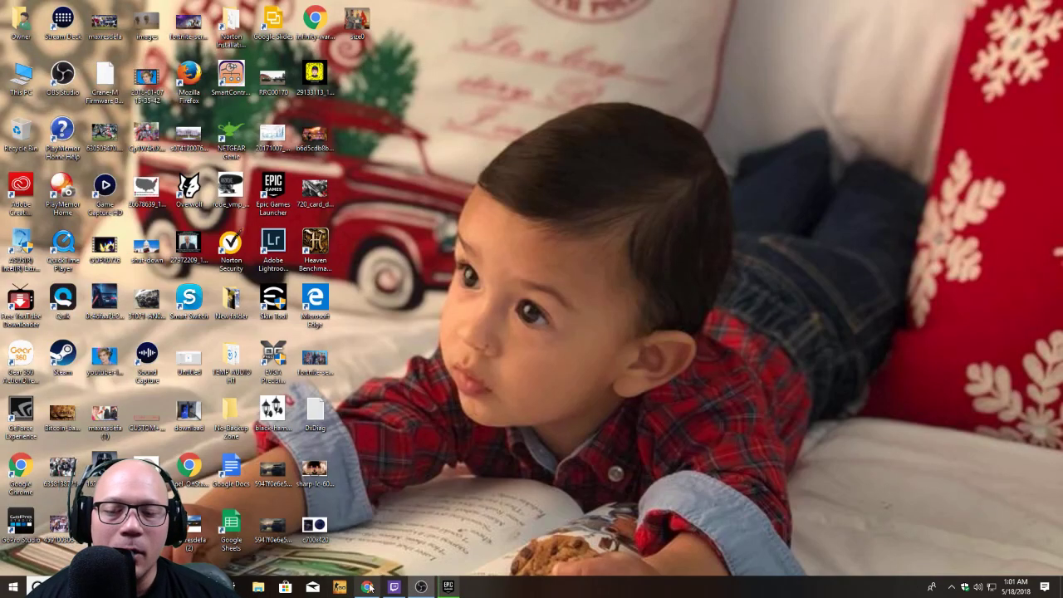
- Search YouTube for 'fortnite low settings' and open the worst-settings Fortnite video
click(382, 585)
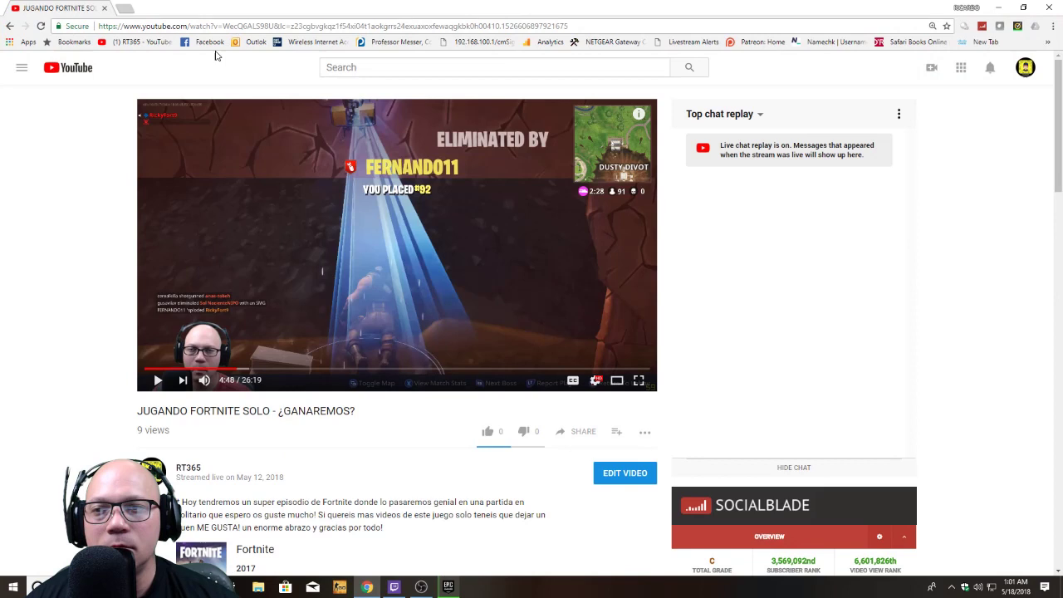
click(495, 67)
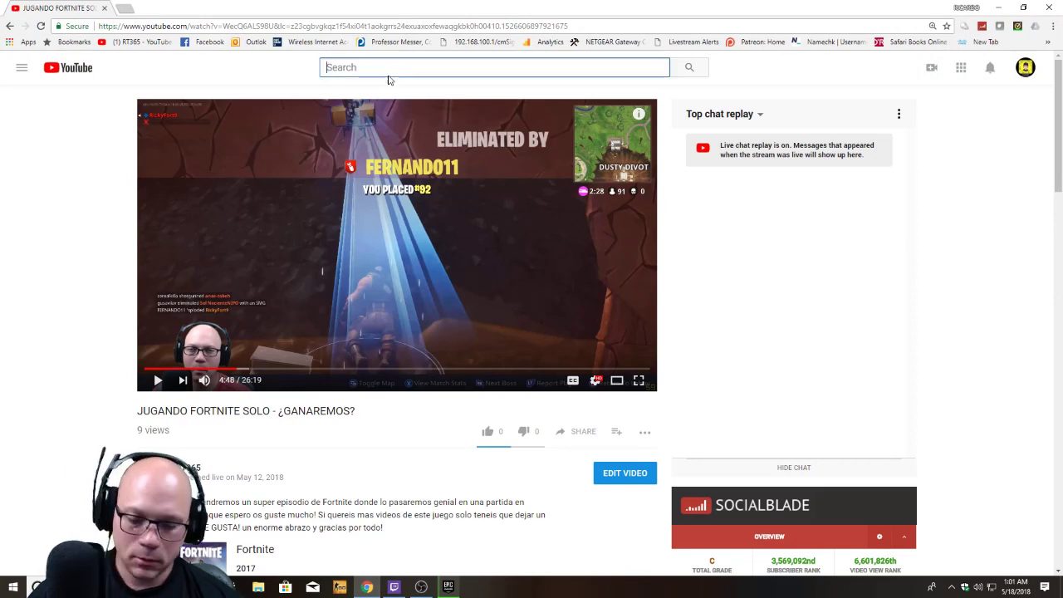
text(lower)
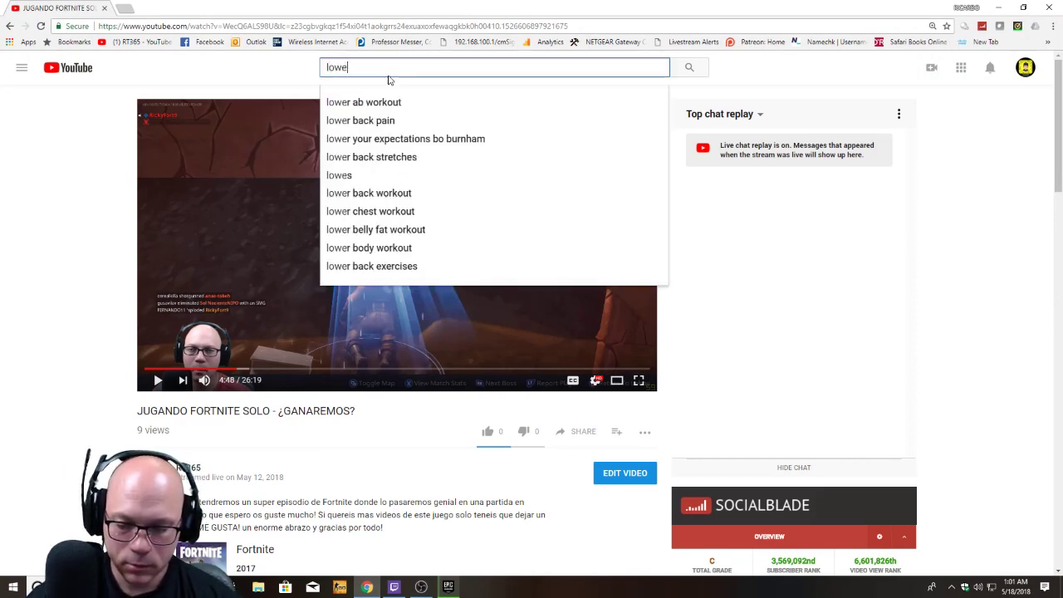
text(fort nite)
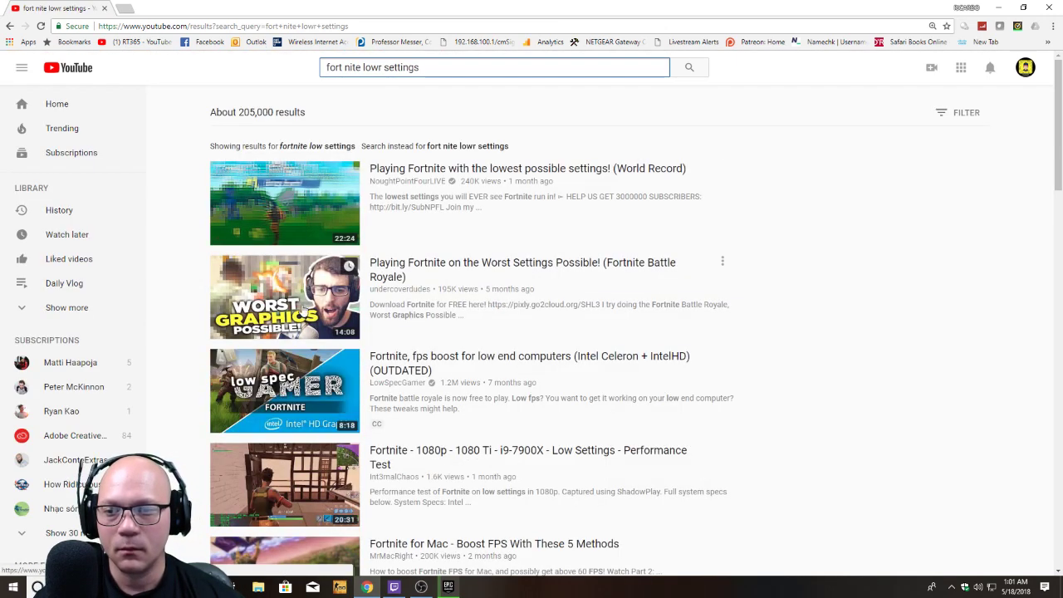
click(285, 296)
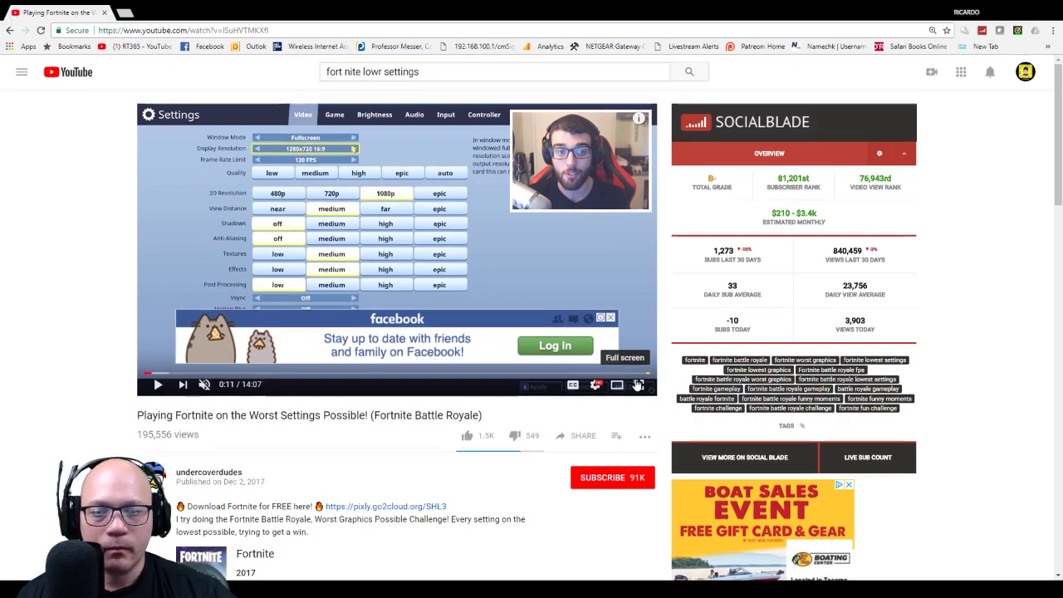
- Pause the video on its Fortnite settings screen and view it full screen
click(640, 357)
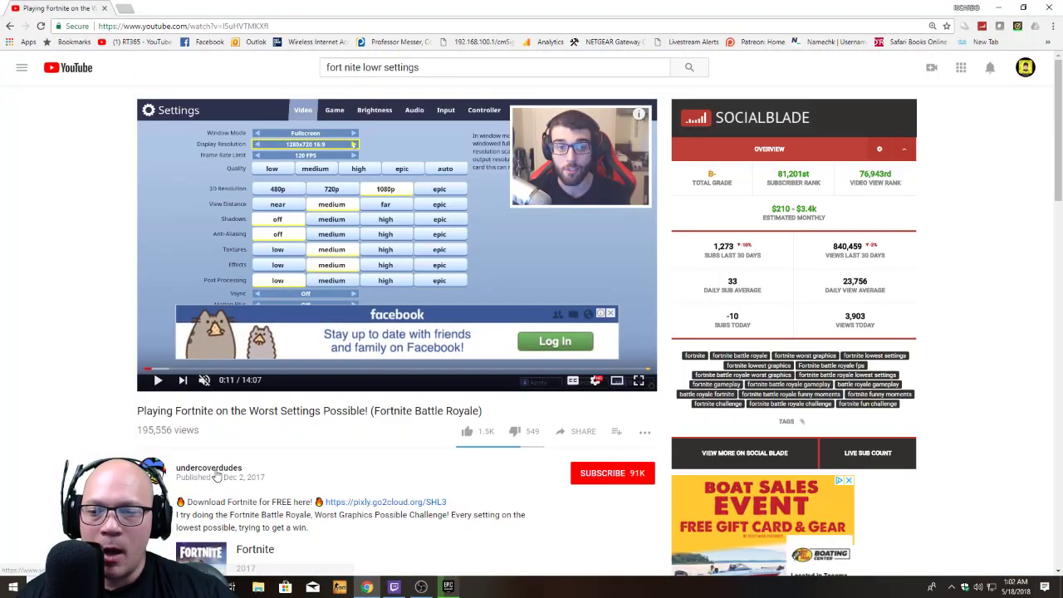
mouse_move(516, 211)
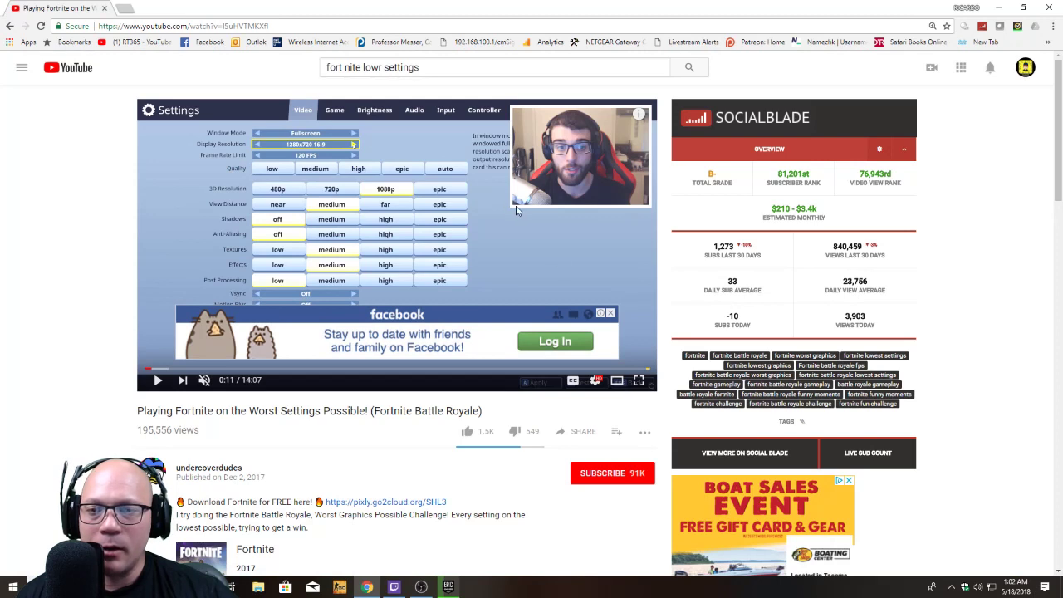
mouse_move(512, 252)
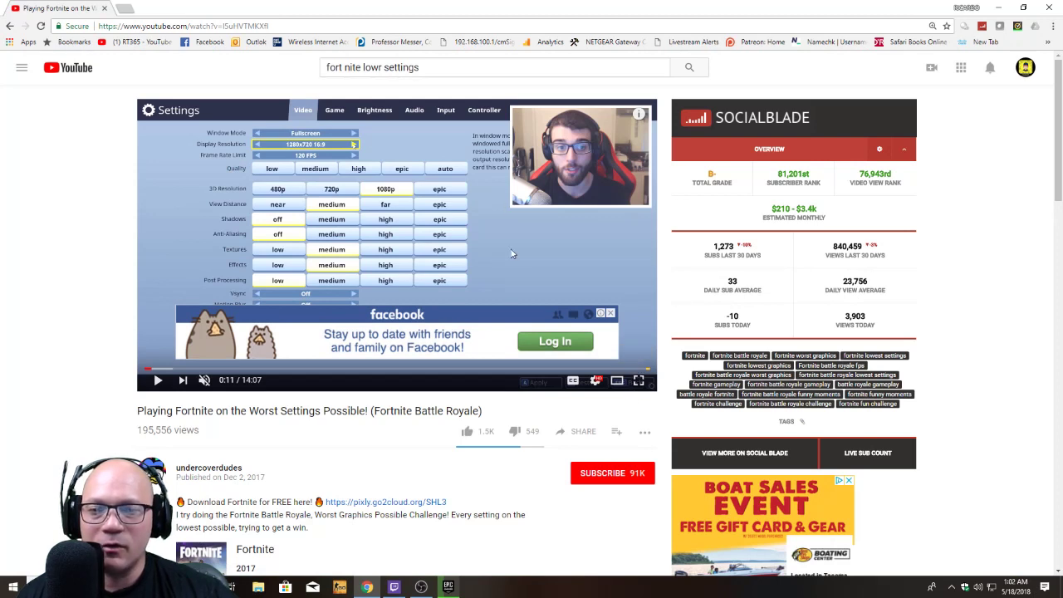
mouse_move(641, 382)
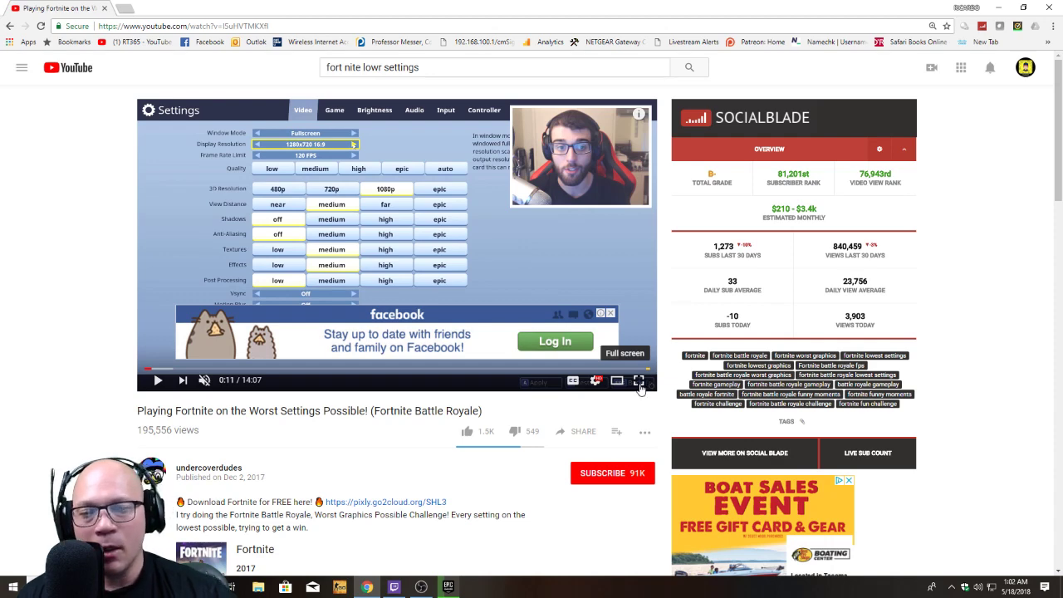
click(639, 382)
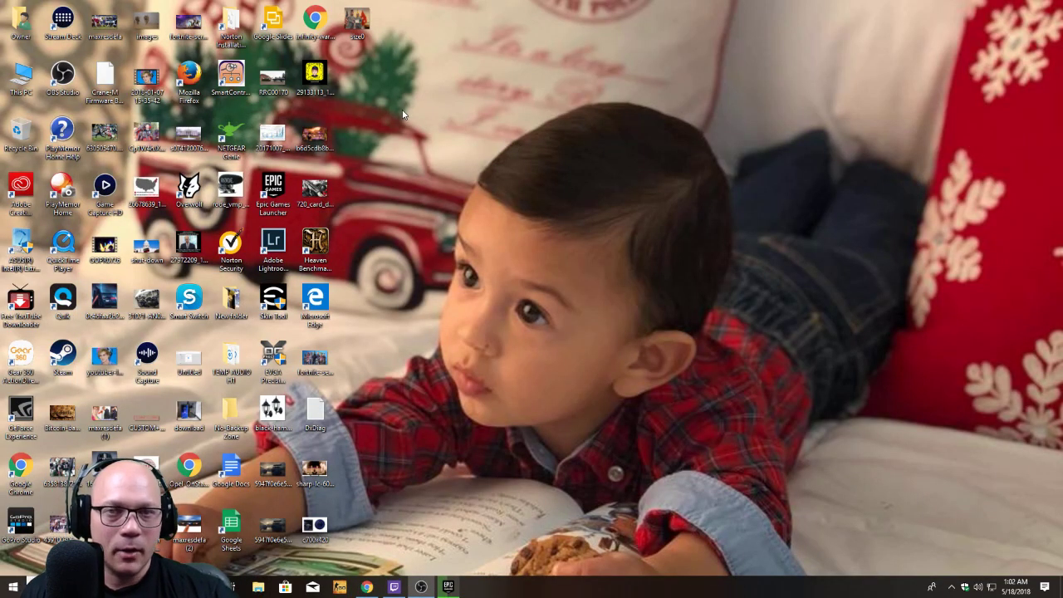
- Launch NVIDIA Control Panel from the desktop menu and show Adjust image settings with preview
right_click(404, 116)
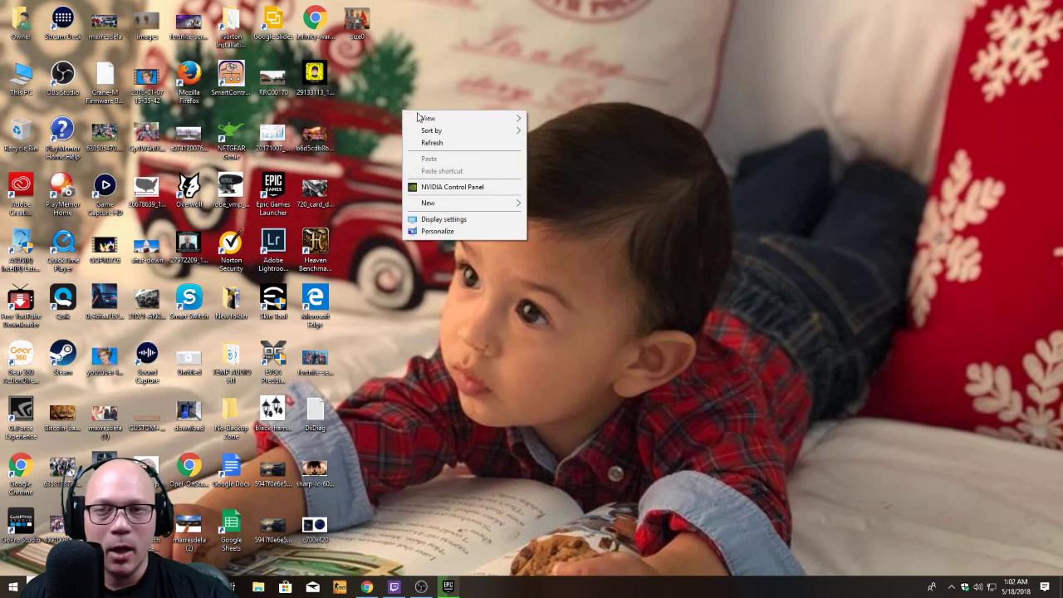
click(469, 192)
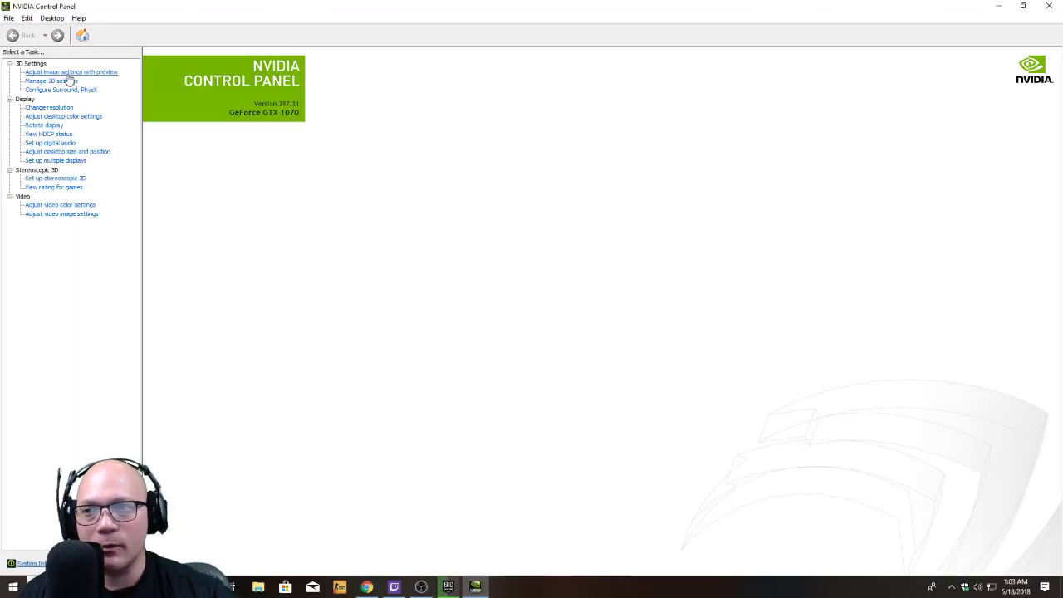
click(73, 73)
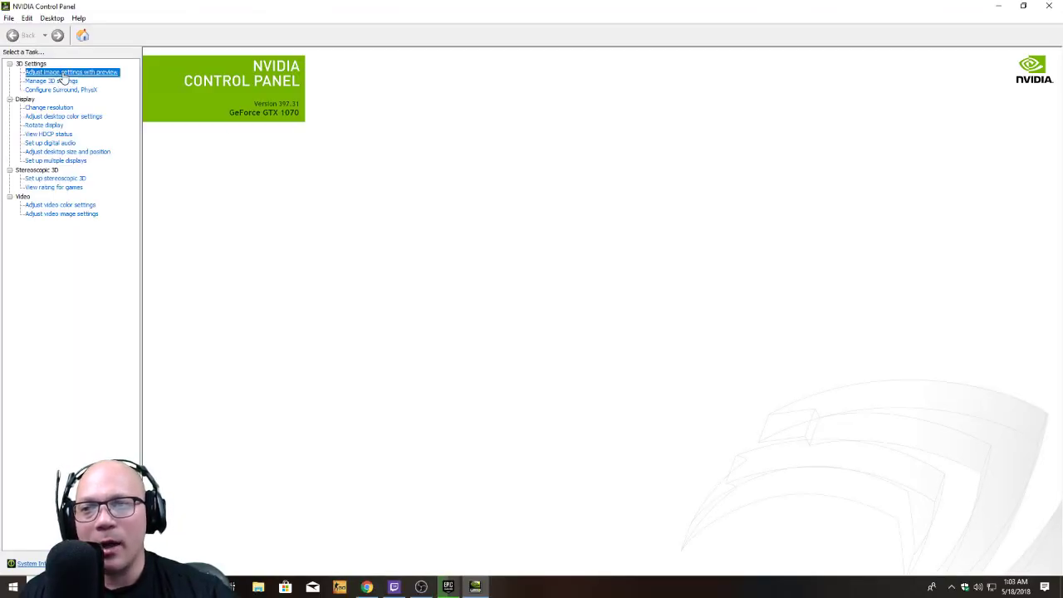
click(70, 71)
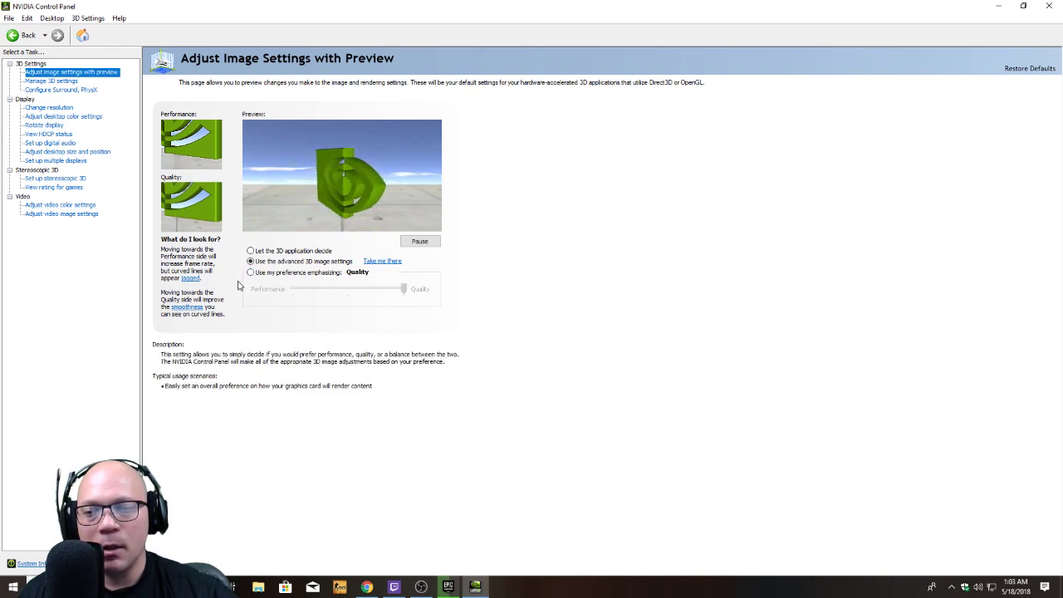
- Use my own preference slider, try Performance then return to Quality, and go to Manage 3D Settings
click(249, 249)
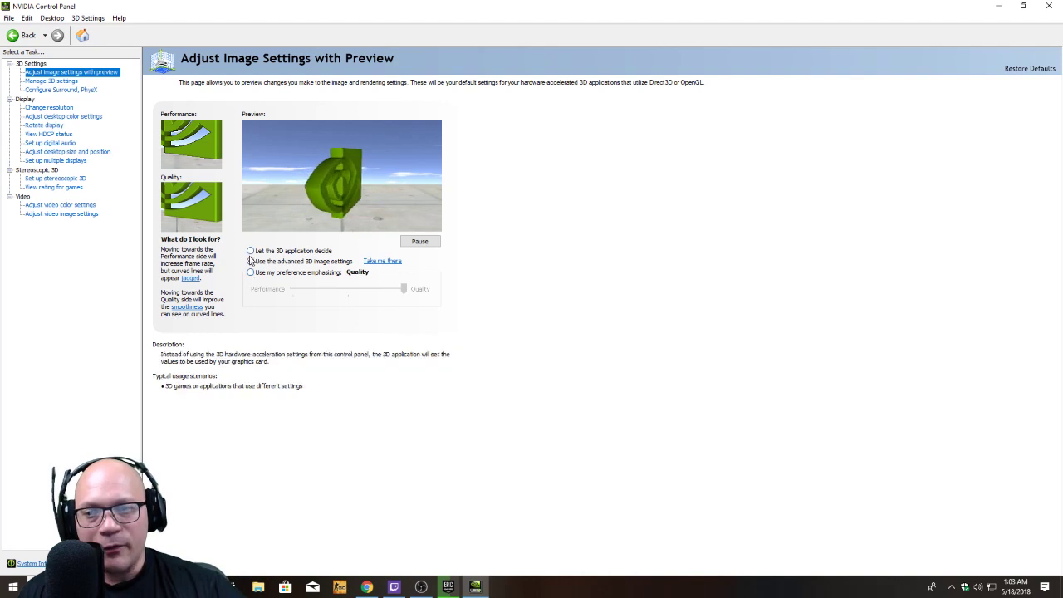
click(249, 259)
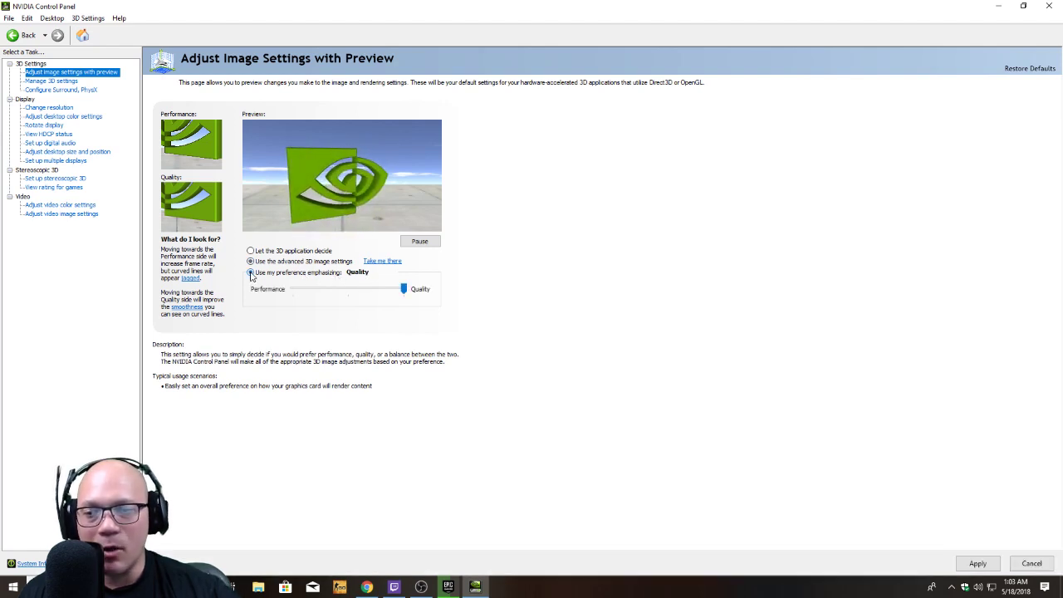
drag(403, 289, 293, 289)
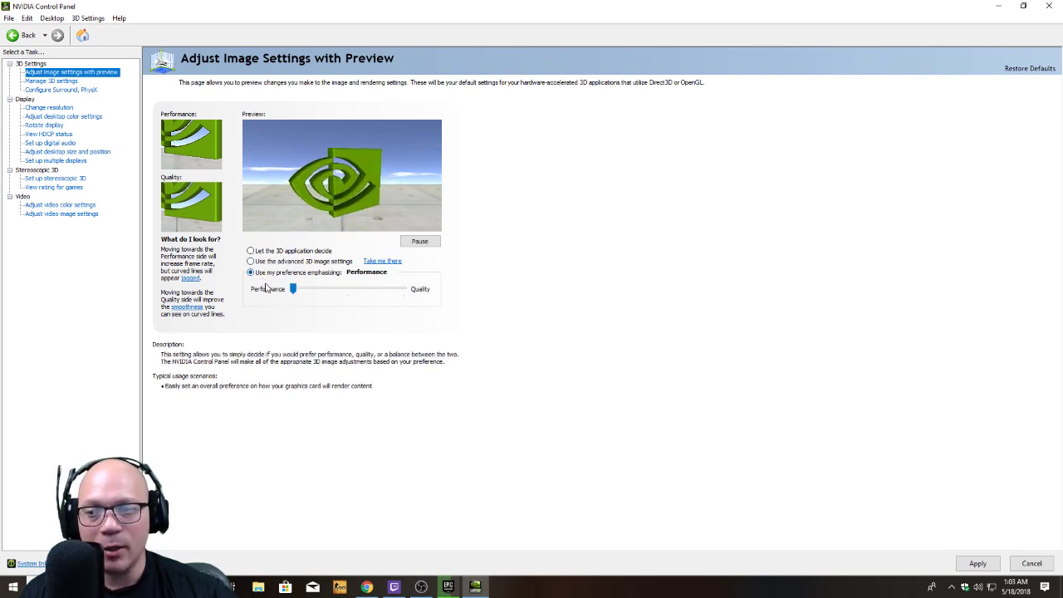
drag(292, 290, 403, 289)
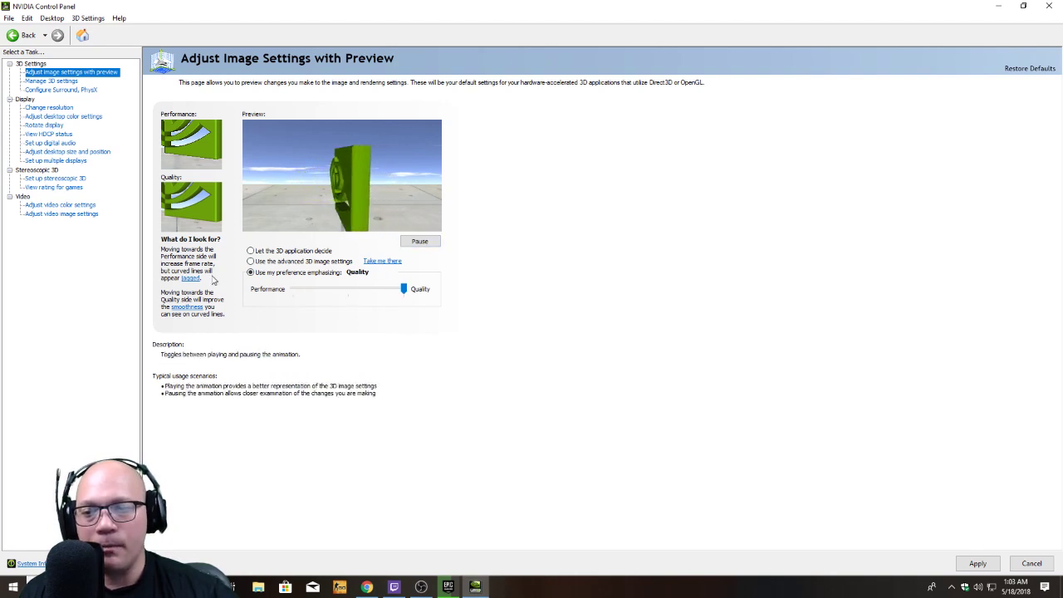
click(250, 261)
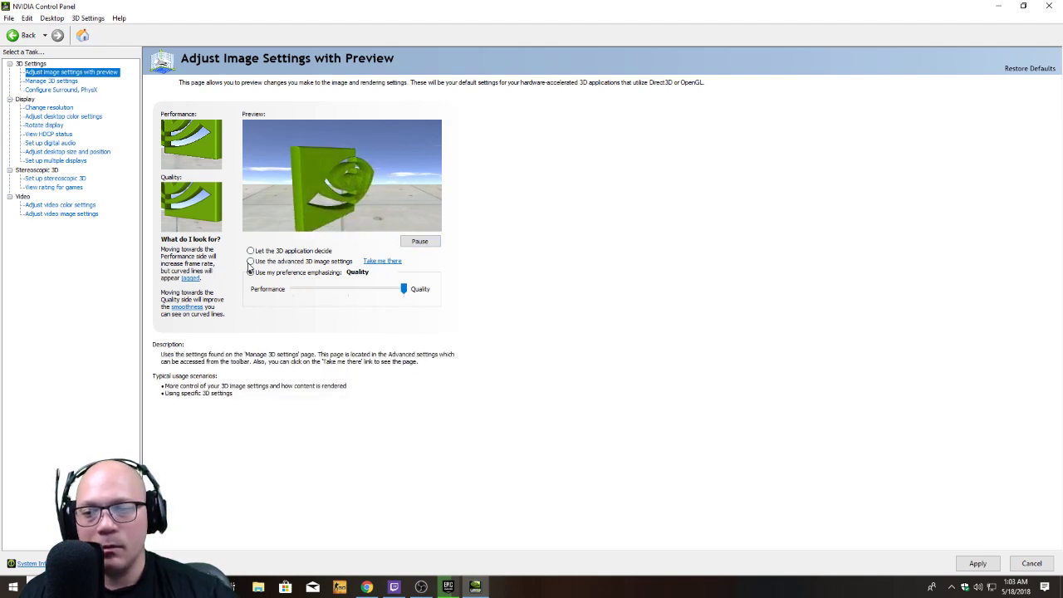
click(250, 273)
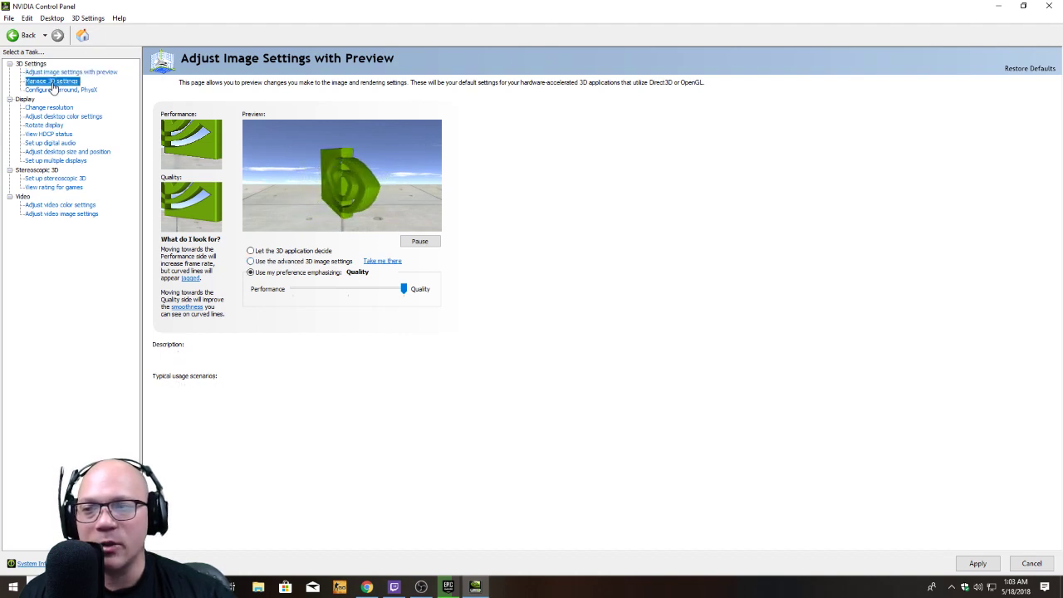
click(53, 80)
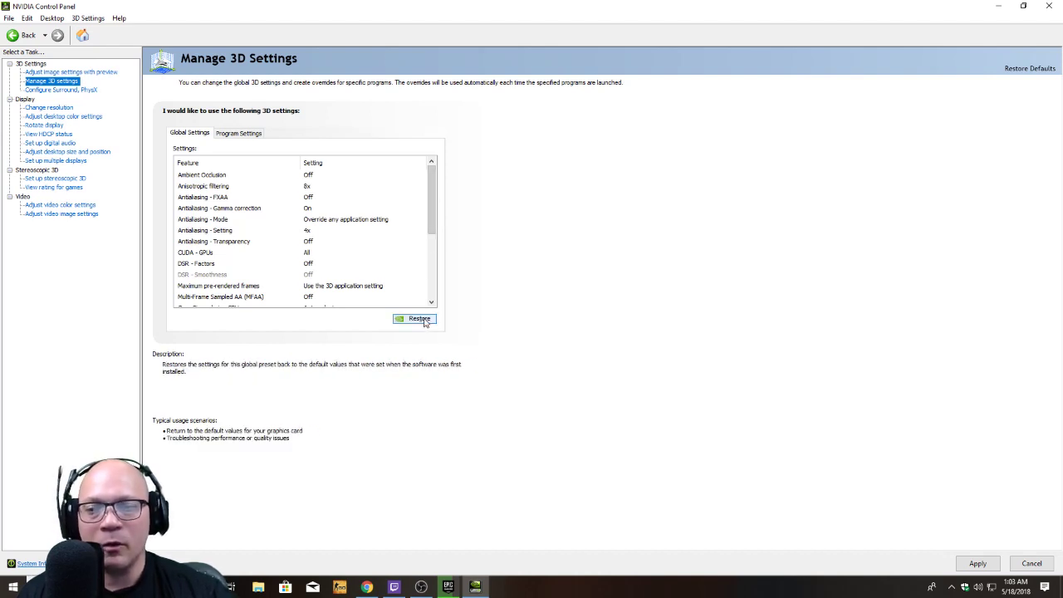
mouse_move(585, 305)
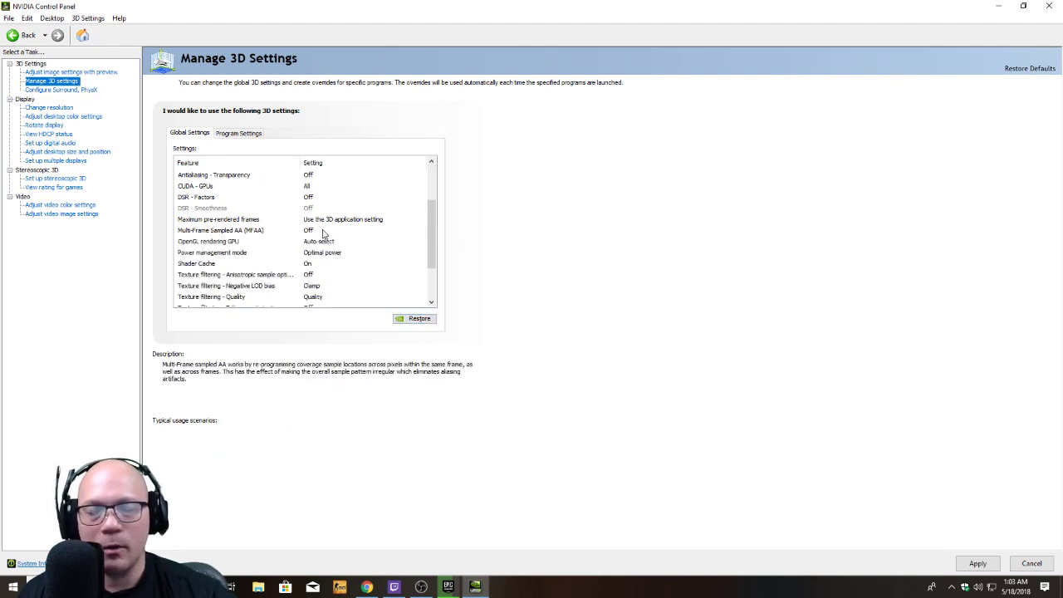
- Scroll the Global Settings list down to the Power management mode entry
scroll(down, 3)
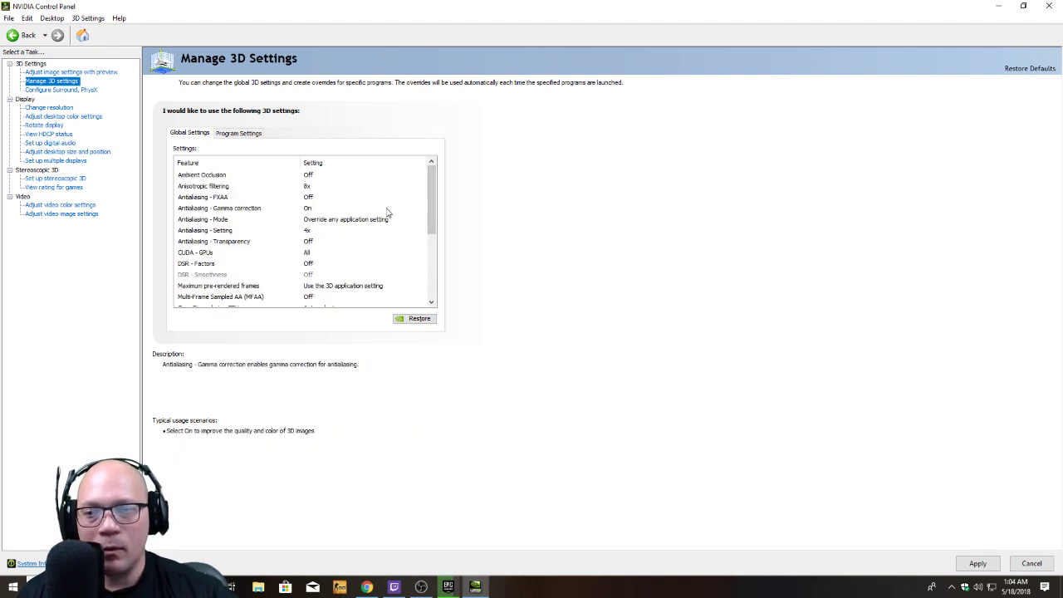
scroll(down, 3)
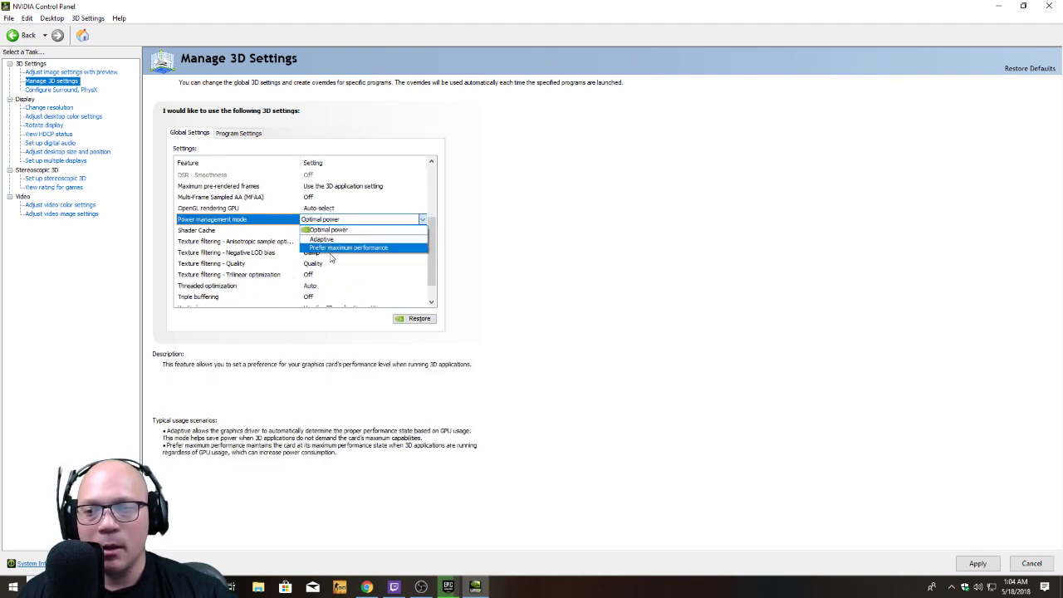
mouse_move(335, 238)
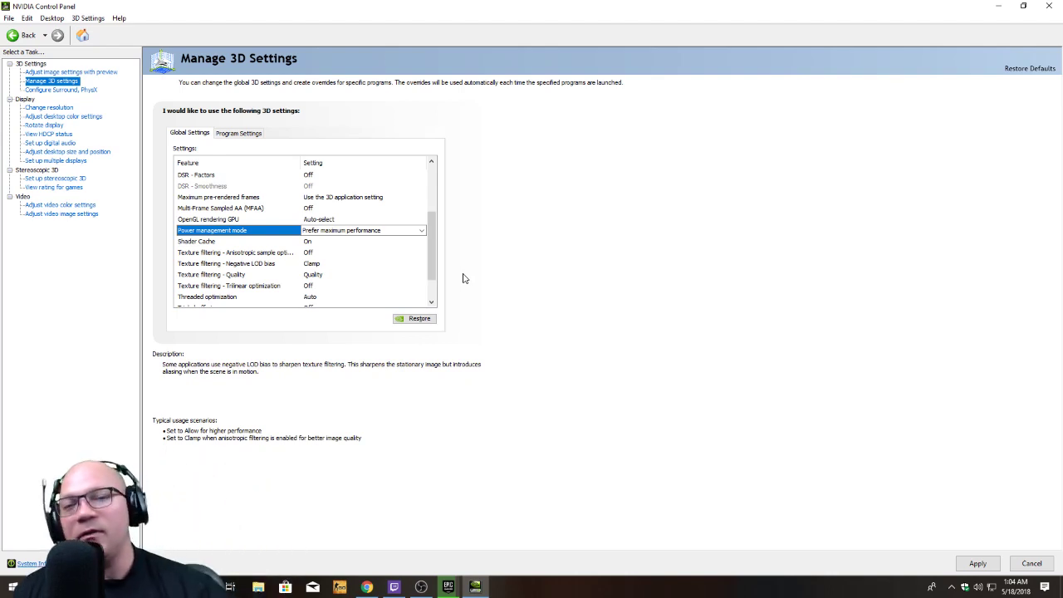
- Read the anisotropic, antialiasing, CUDA and DSR settings, then select OpenGL rendering GPU for the GTX 1070
scroll(up, 3)
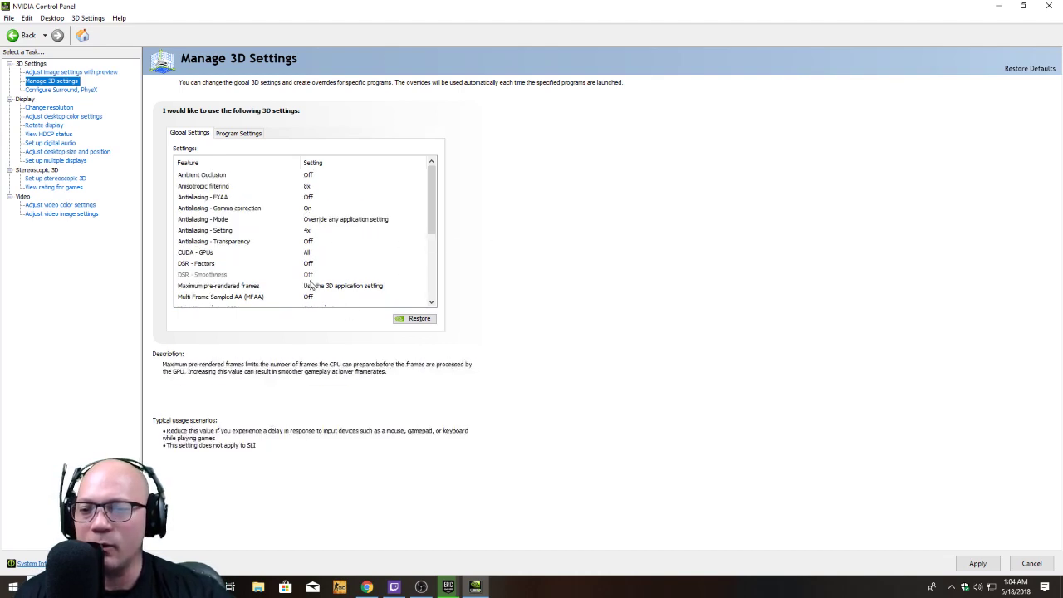
click(203, 186)
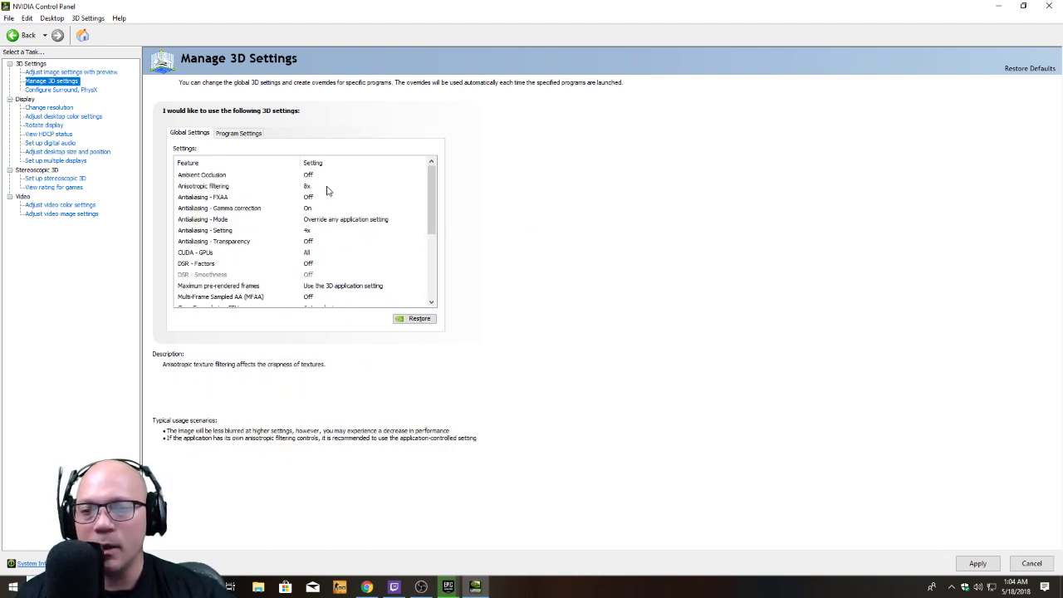
click(203, 219)
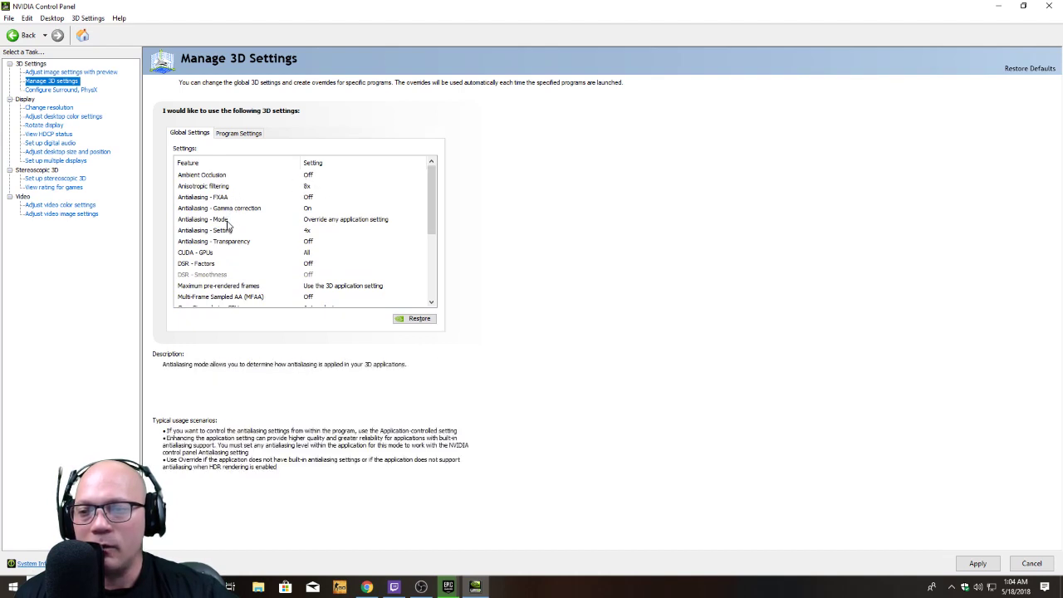
click(197, 253)
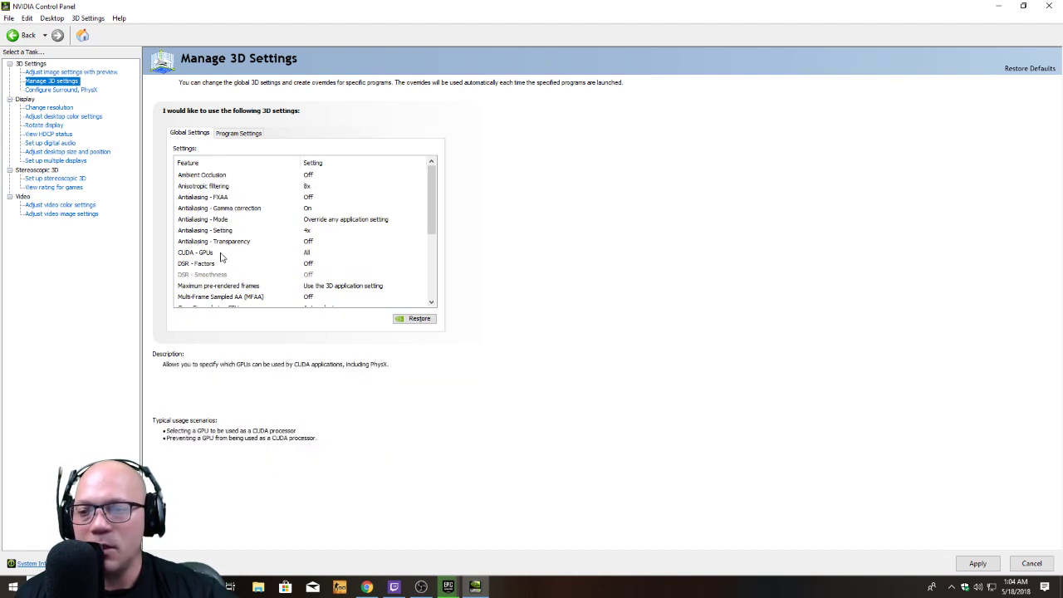
click(195, 253)
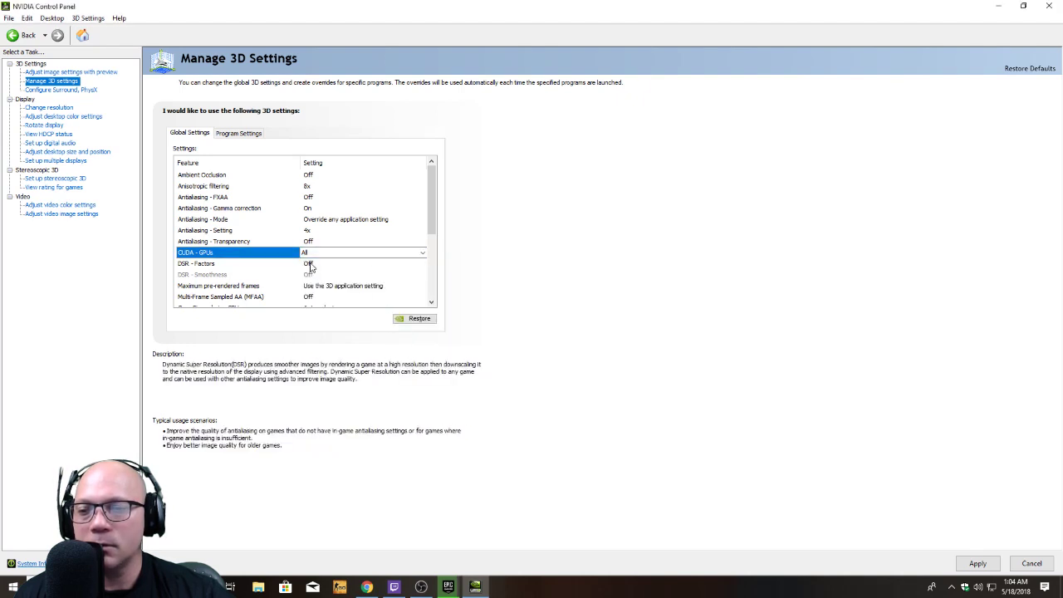
click(249, 262)
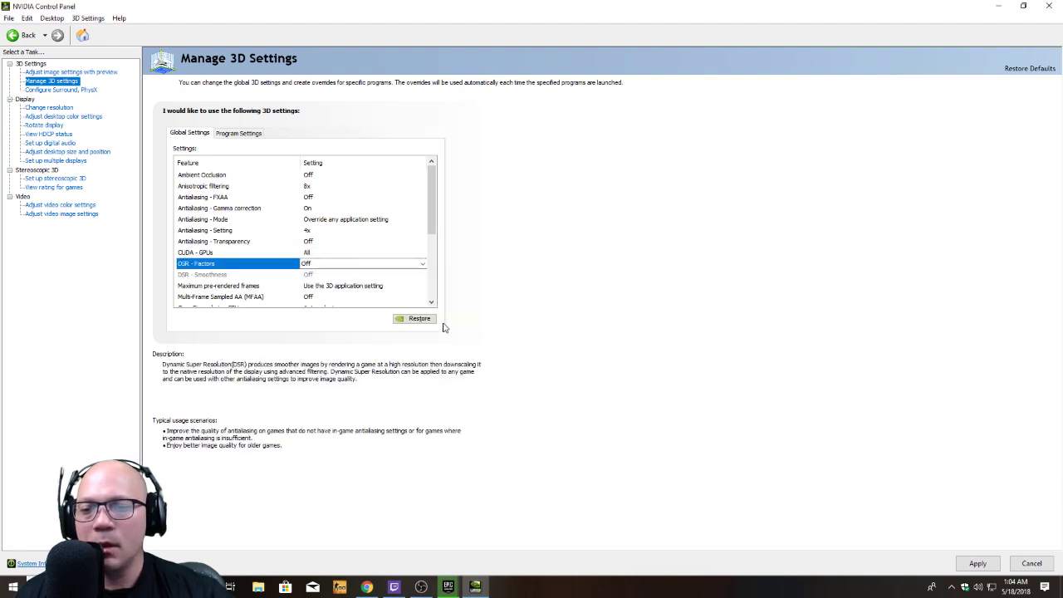
scroll(down, 3)
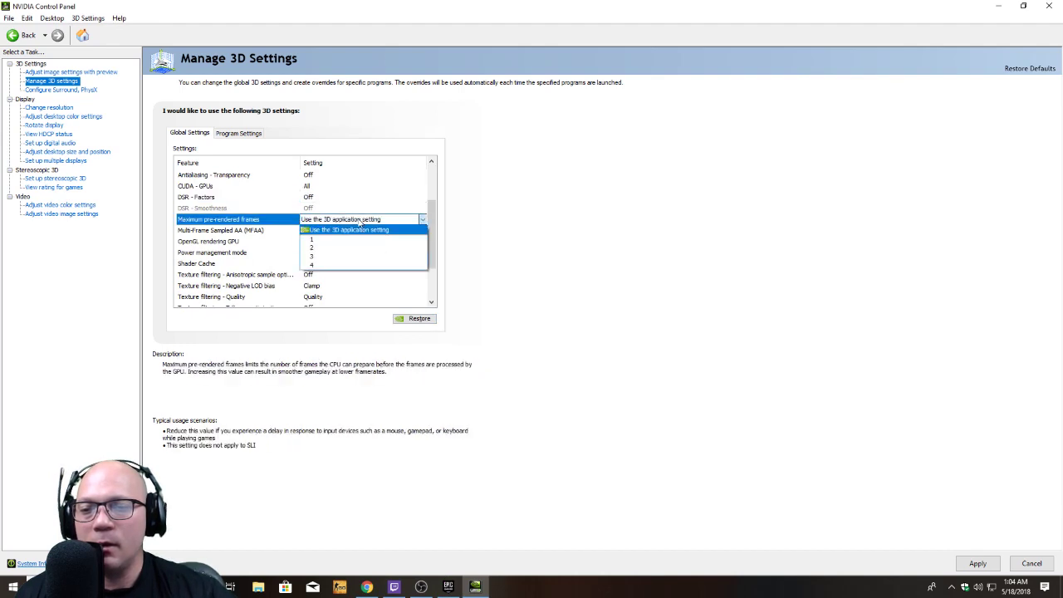
mouse_move(535, 242)
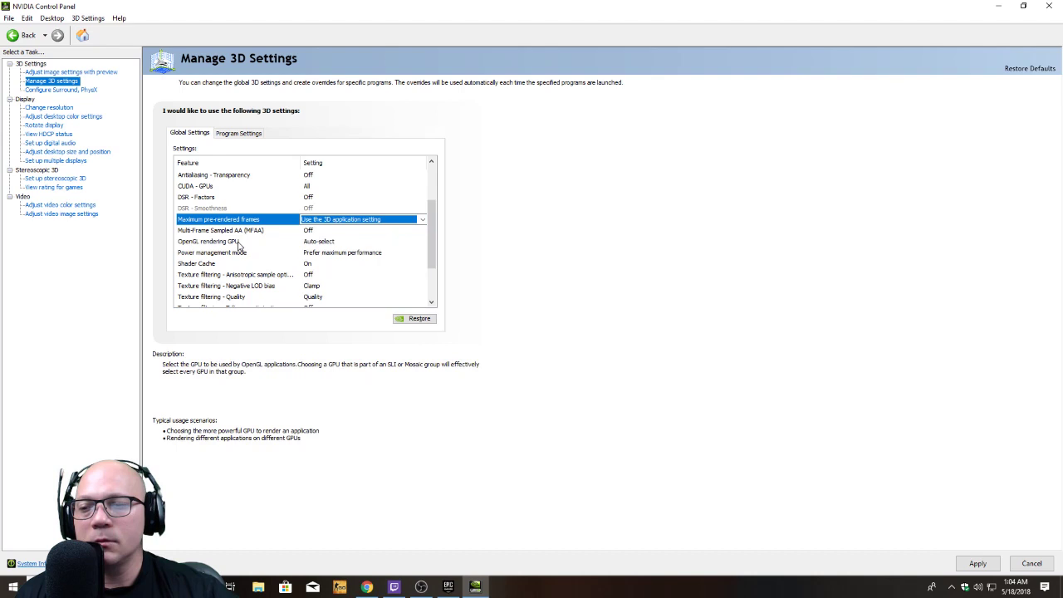
click(232, 241)
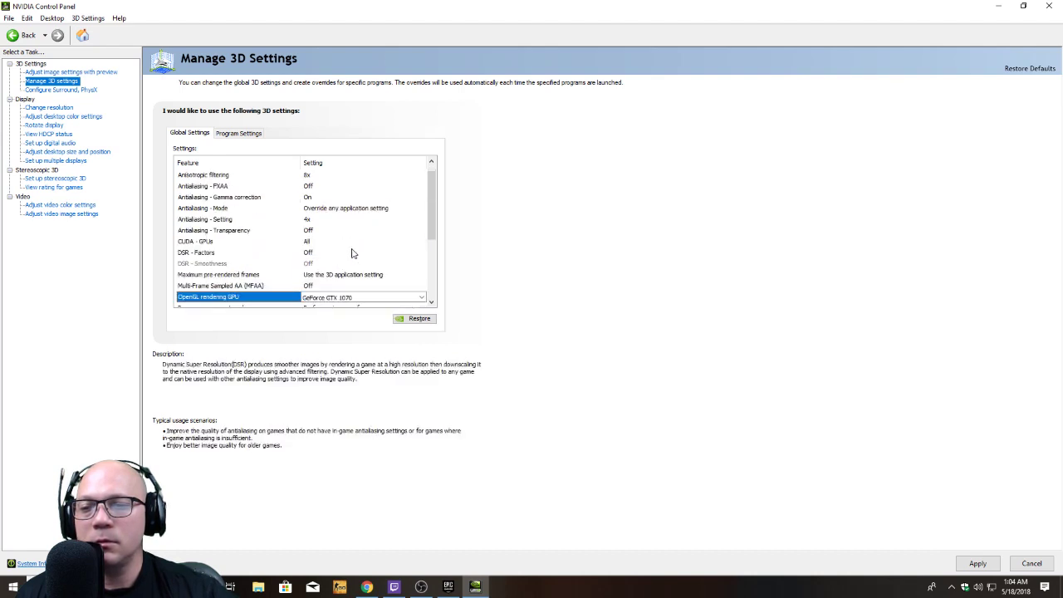
- Keep Texture filtering - Quality set to Quality
scroll(down, 3)
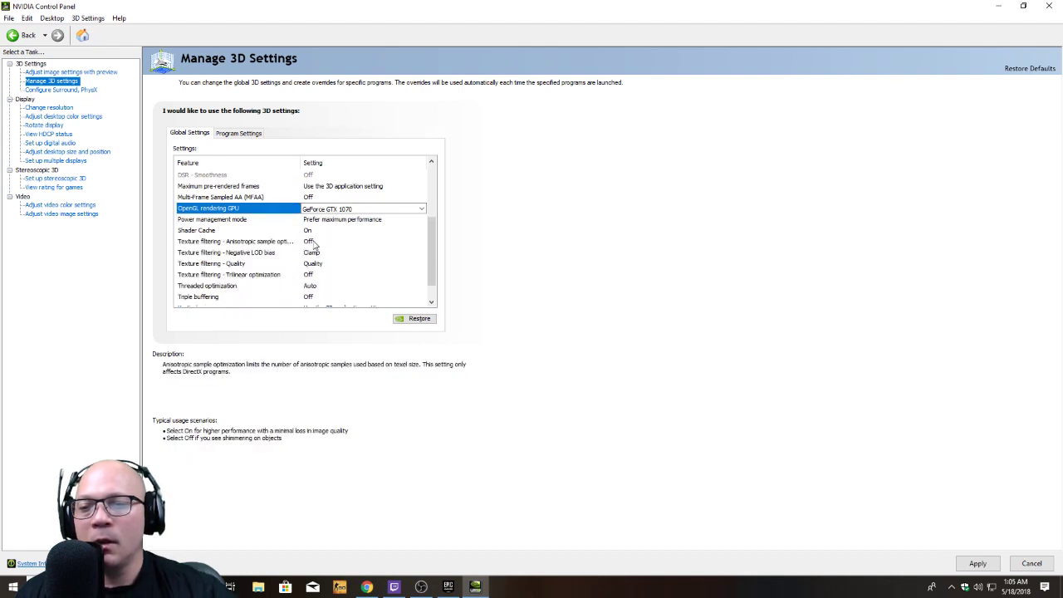
click(418, 241)
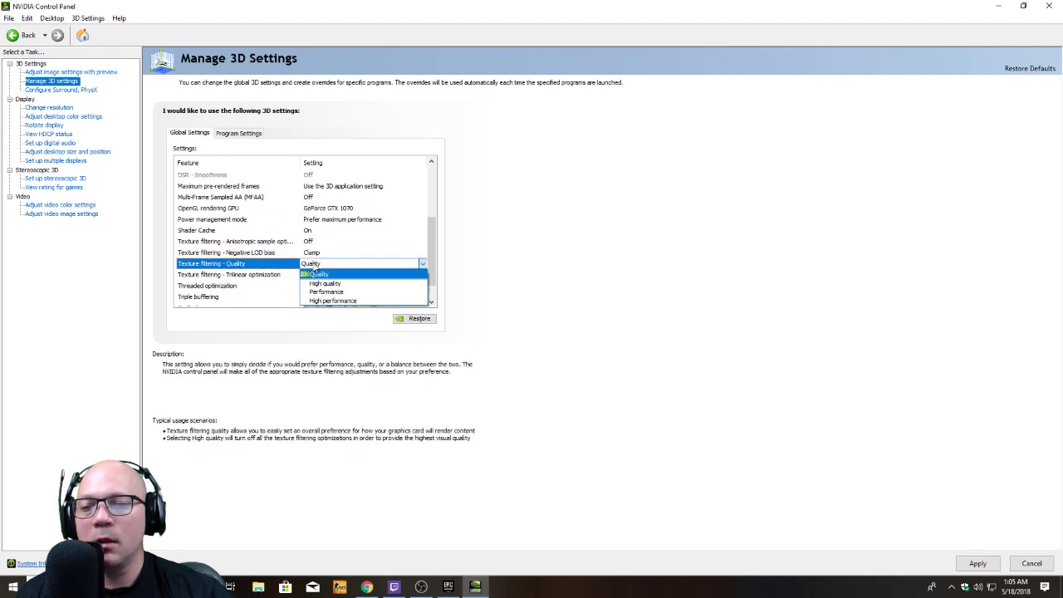
mouse_move(326, 282)
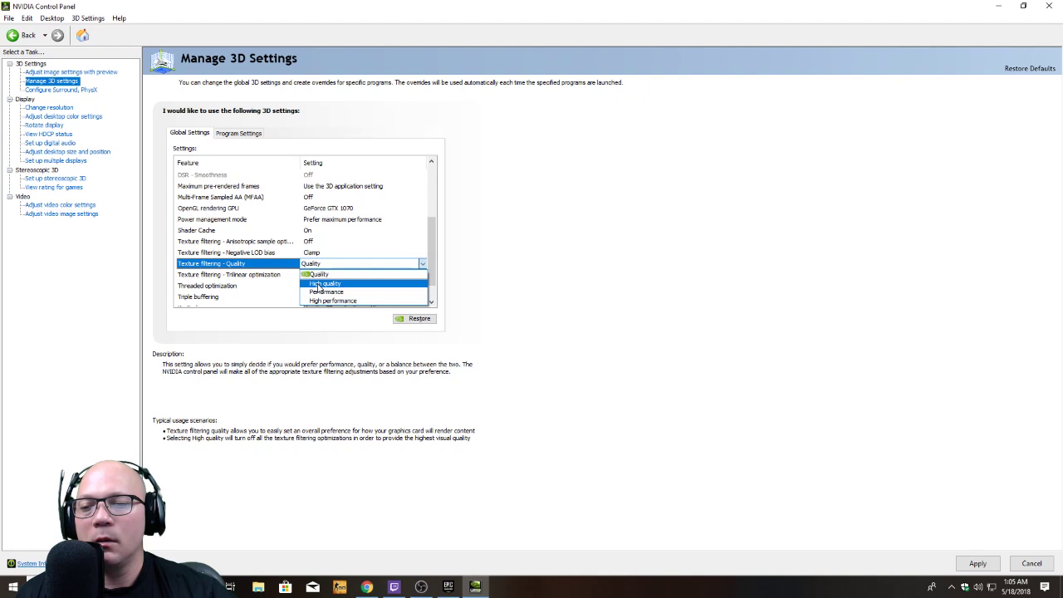
mouse_move(324, 274)
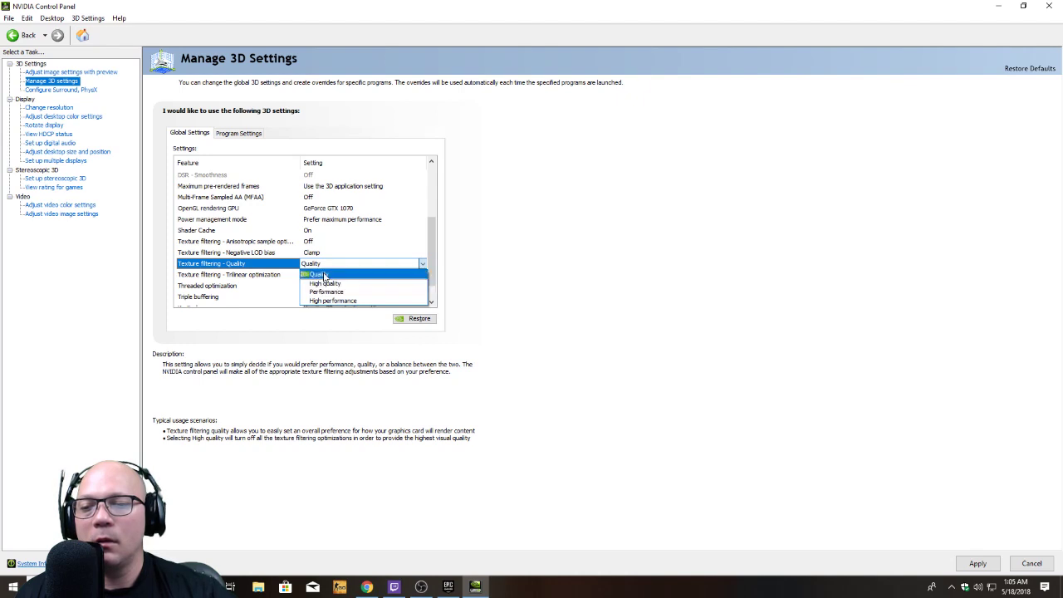
click(314, 274)
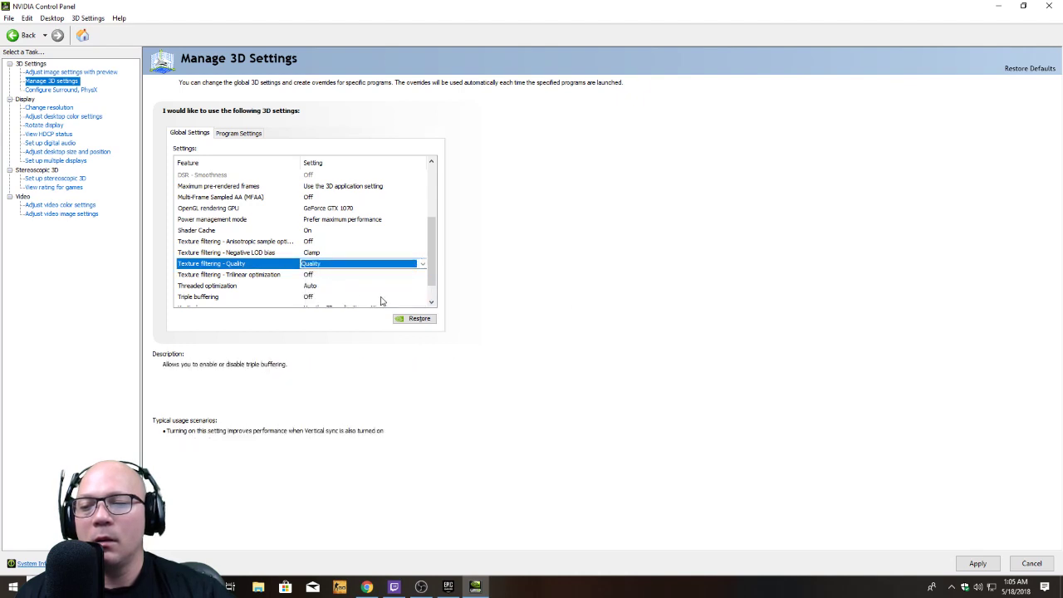
mouse_move(615, 332)
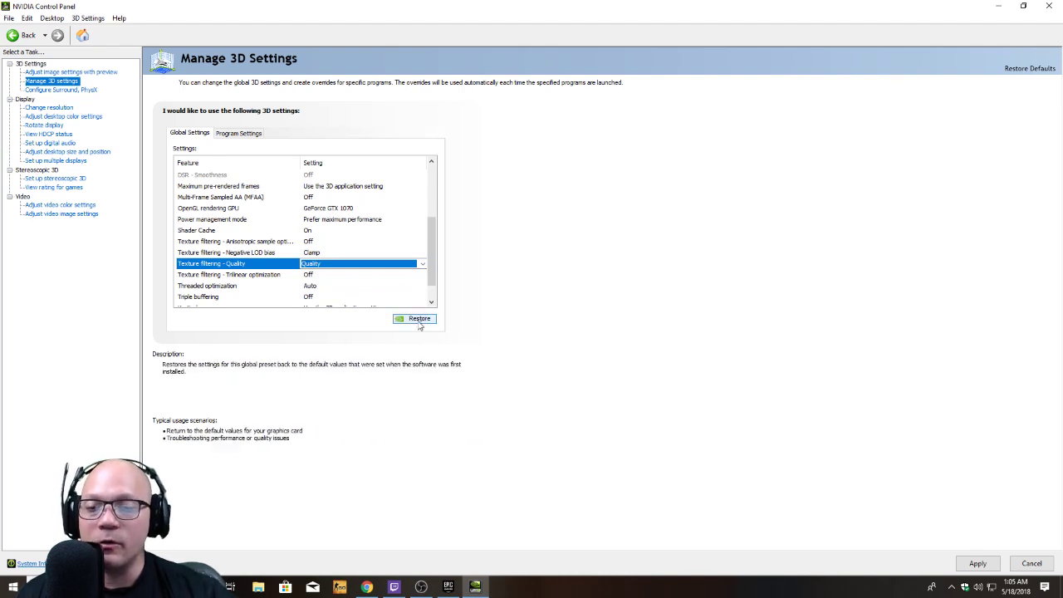
mouse_move(176, 328)
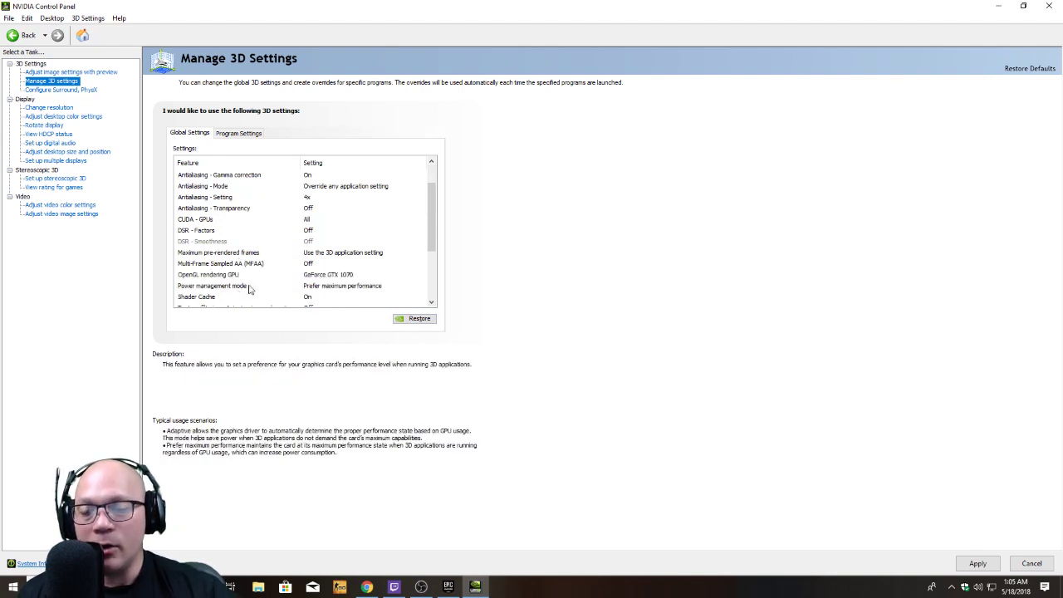
- Set Power management mode to Prefer maximum performance, then switch to the Epic Games Launcher
click(219, 263)
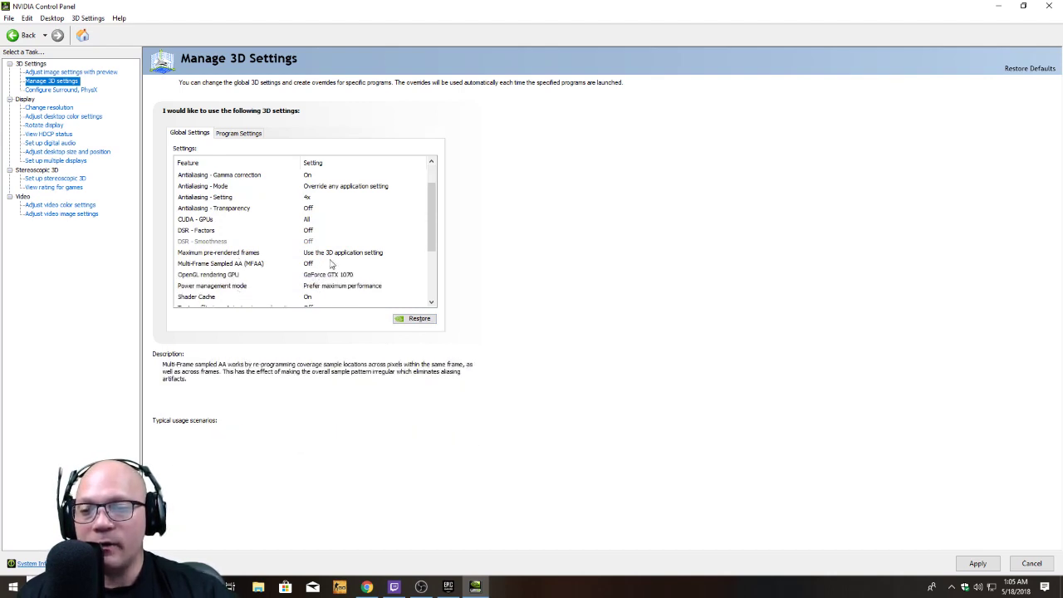
click(206, 196)
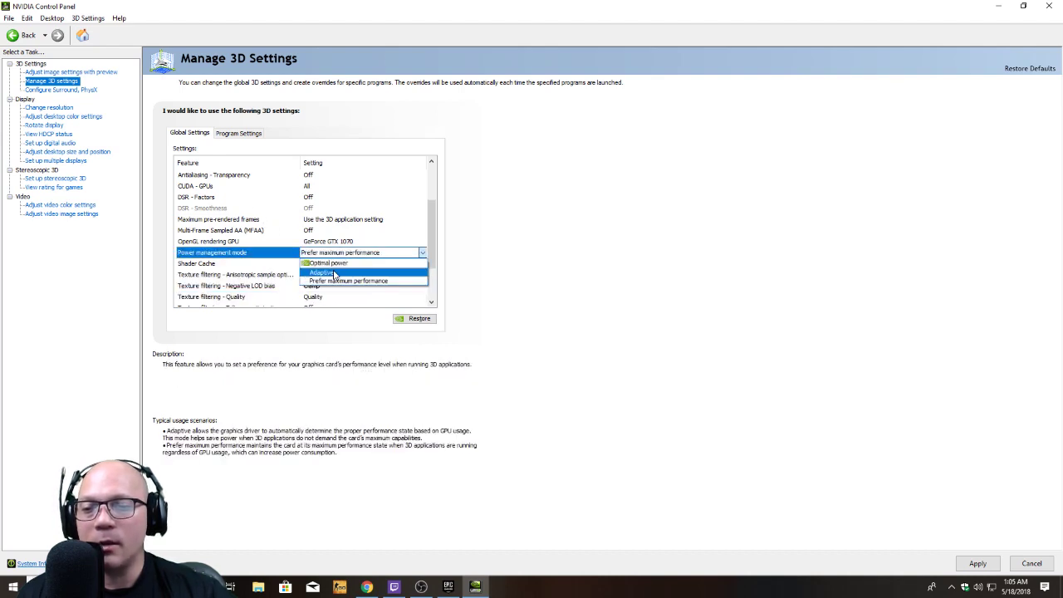
mouse_move(339, 263)
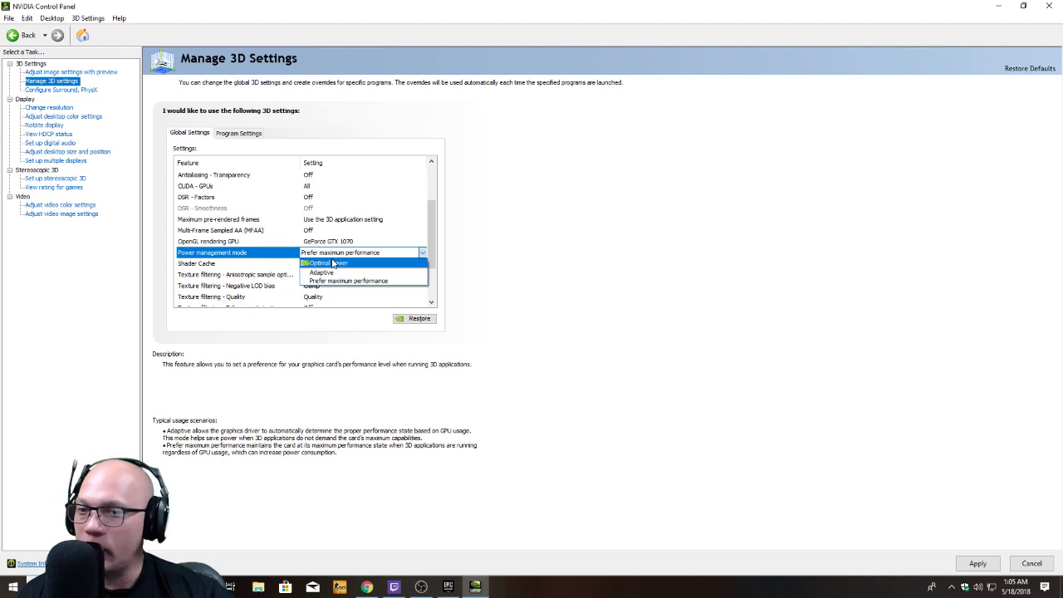
click(373, 280)
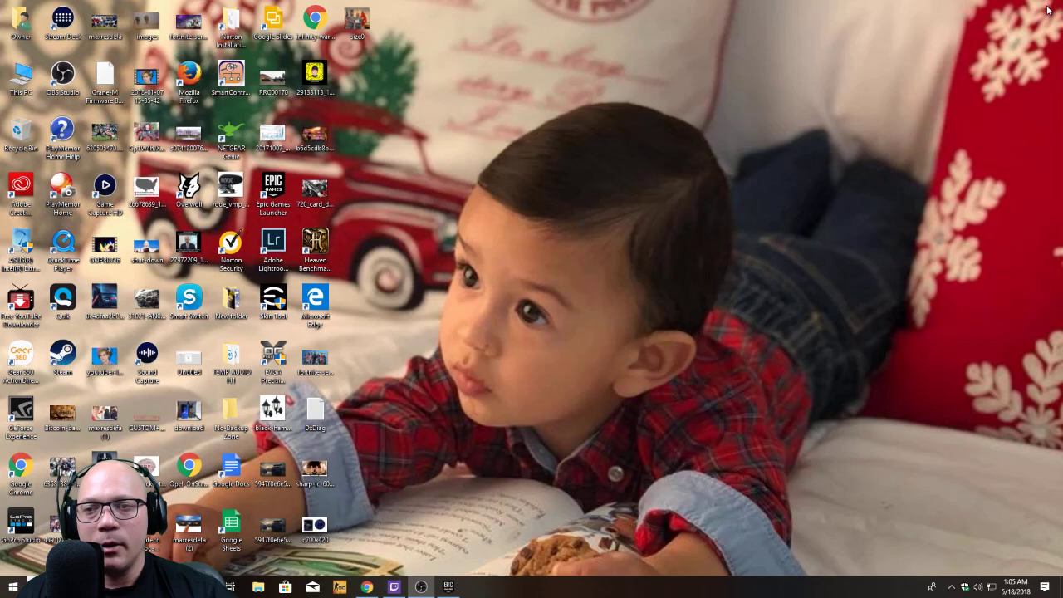
click(445, 585)
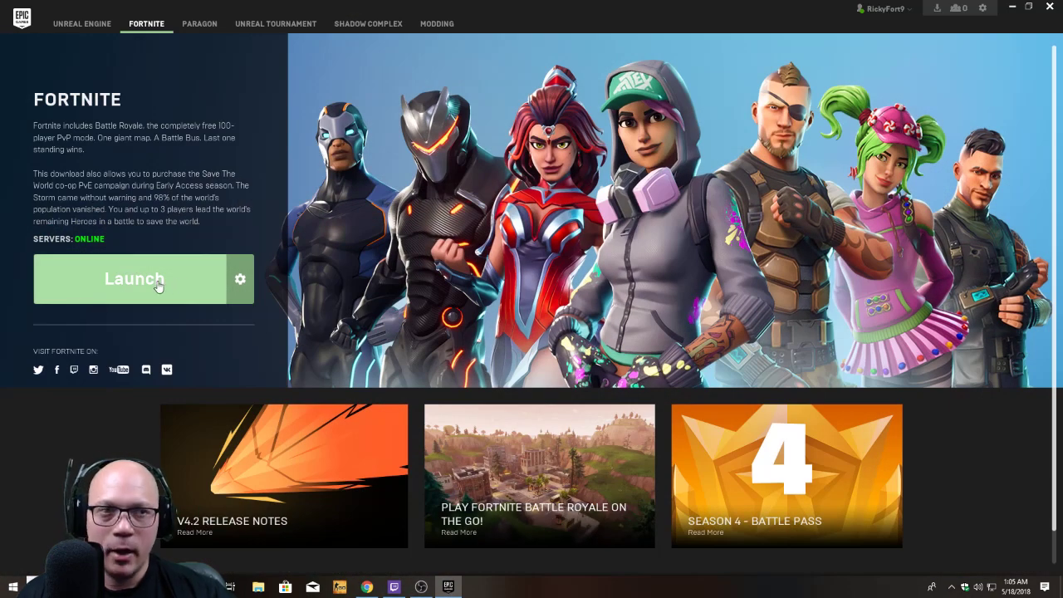
- Launch Fortnite from its launcher page and dismiss the Battle Royale promo popup
click(133, 279)
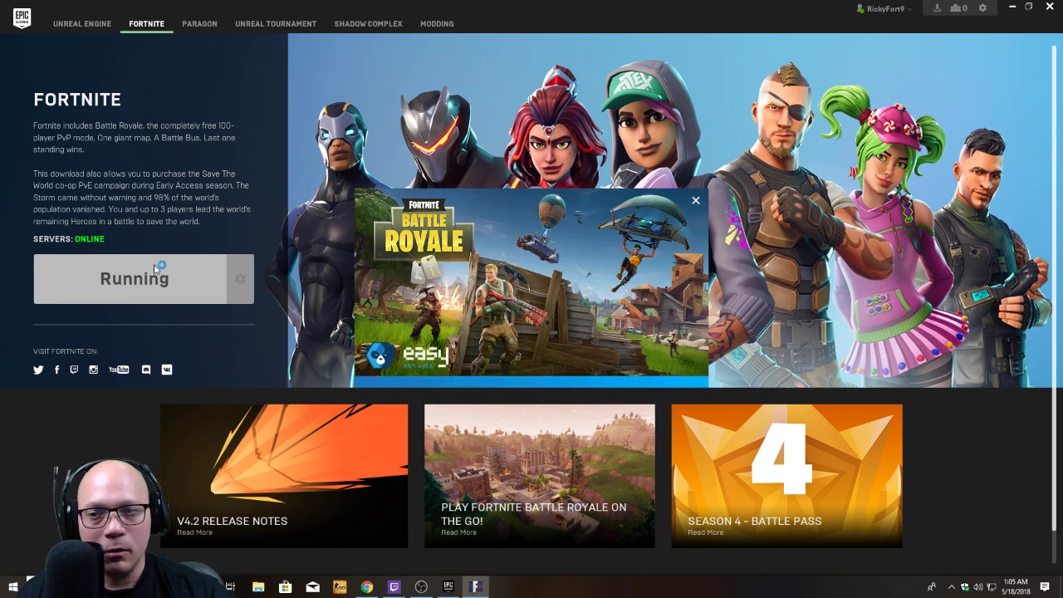
click(694, 199)
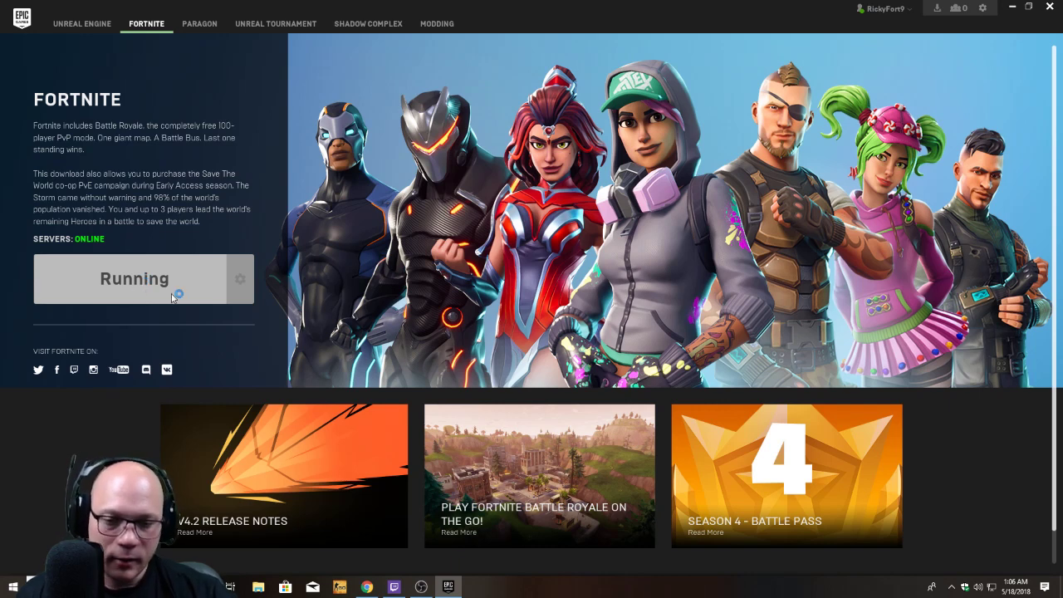
mouse_move(1, 236)
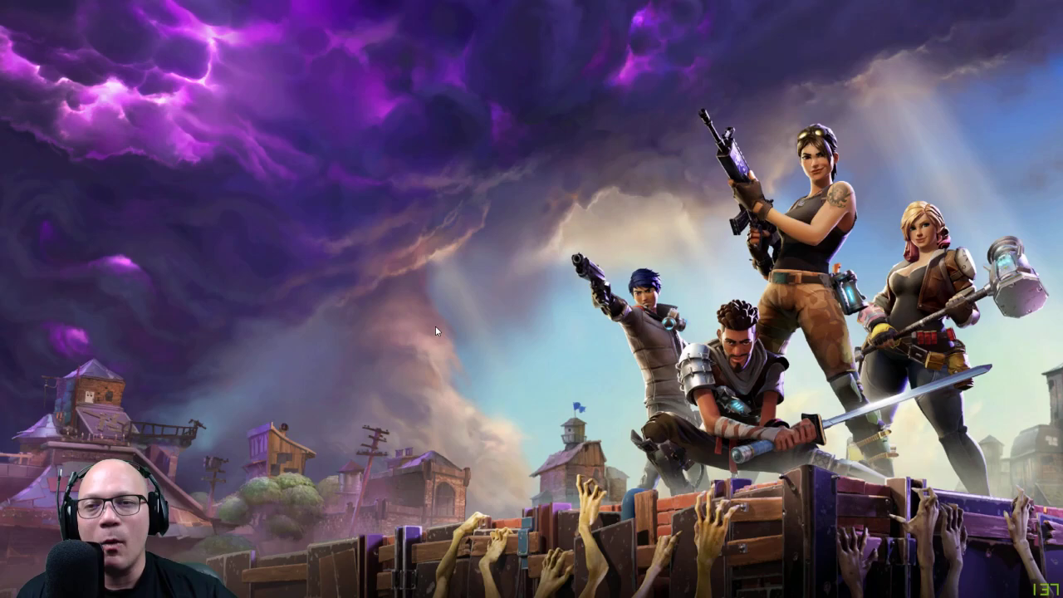
mouse_move(106, 332)
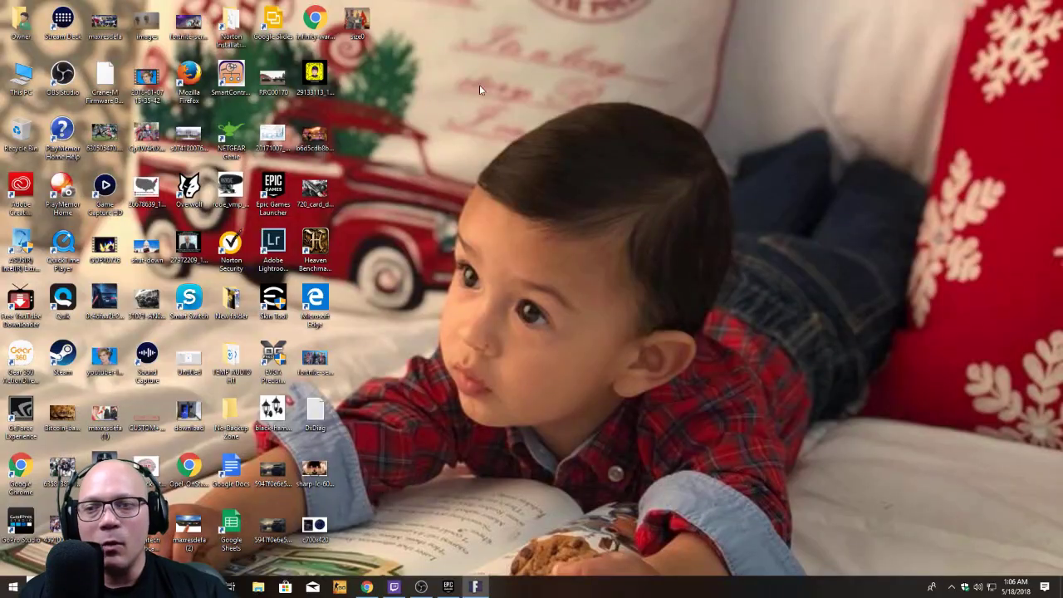
- Bring up the Epic Games Launcher shortcut's context menu to run it as administrator
click(272, 186)
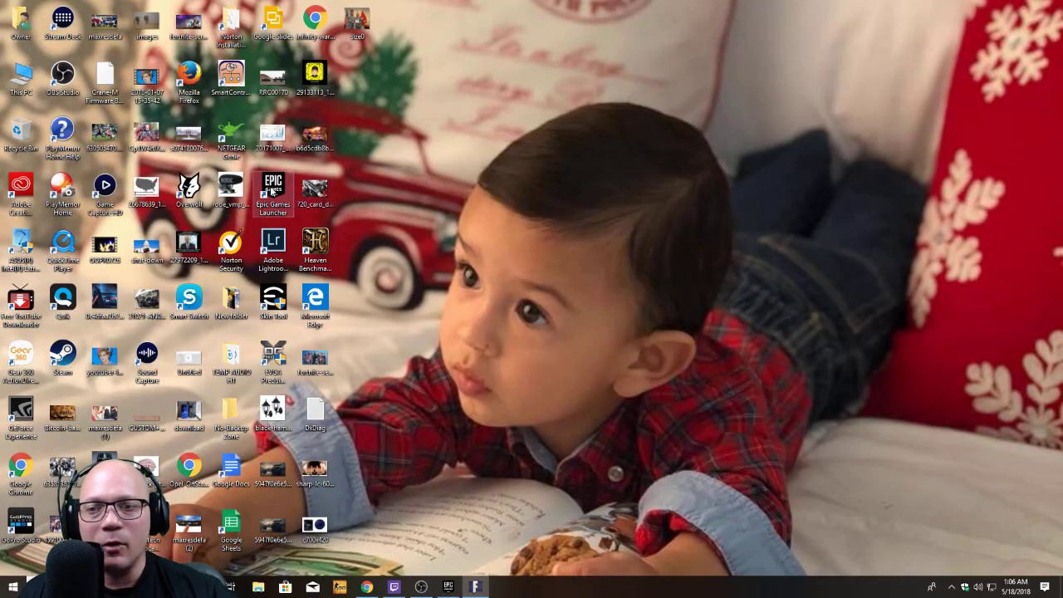
right_click(273, 189)
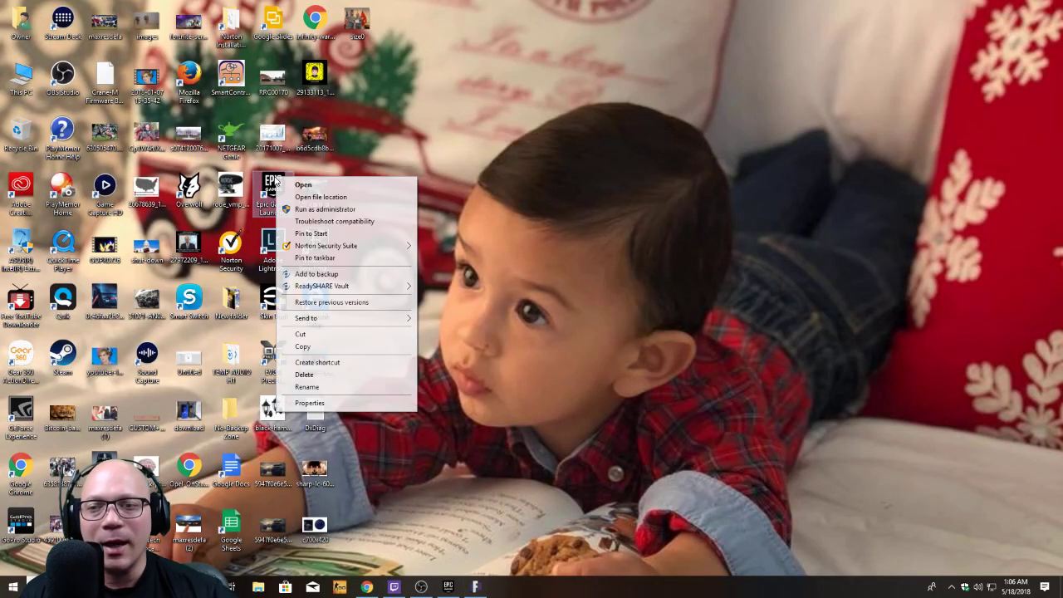
mouse_move(325, 209)
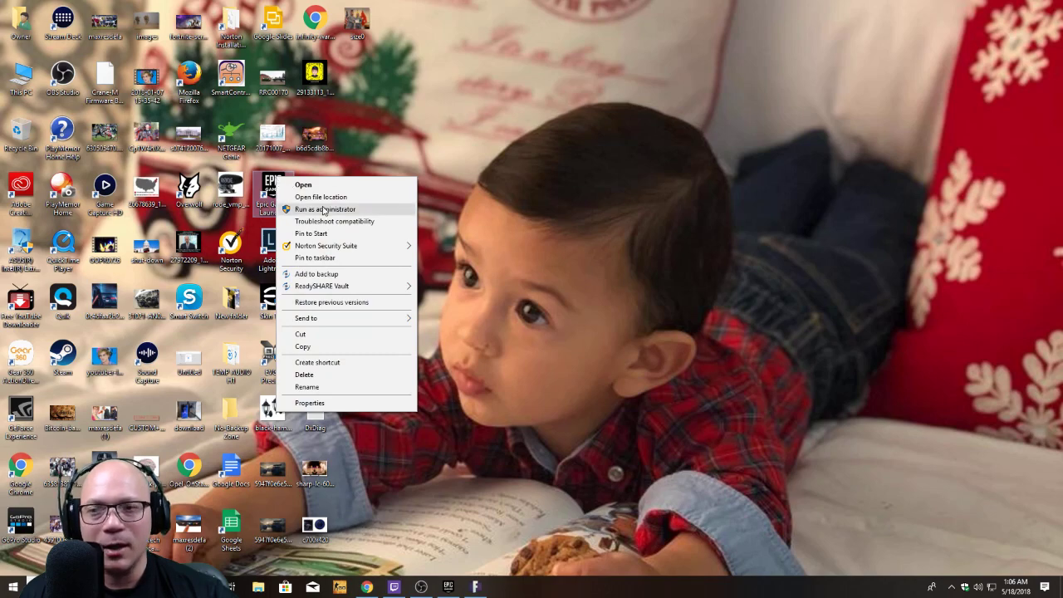
mouse_move(518, 236)
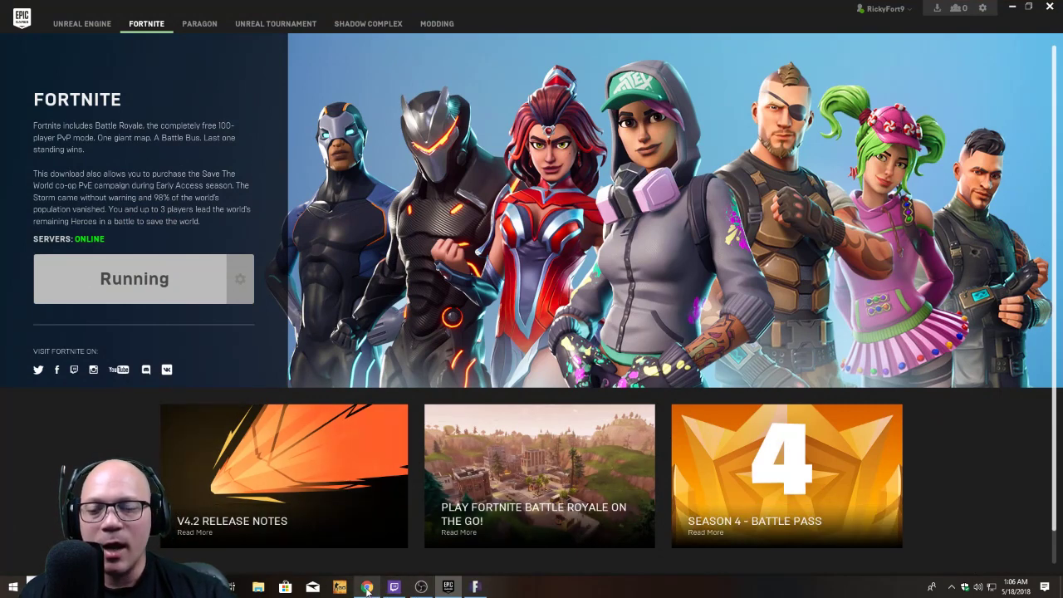
mouse_move(365, 585)
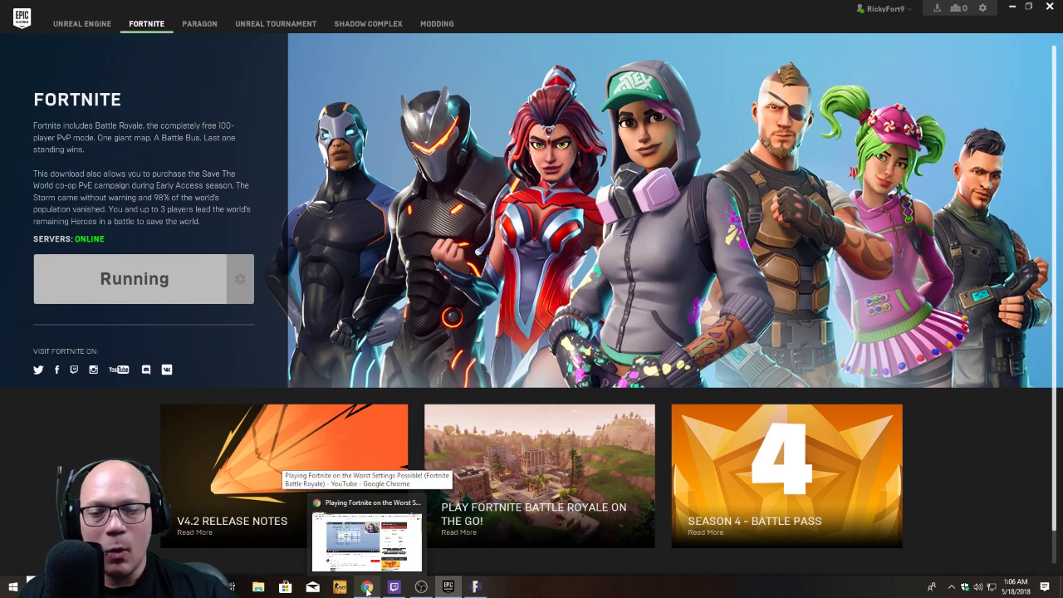
mouse_move(87, 251)
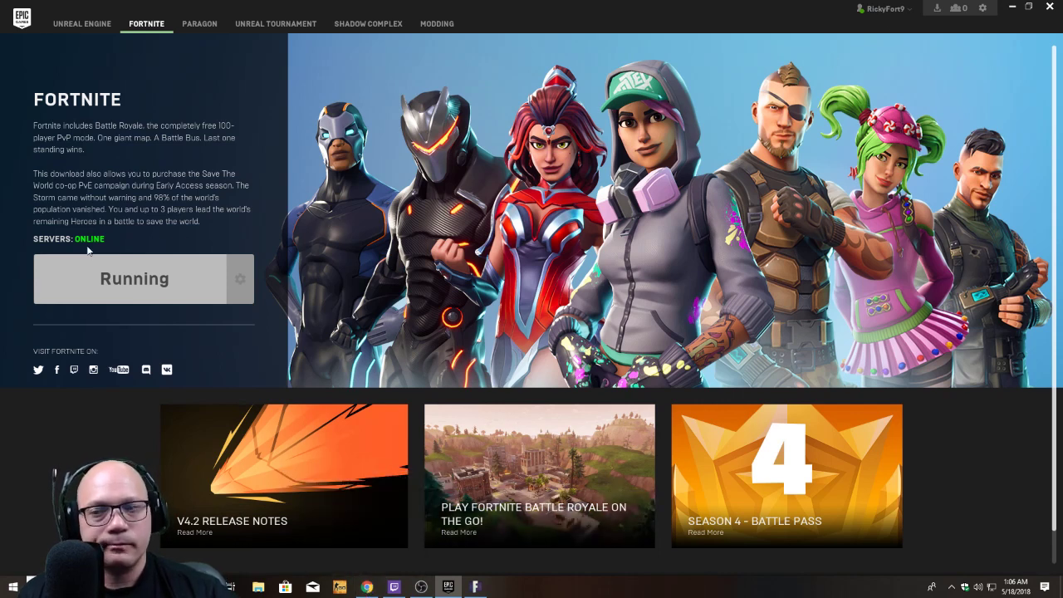
mouse_move(106, 289)
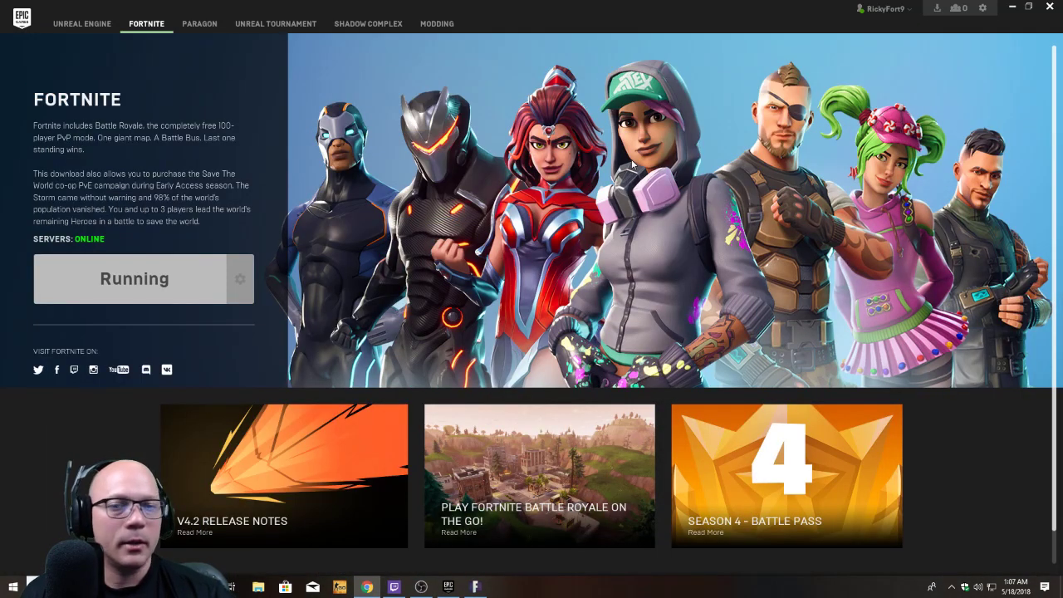
mouse_move(50, 86)
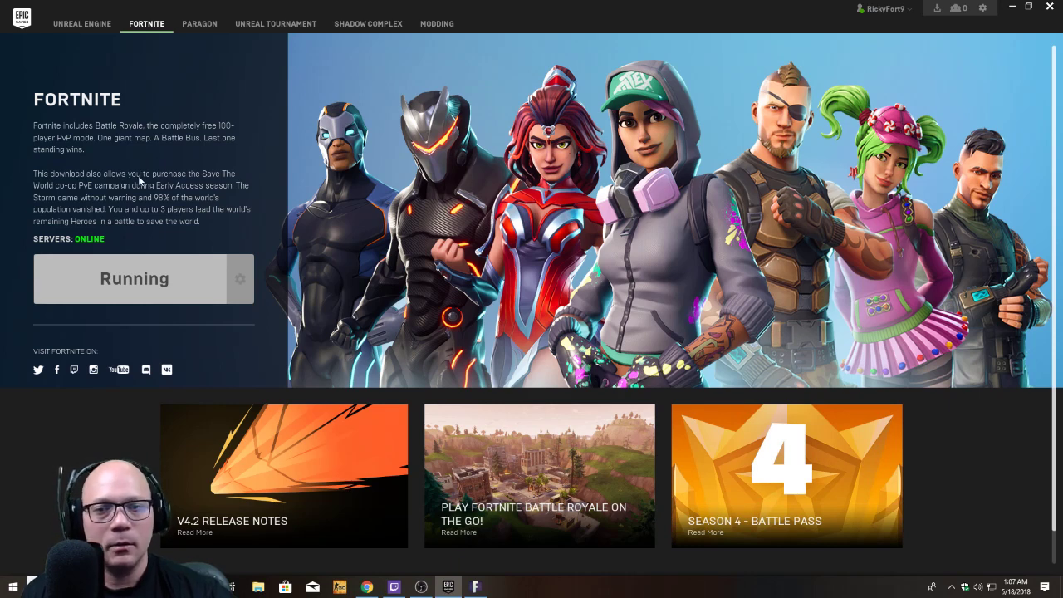
mouse_move(165, 246)
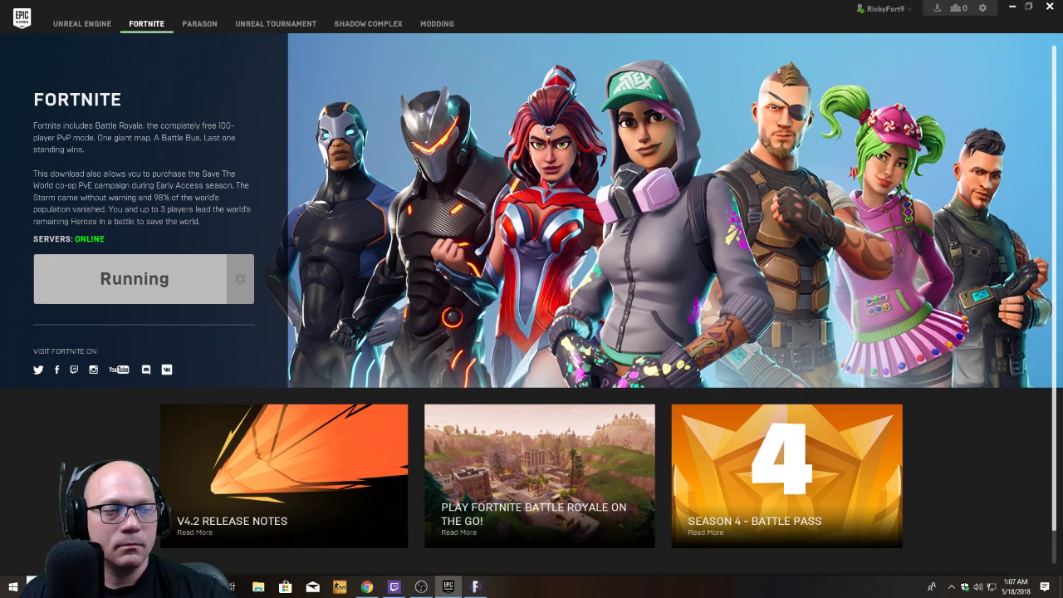
mouse_move(654, 264)
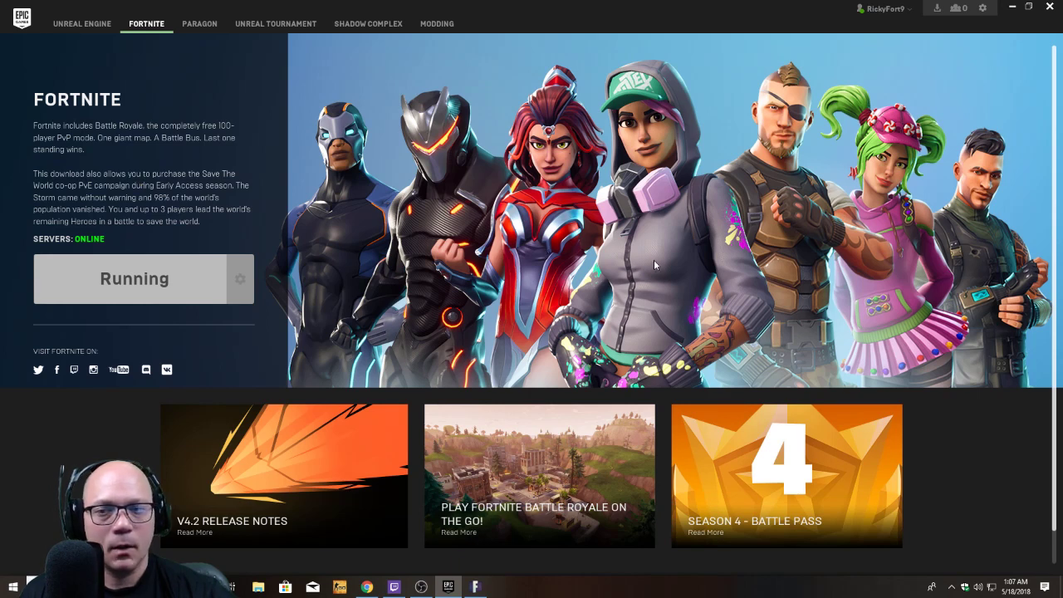
mouse_move(218, 177)
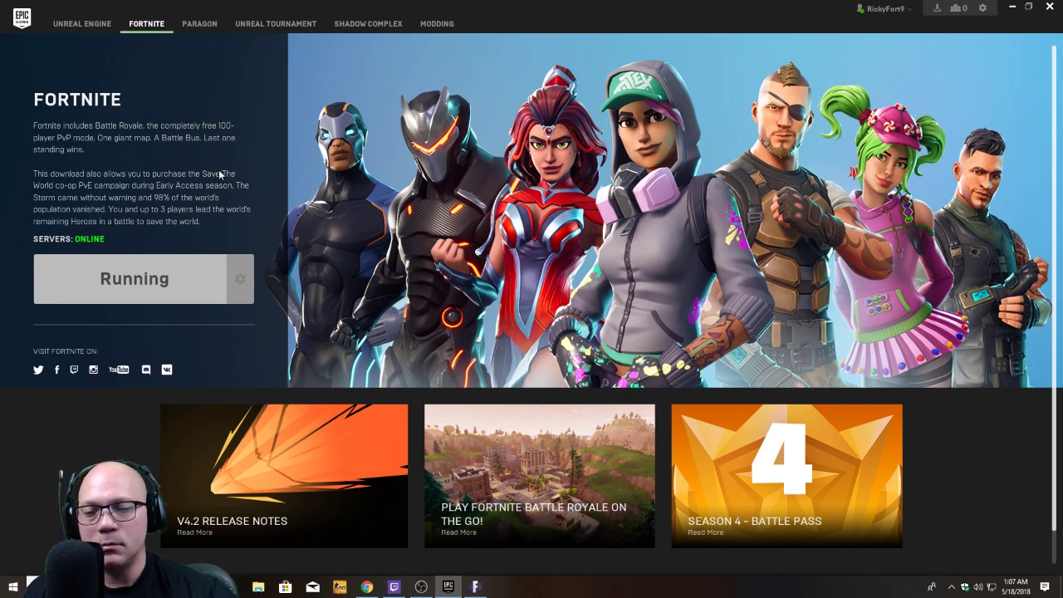
mouse_move(372, 536)
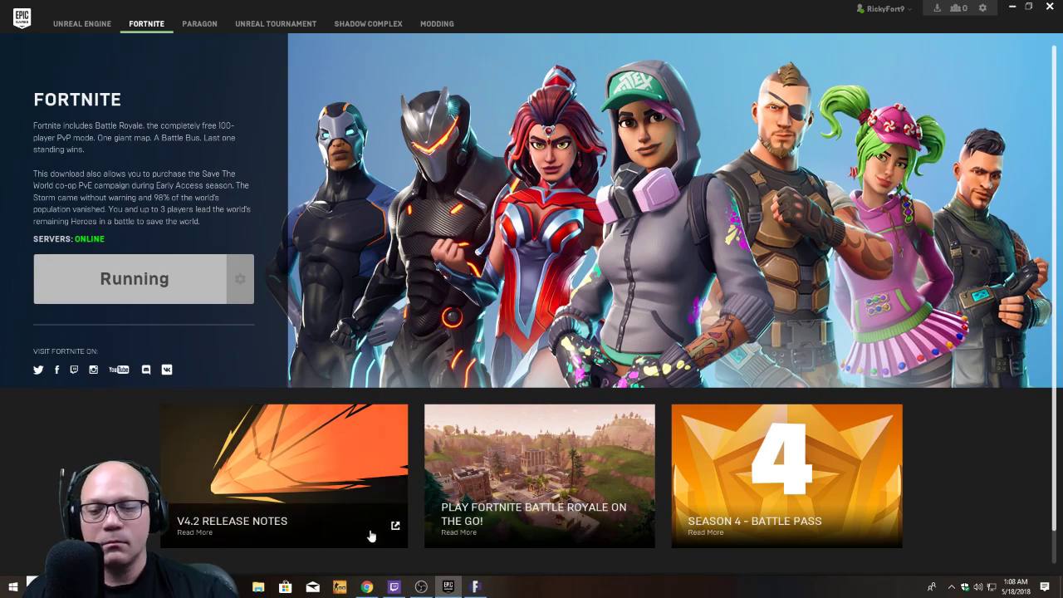
- Bring the running Fortnite window forward to its mode selection screen
click(132, 279)
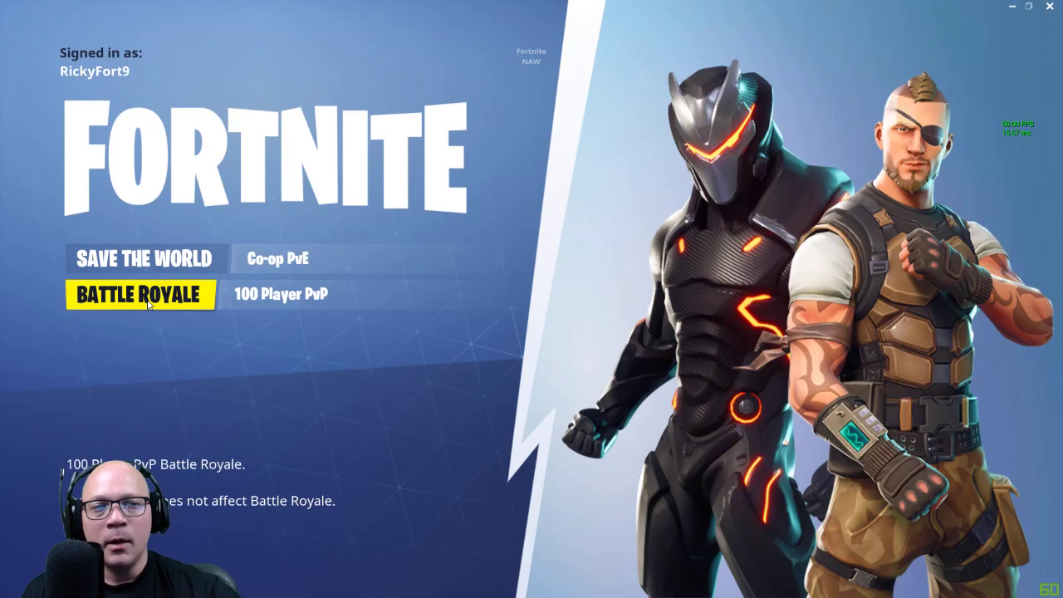
- Enter Battle Royale and close the New Updates notice to reach the Season 4 lobby
click(140, 294)
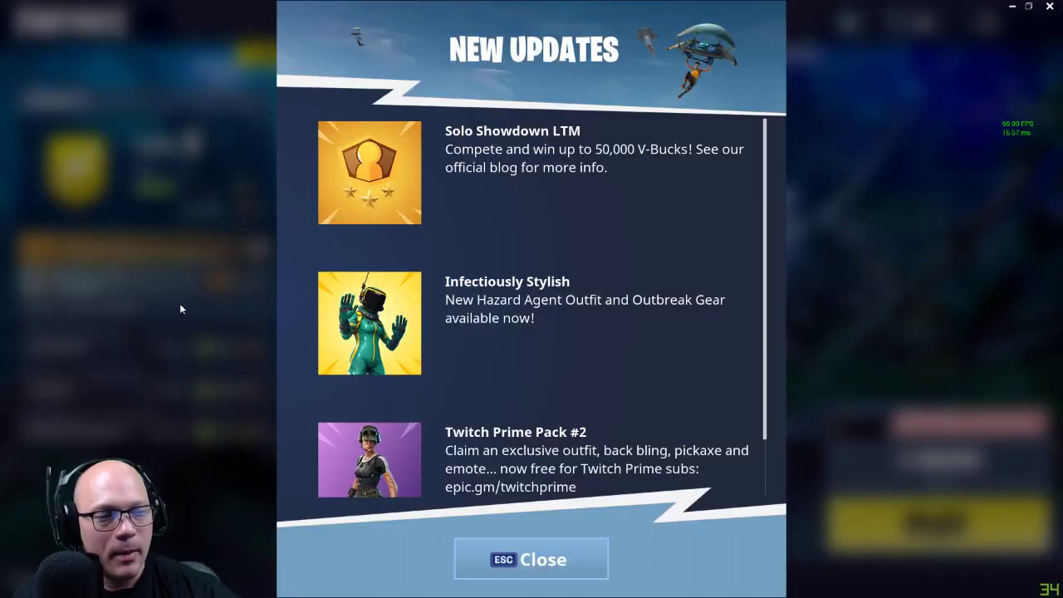
click(532, 559)
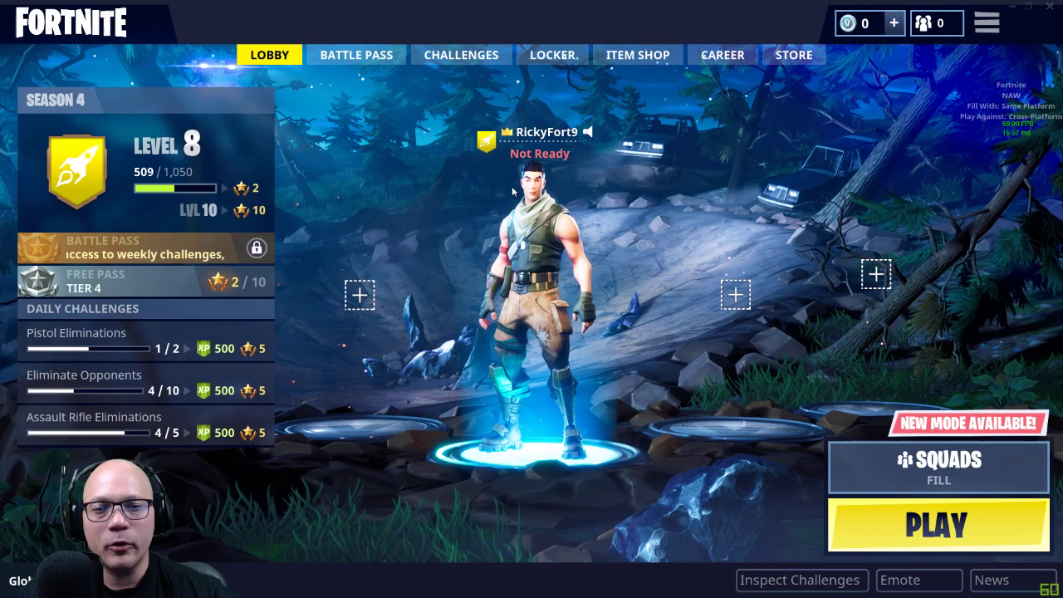
- In Settings > Video, apply the low quality preset and lower 3D resolution to about 44%
click(987, 23)
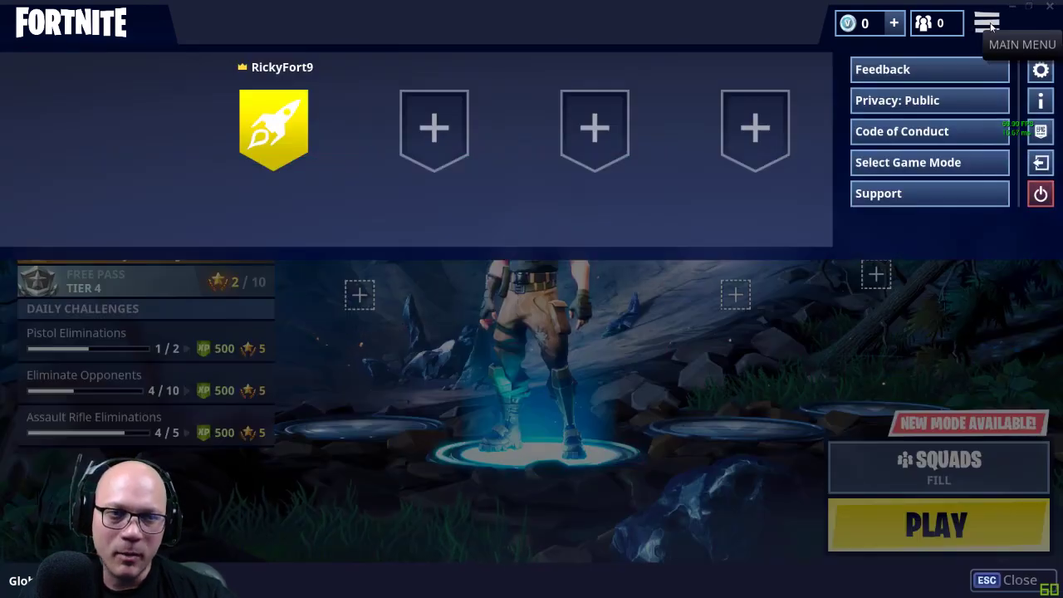
click(1040, 69)
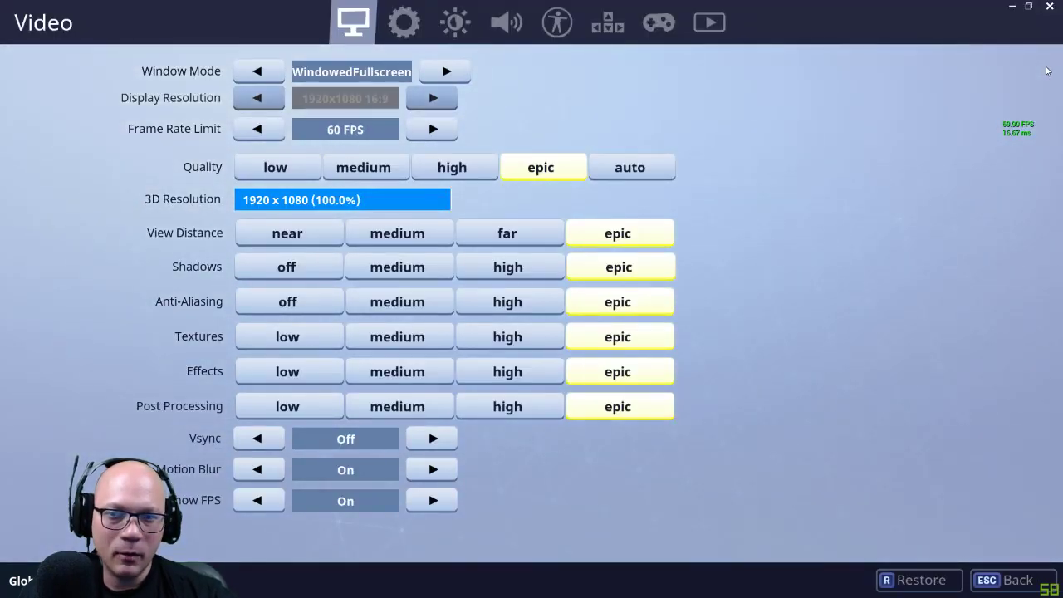
mouse_move(285, 165)
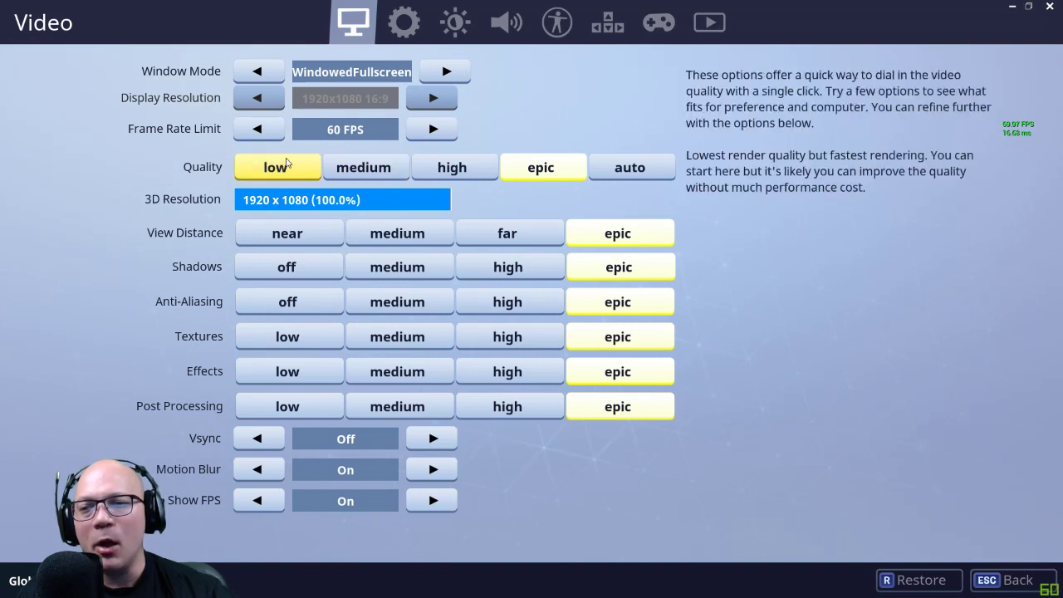
click(276, 166)
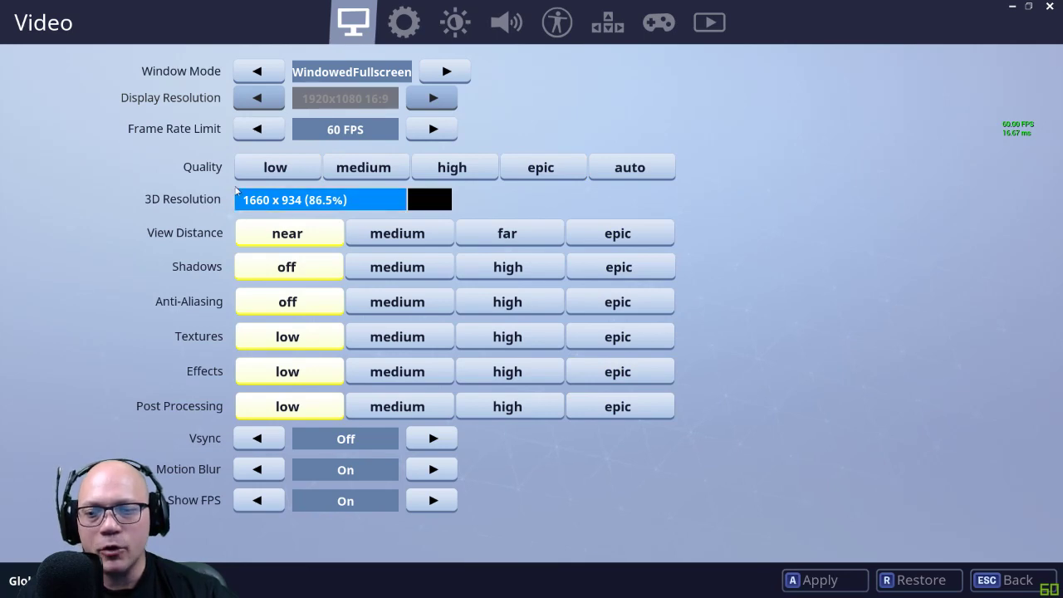
click(276, 166)
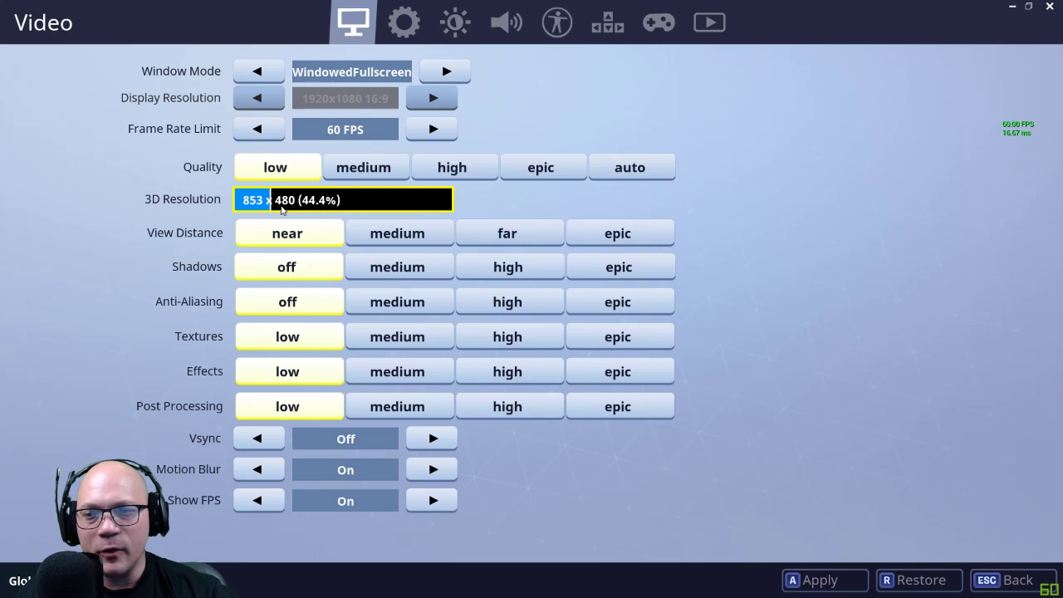
mouse_move(373, 123)
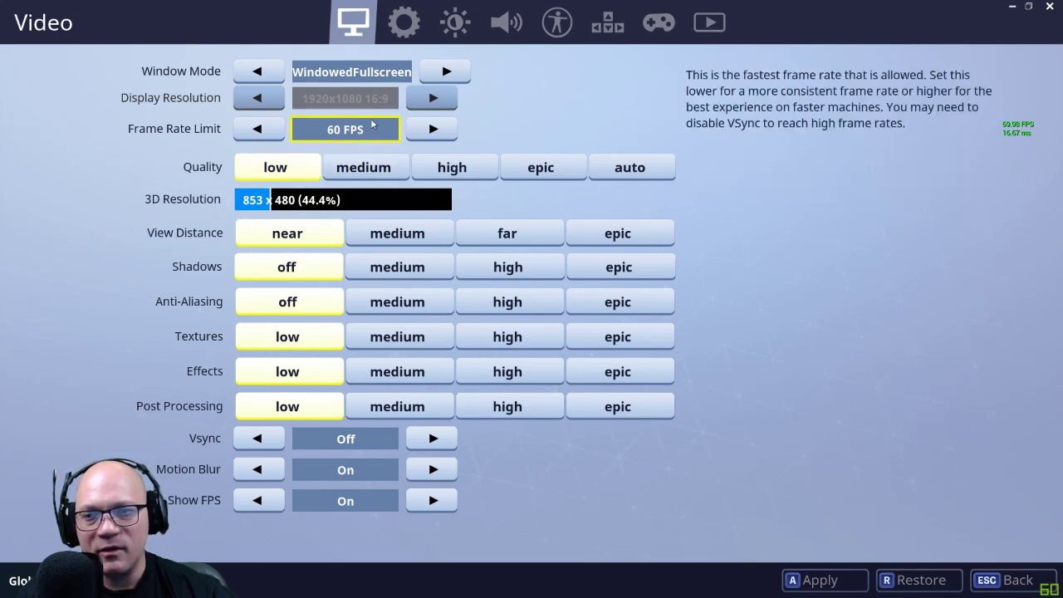
- Set Frame Rate Limit 30 FPS, Window Mode Fullscreen and Display Resolution 1280x720
click(259, 129)
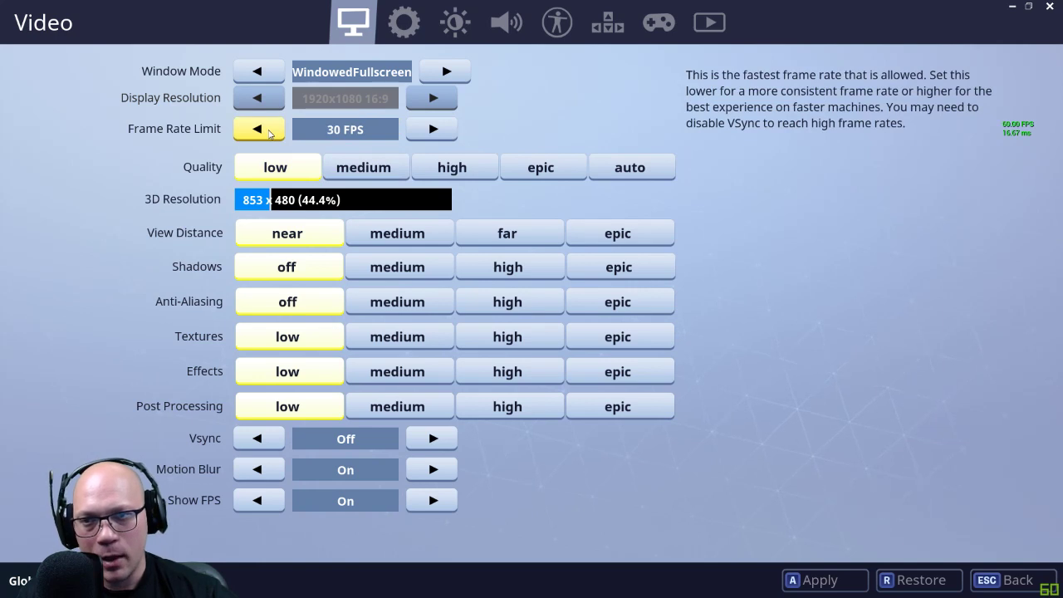
mouse_move(257, 71)
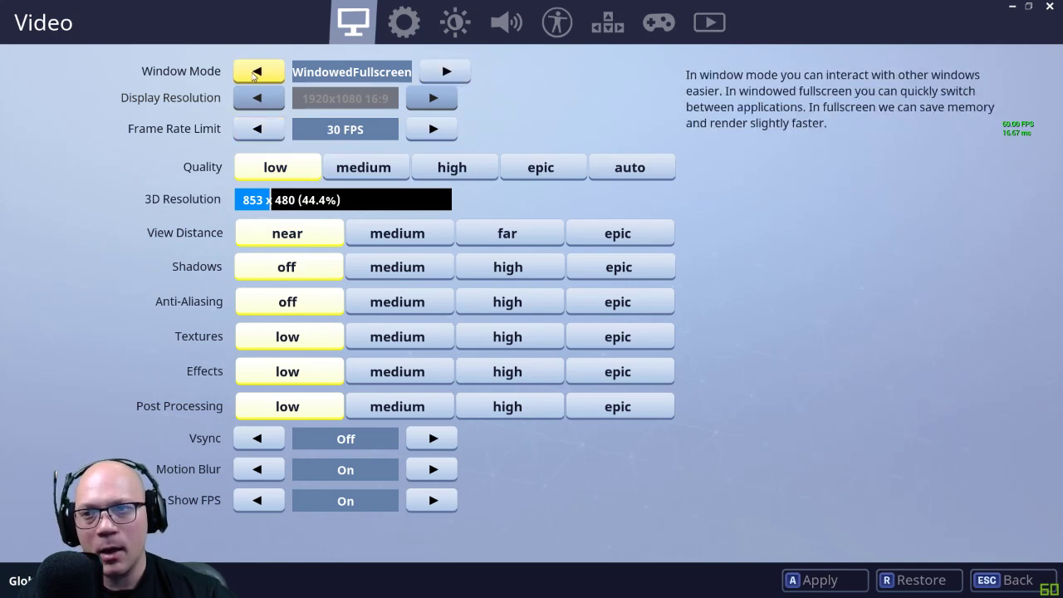
click(256, 72)
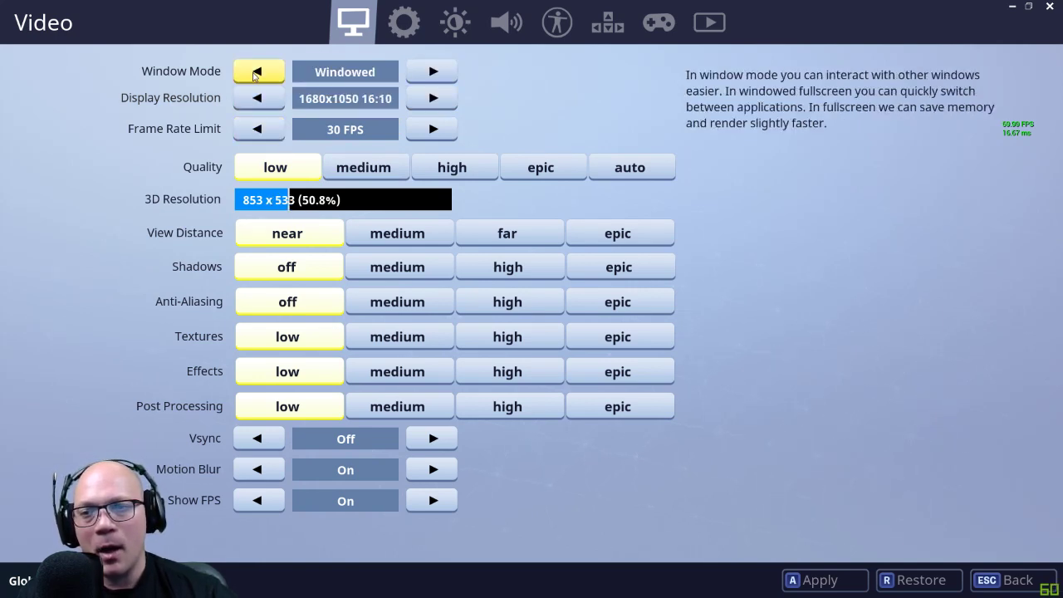
mouse_move(258, 103)
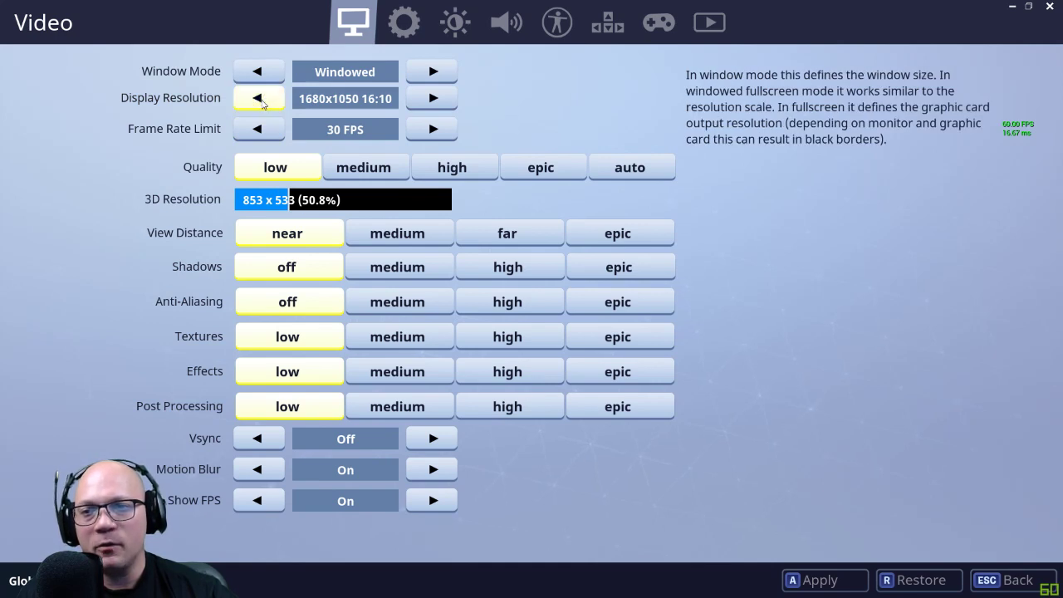
click(259, 98)
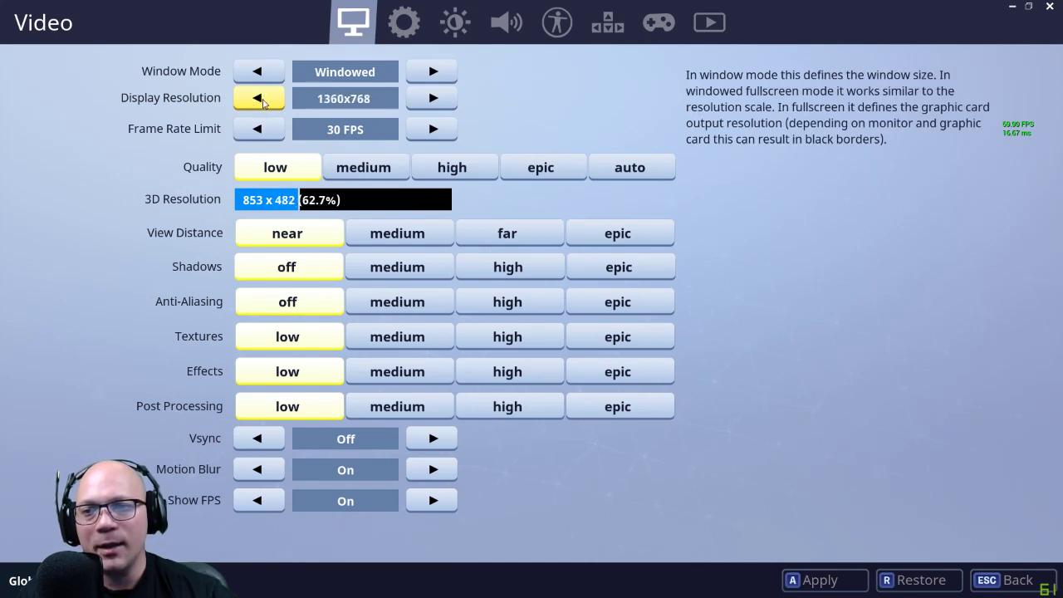
click(259, 98)
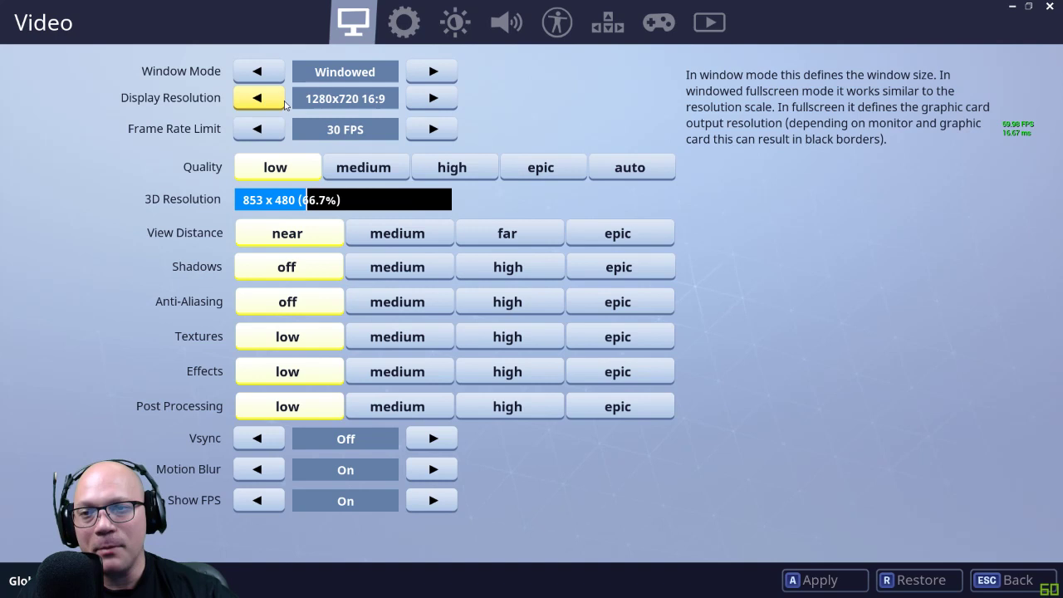
mouse_move(346, 72)
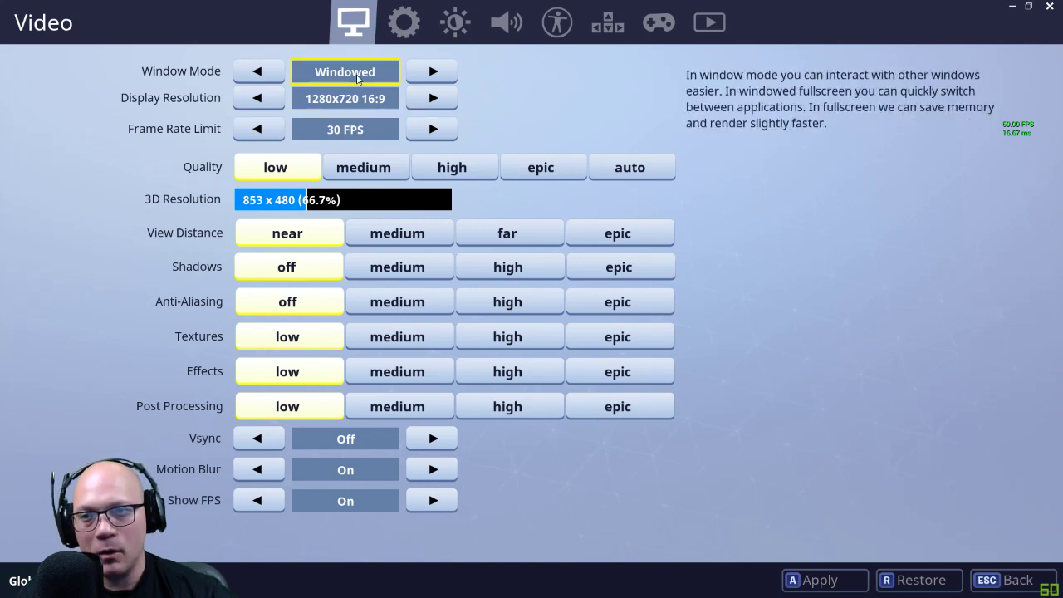
click(431, 72)
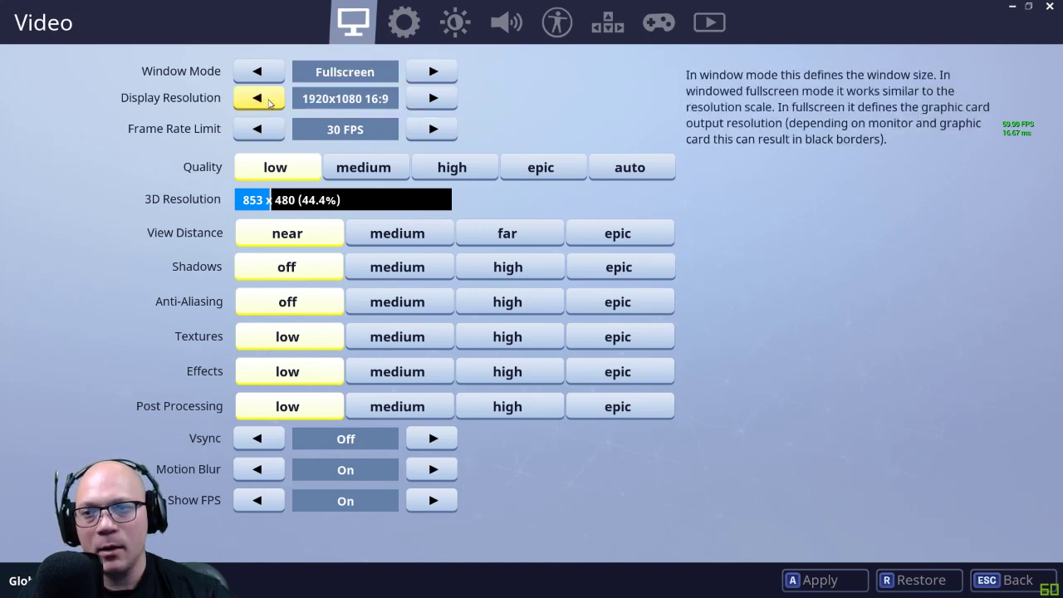
click(259, 97)
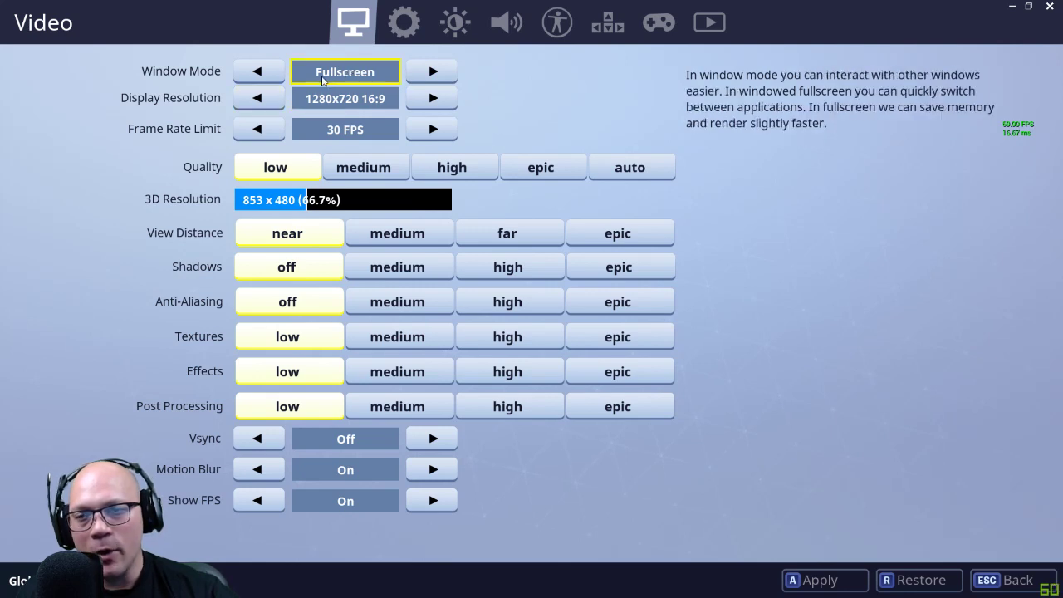
mouse_move(361, 98)
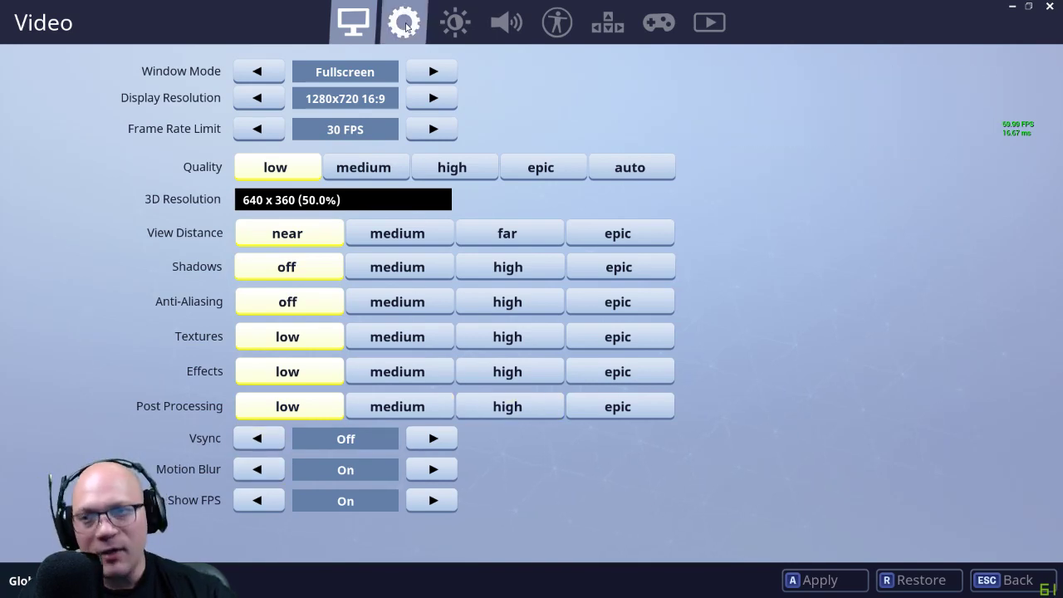
click(452, 20)
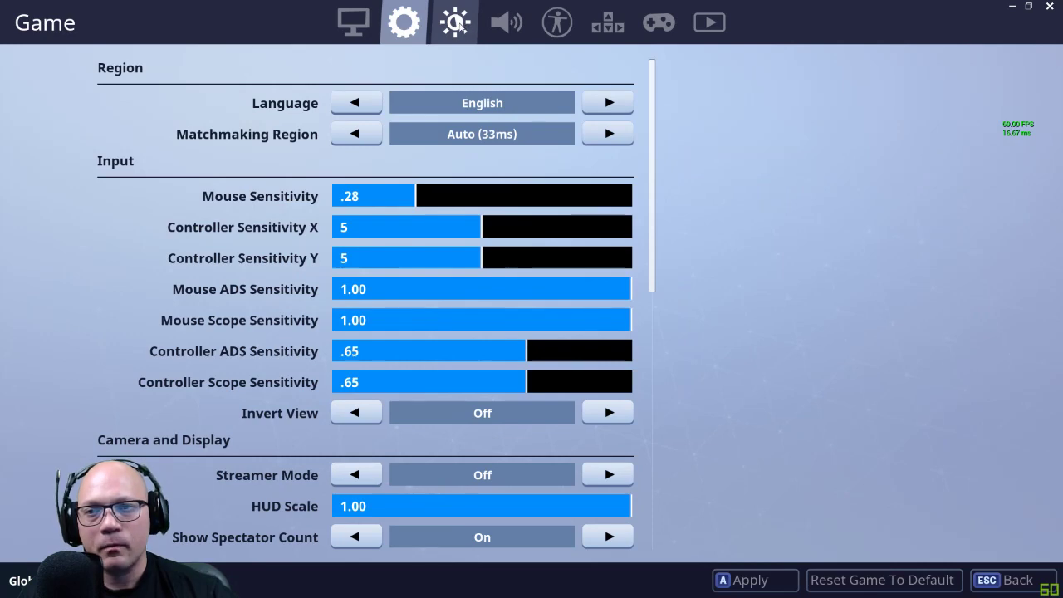
click(505, 22)
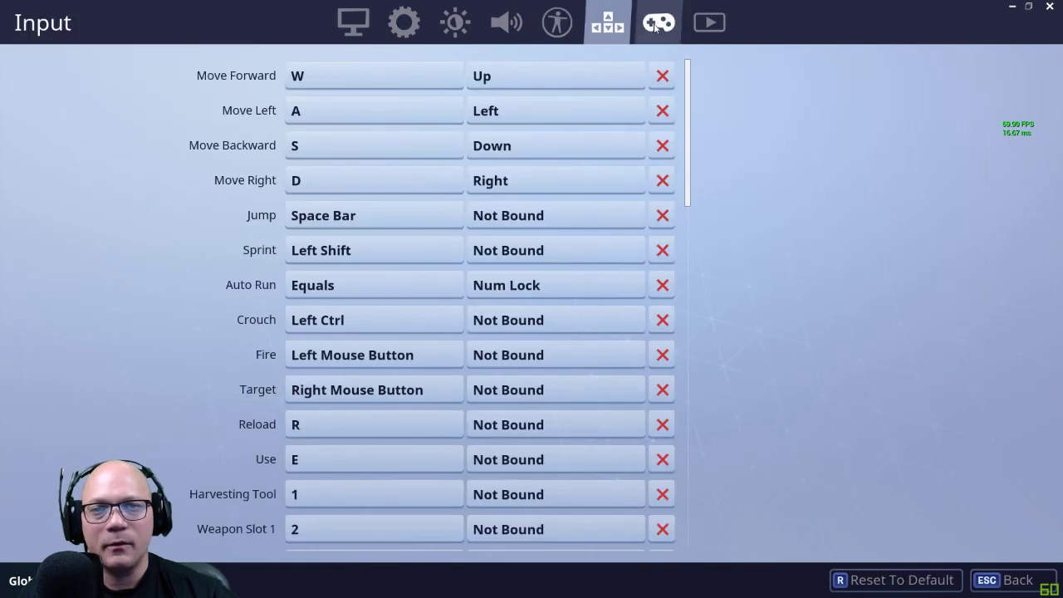
click(708, 21)
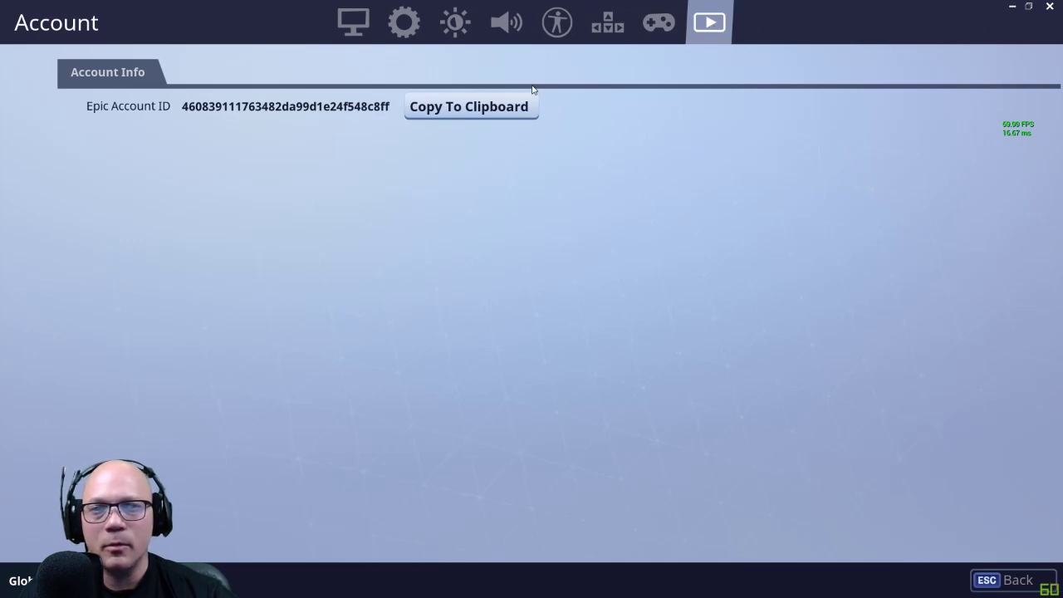
mouse_move(1055, 10)
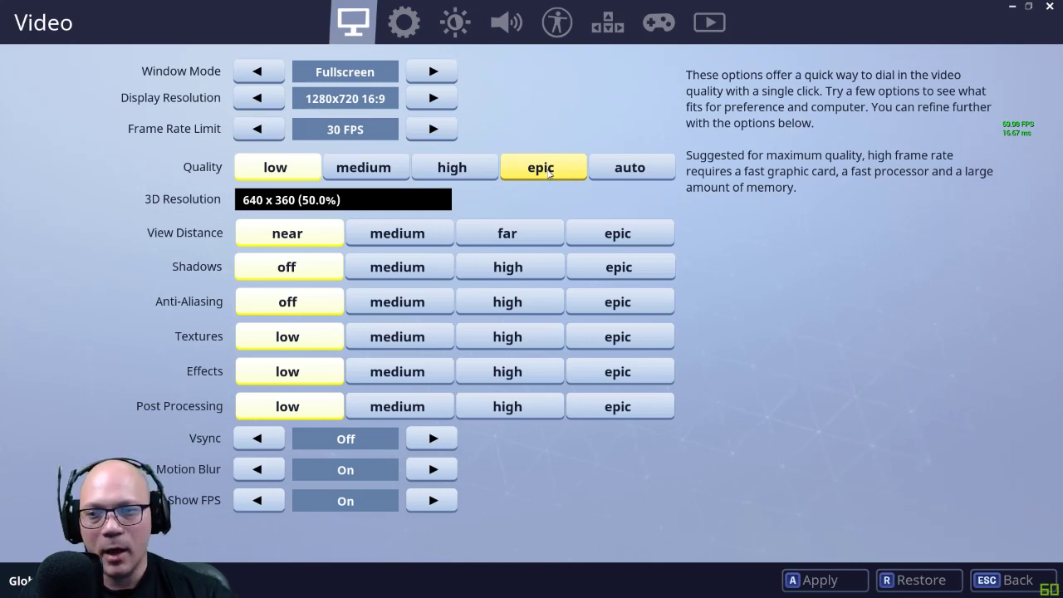
- Apply the medium quality preset and set View Distance to far
click(365, 166)
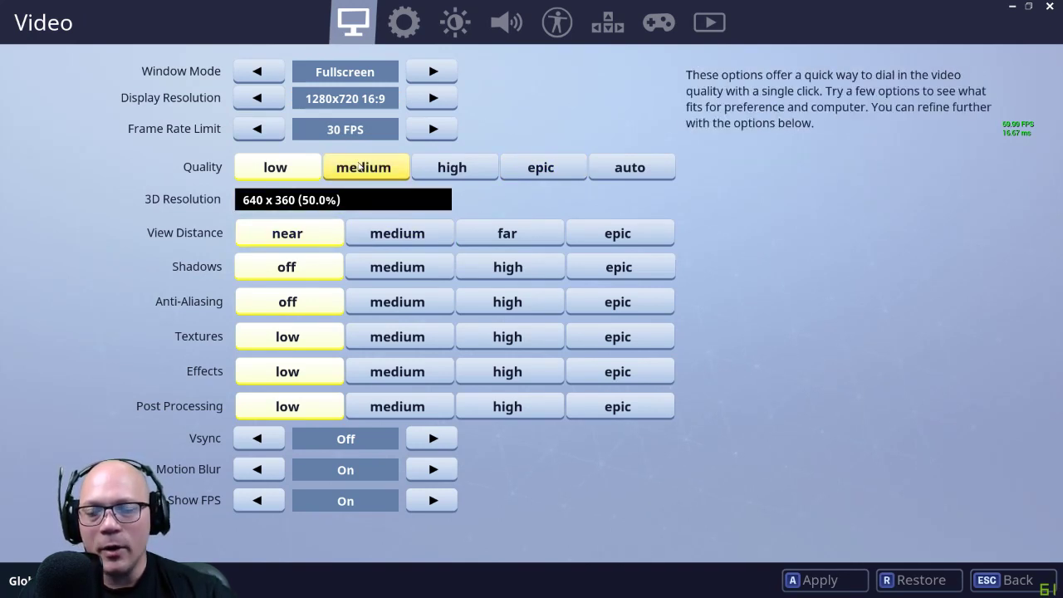
click(631, 166)
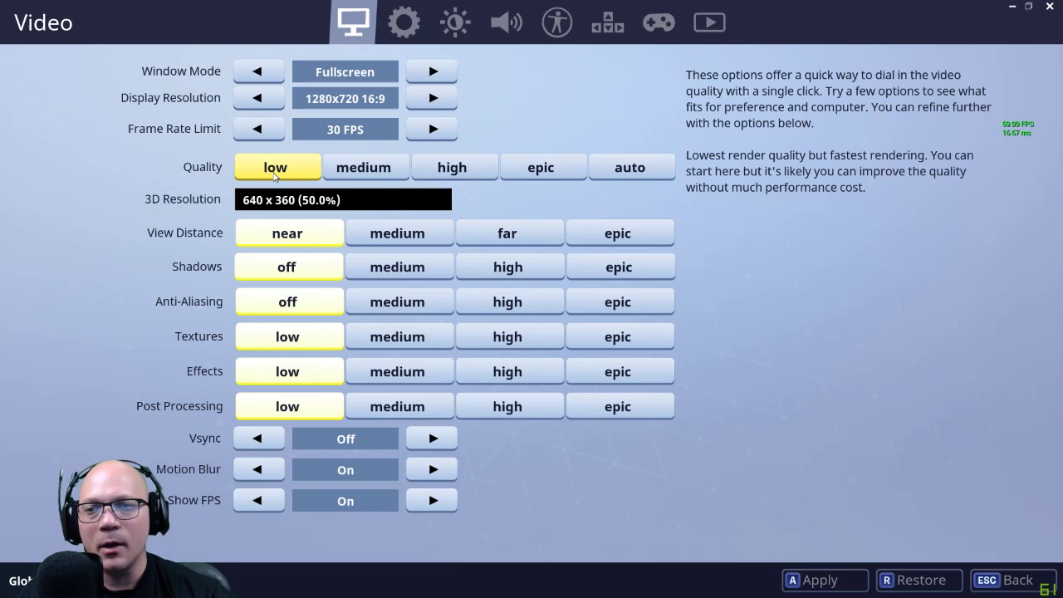
click(366, 167)
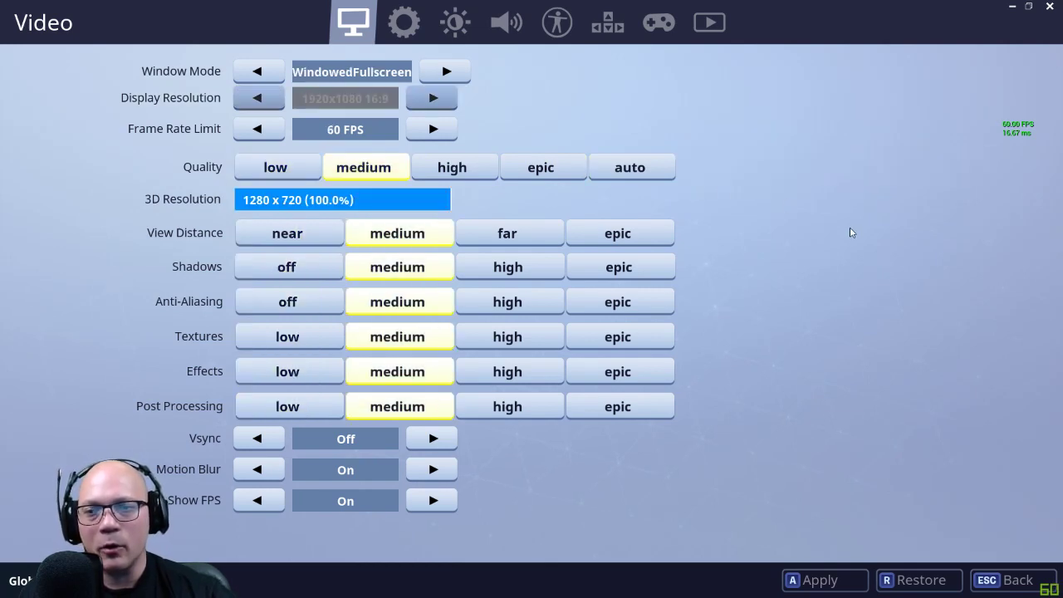
mouse_move(373, 180)
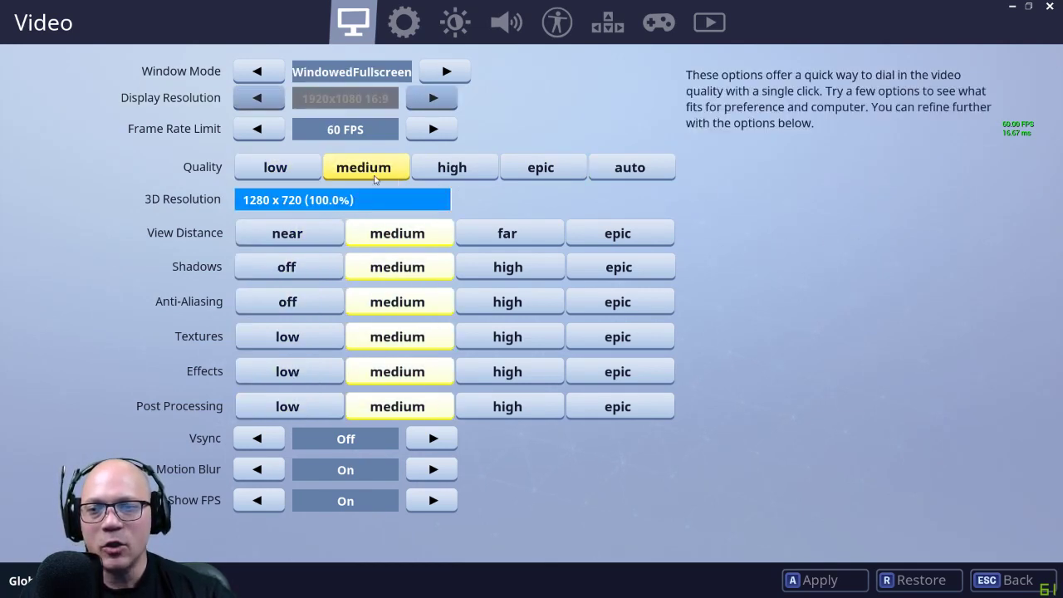
mouse_move(399, 233)
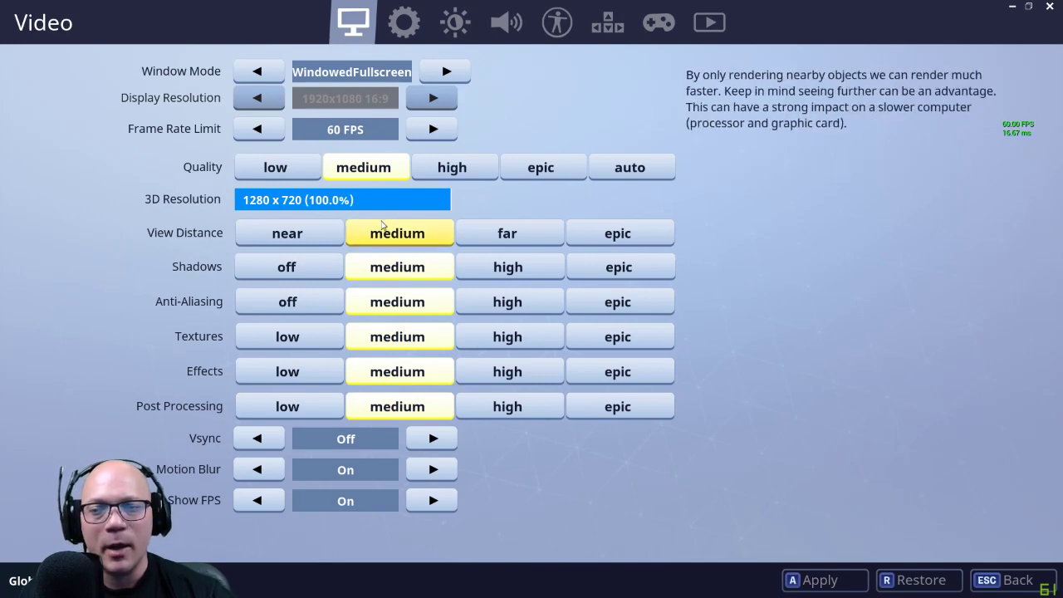
mouse_move(386, 236)
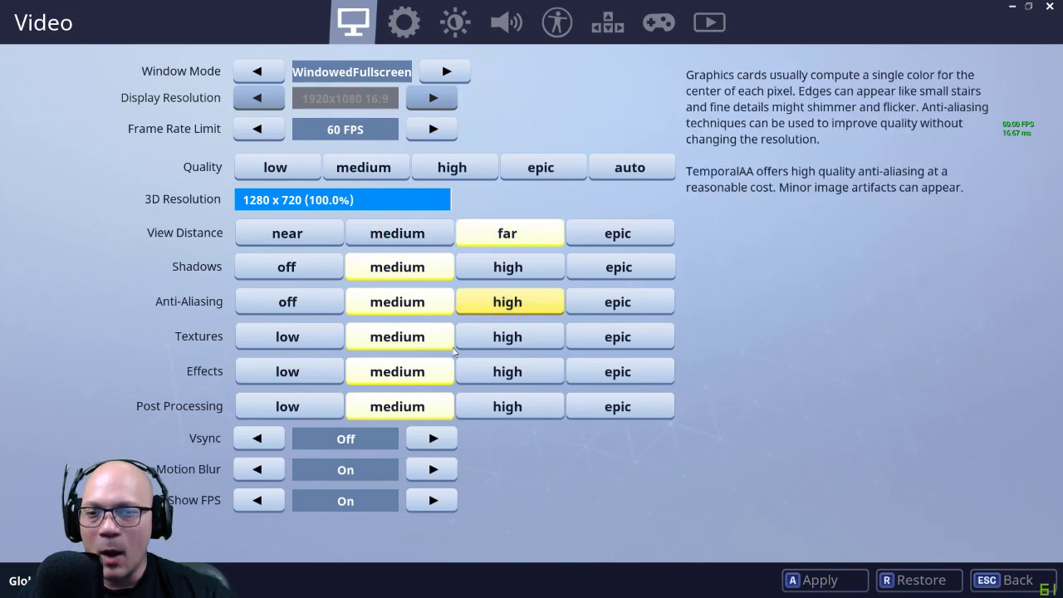
click(286, 302)
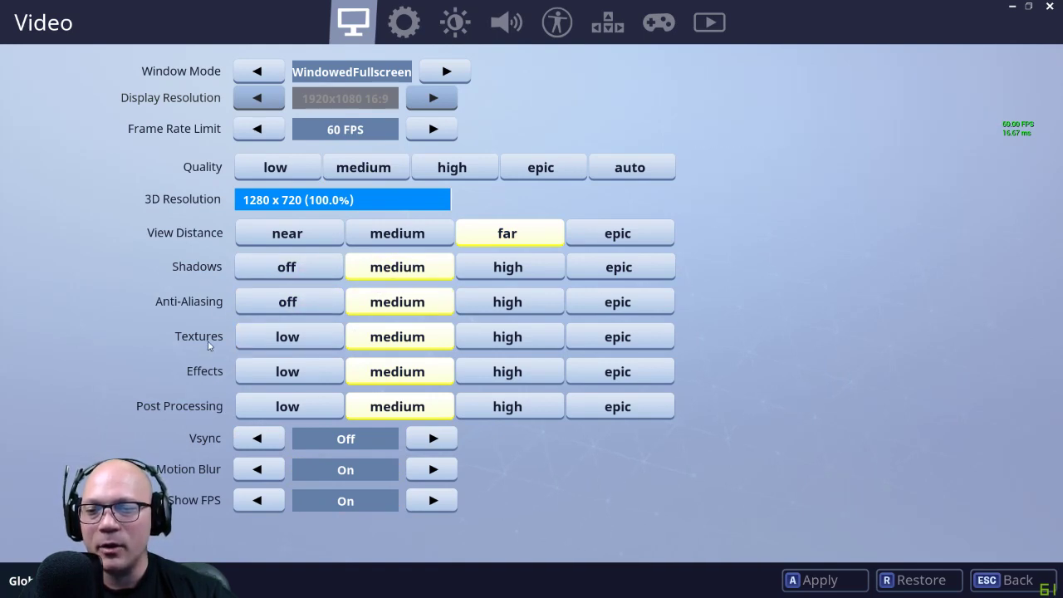
mouse_move(397, 369)
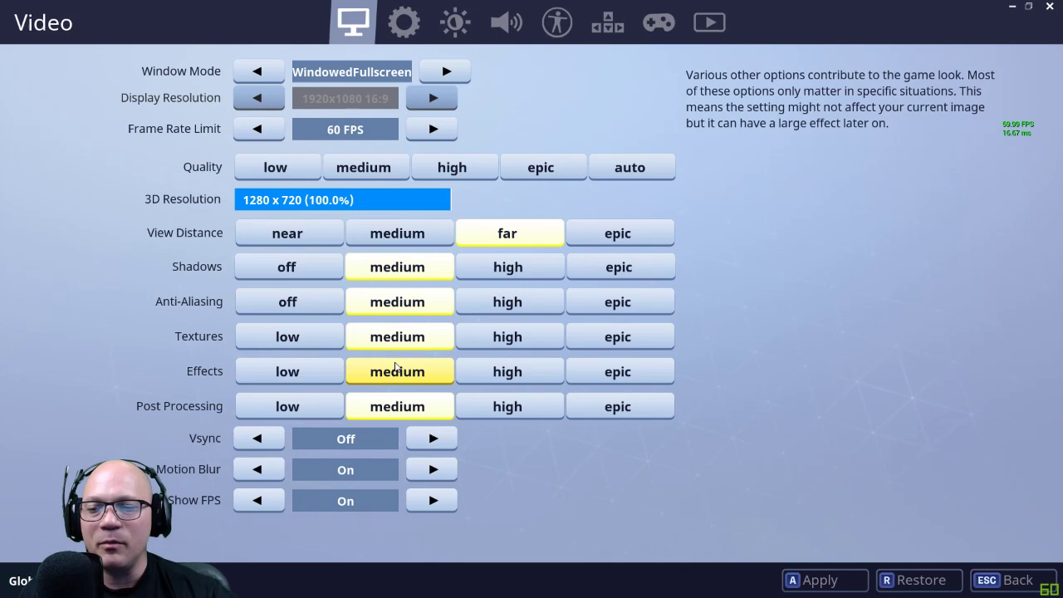
click(509, 405)
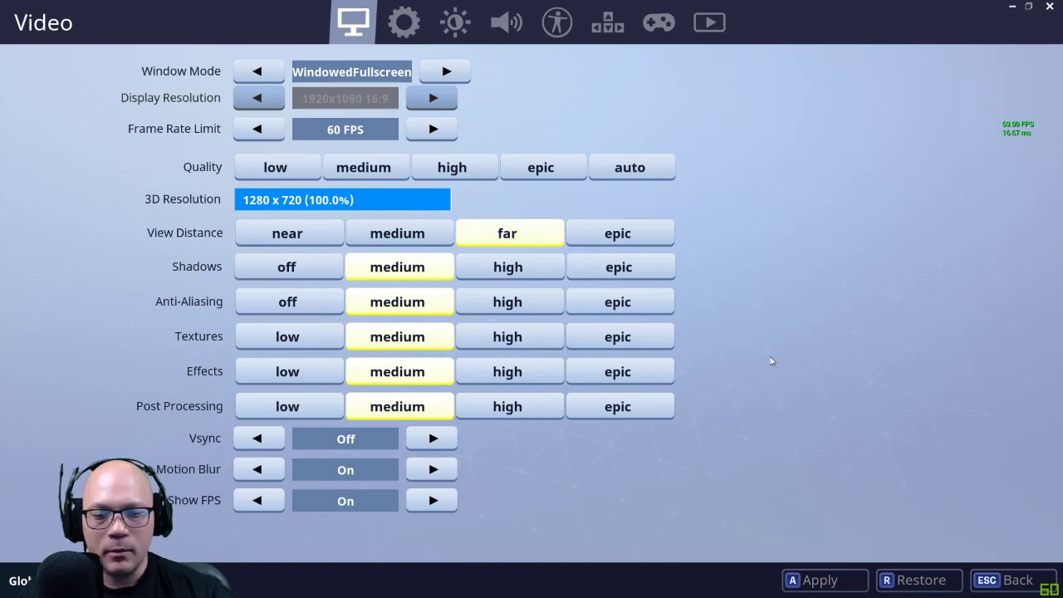
- Switch the video quality preset to epic at full 3D resolution
click(542, 166)
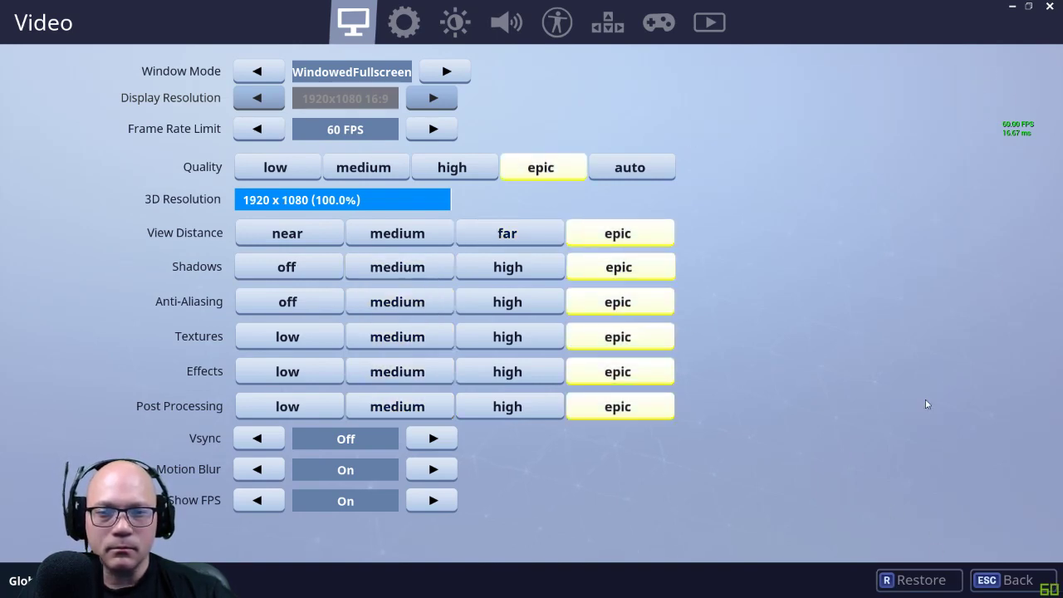
click(509, 232)
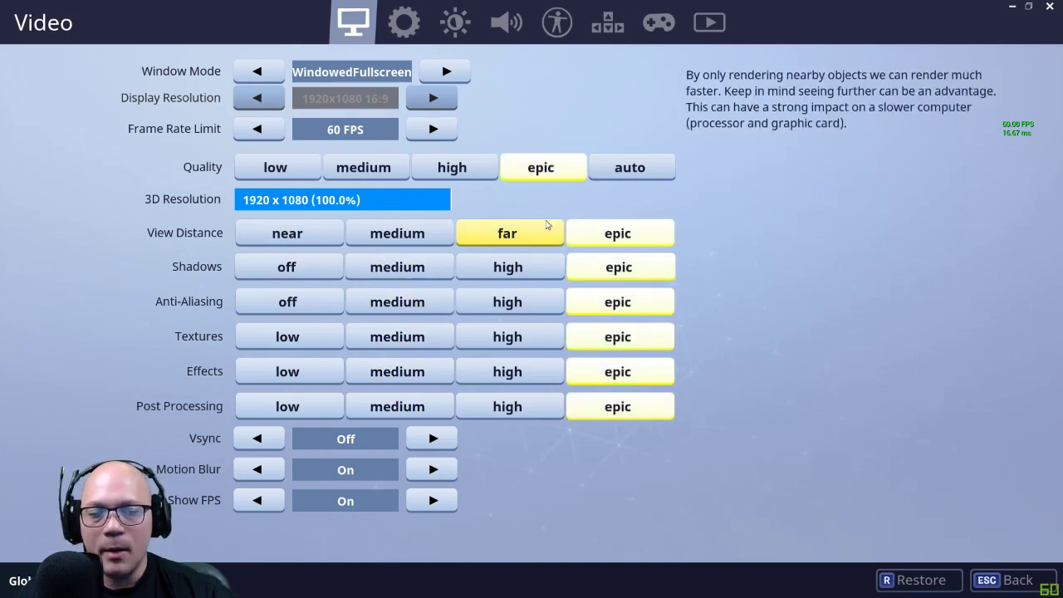
click(620, 233)
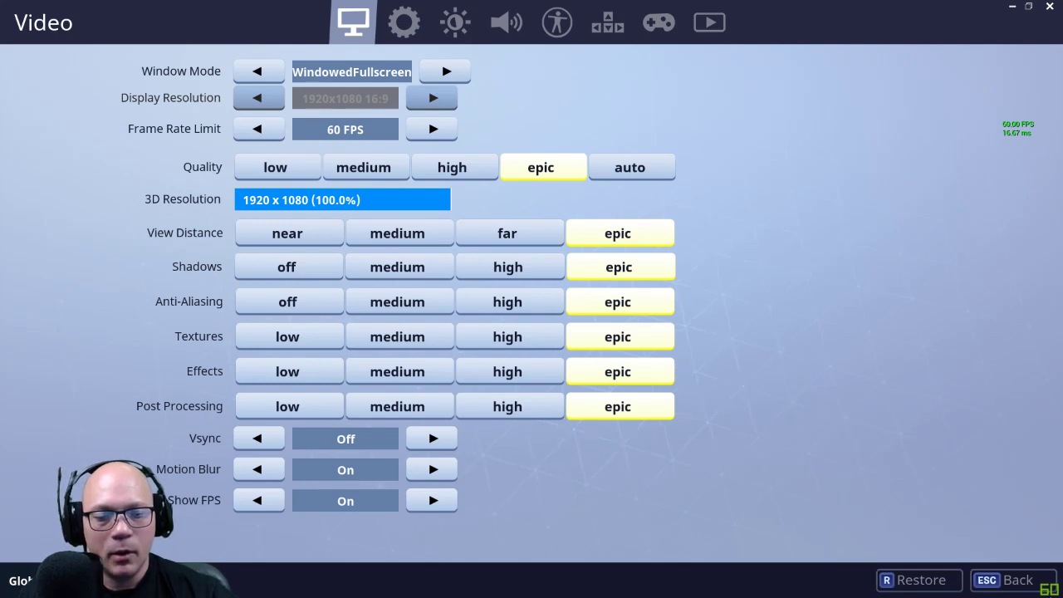
- Return to the lobby and start matchmaking with Squads selected
click(1007, 582)
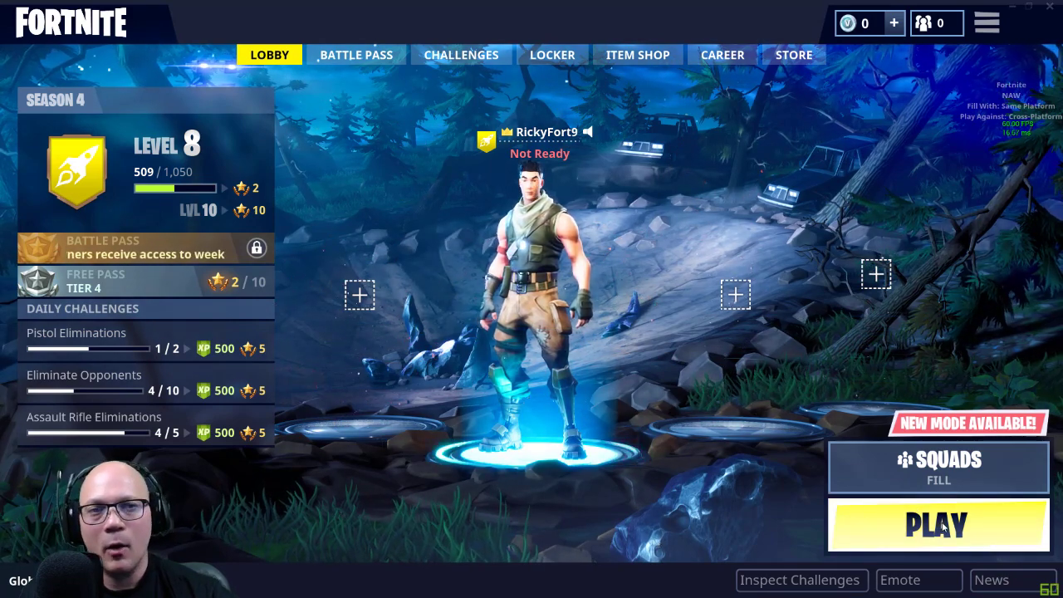
click(937, 525)
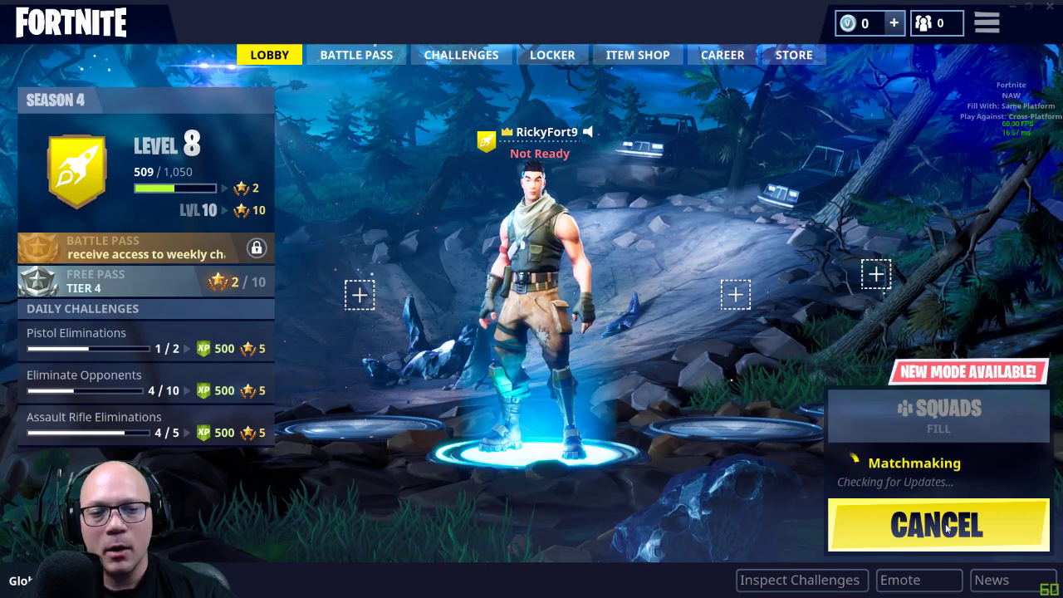